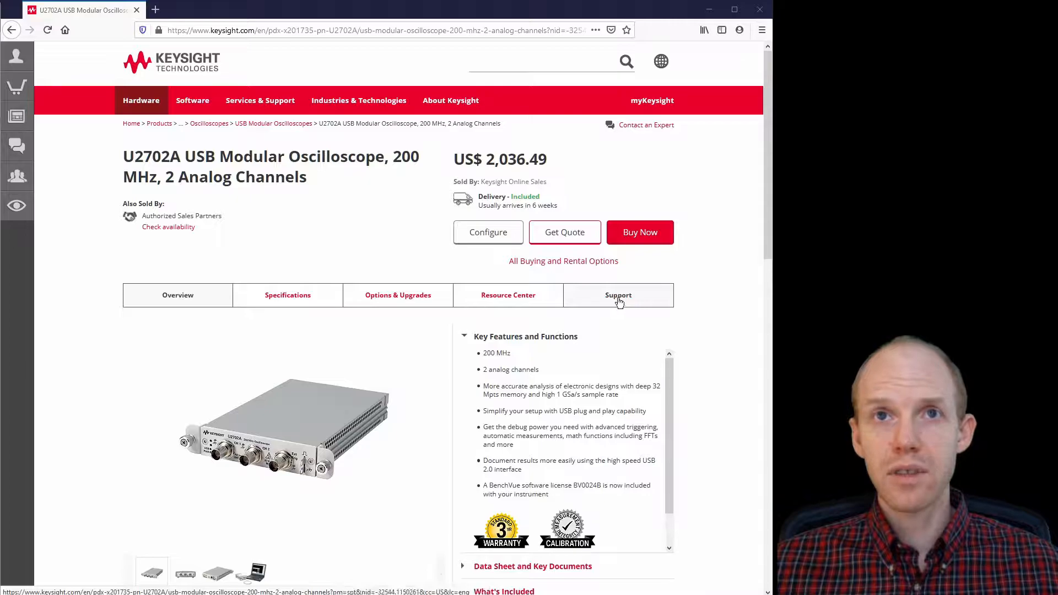
- From the U2702A Support drivers, firmware and software list, open the Measurement Manager (AMM) download
{"action": "left_click", "coordinate": [619, 294]}
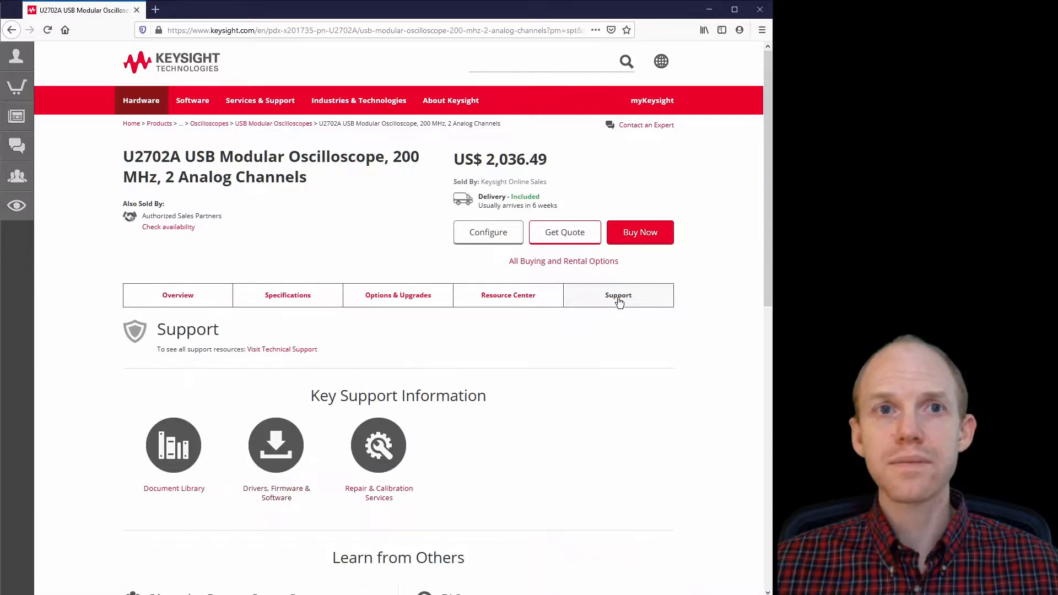
{"action": "mouse_move", "coordinate": [270, 498]}
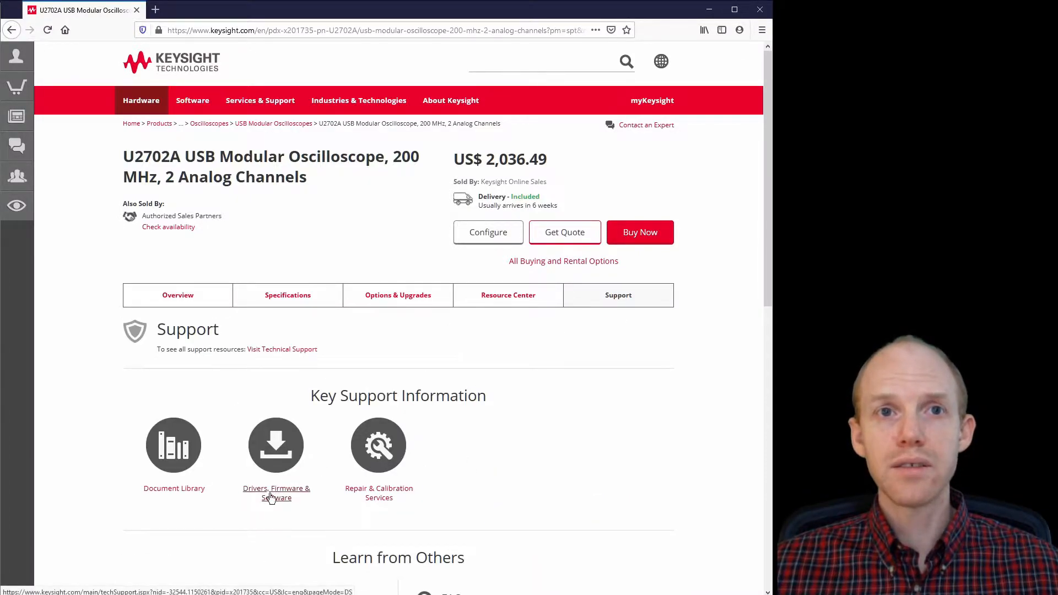
{"action": "left_click", "coordinate": [276, 492]}
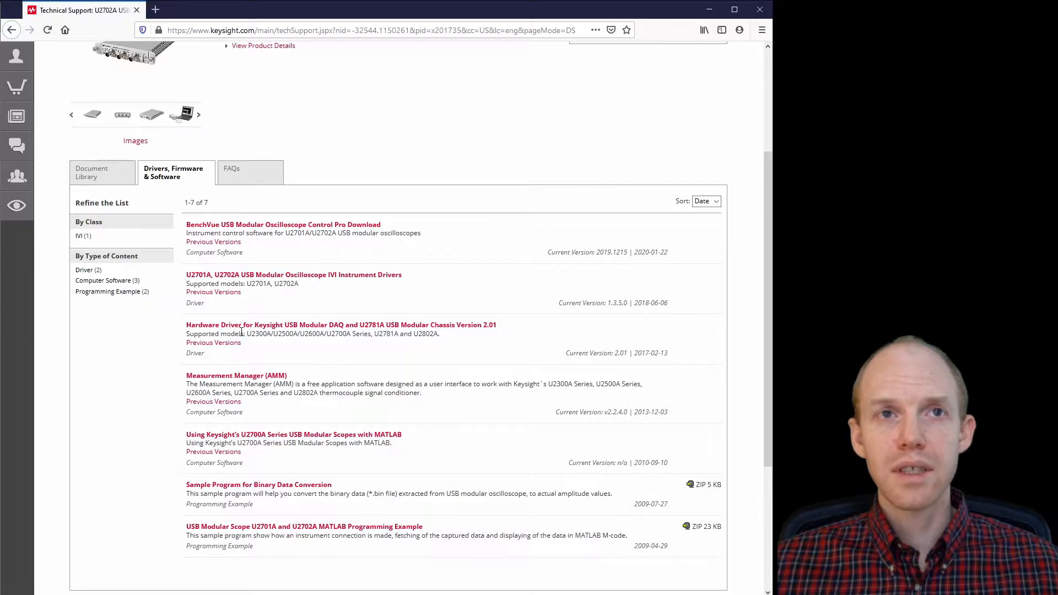
{"action": "mouse_move", "coordinate": [270, 358]}
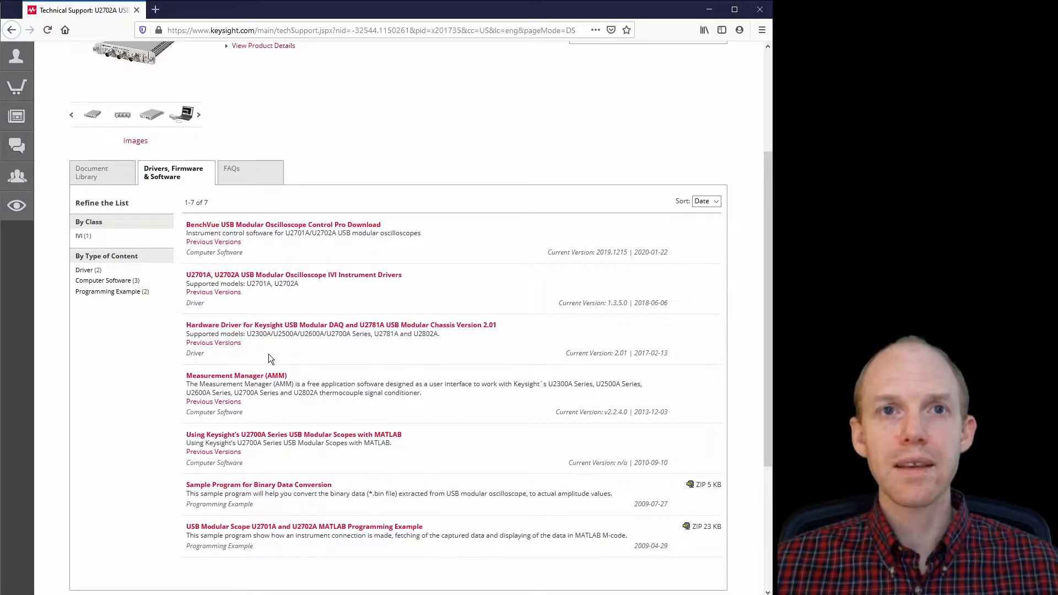
{"action": "mouse_move", "coordinate": [261, 288]}
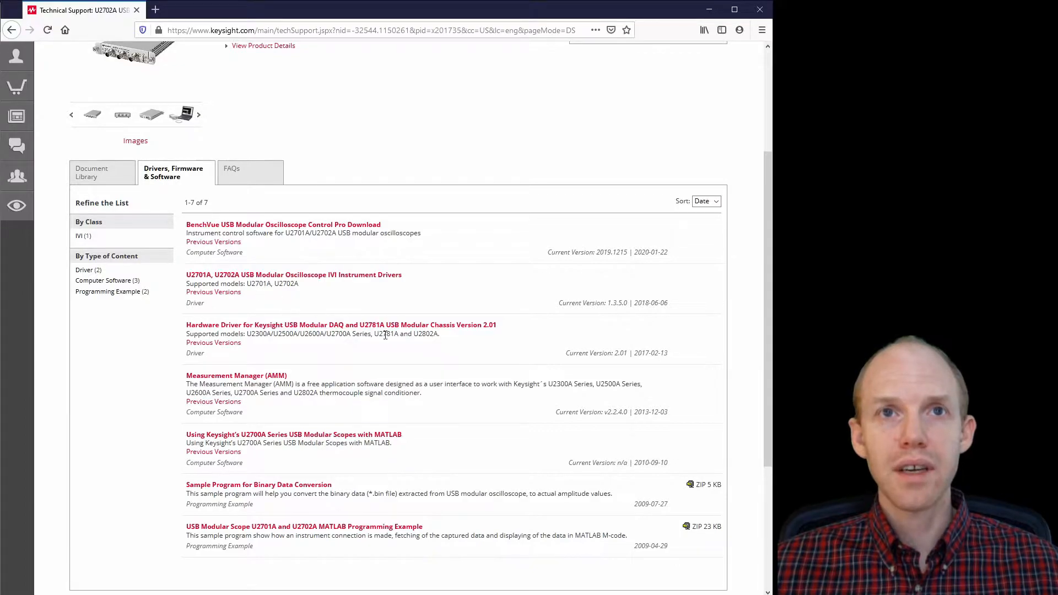
{"action": "scroll", "scroll_direction": "down", "scroll_amount": 3}
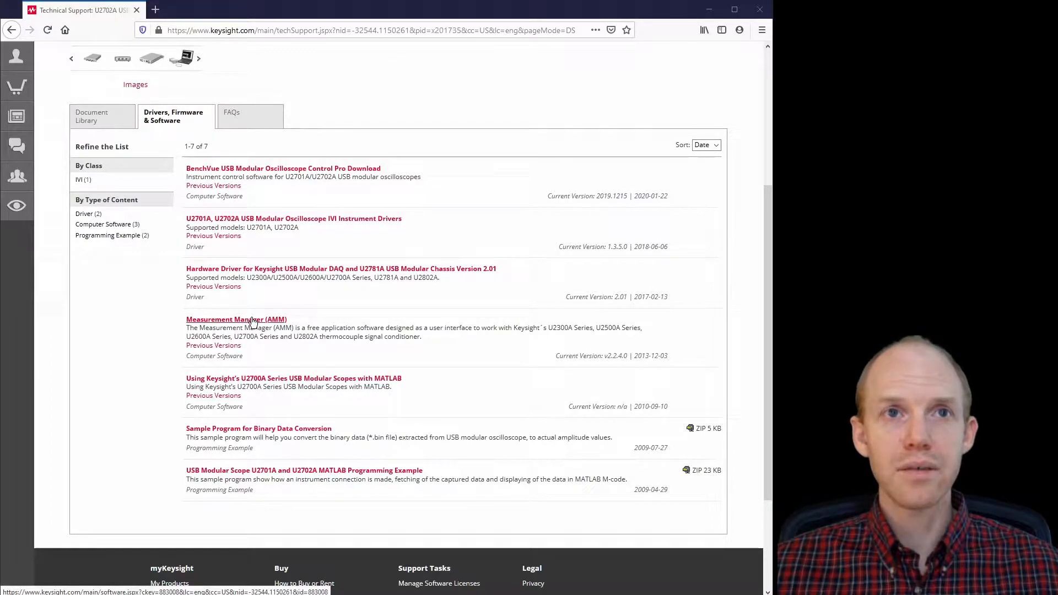
{"action": "left_click", "coordinate": [236, 319]}
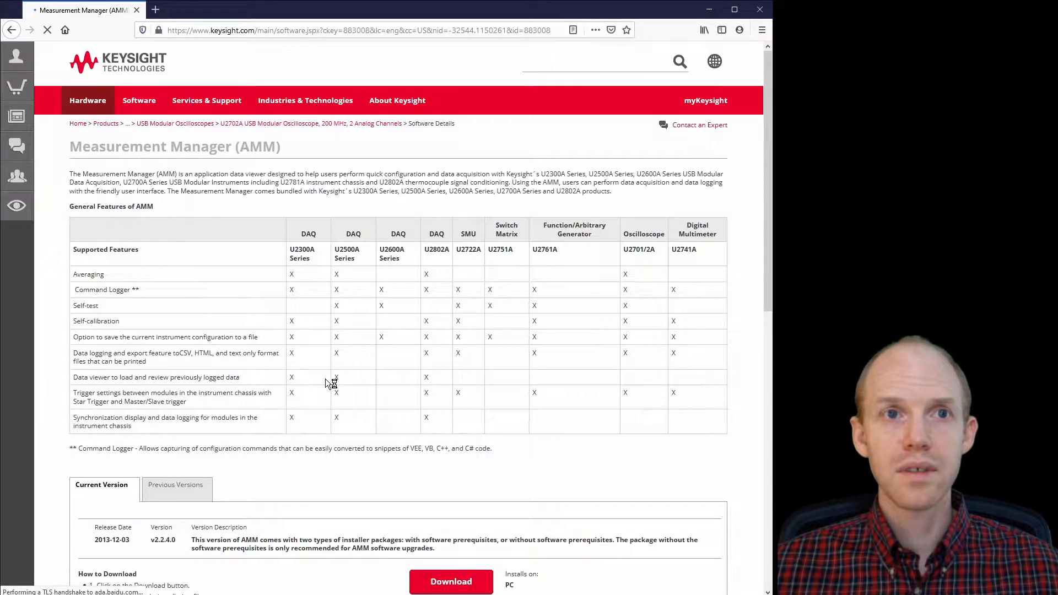
{"action": "scroll", "scroll_direction": "down", "scroll_amount": 3}
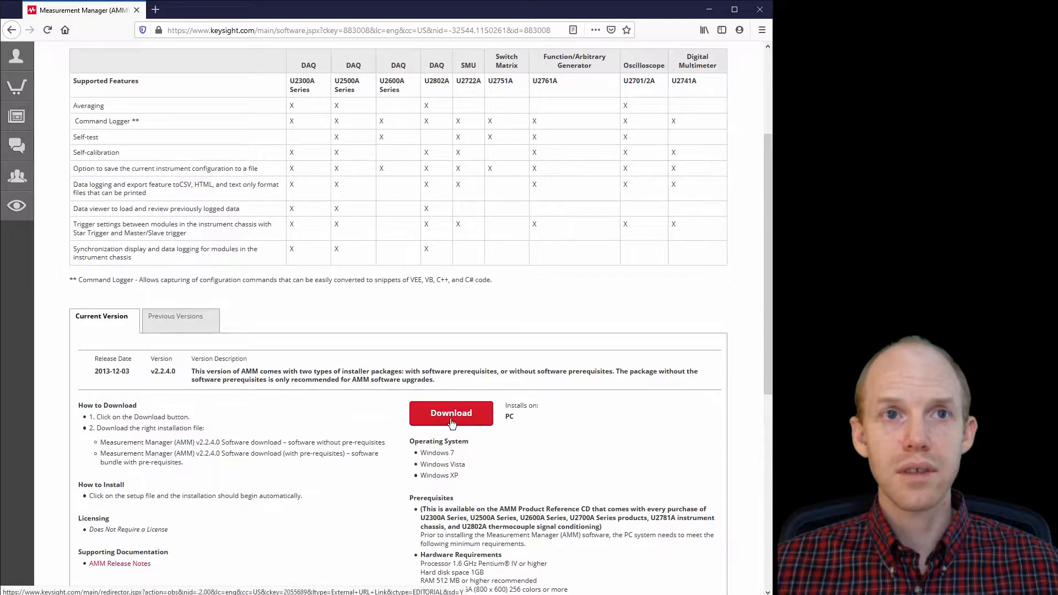
{"action": "mouse_move", "coordinate": [438, 419]}
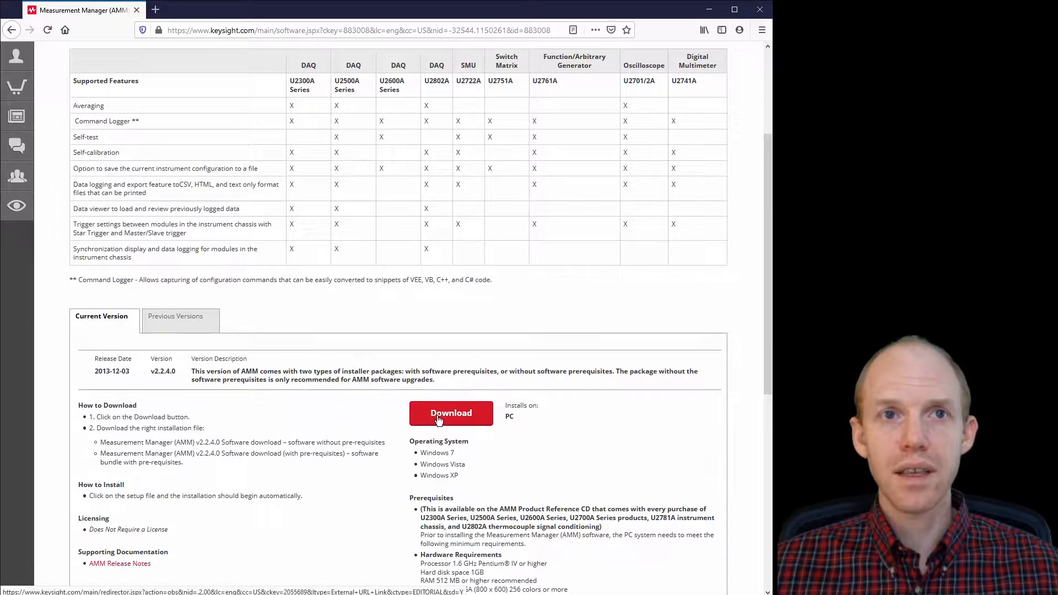
{"action": "mouse_move", "coordinate": [187, 468]}
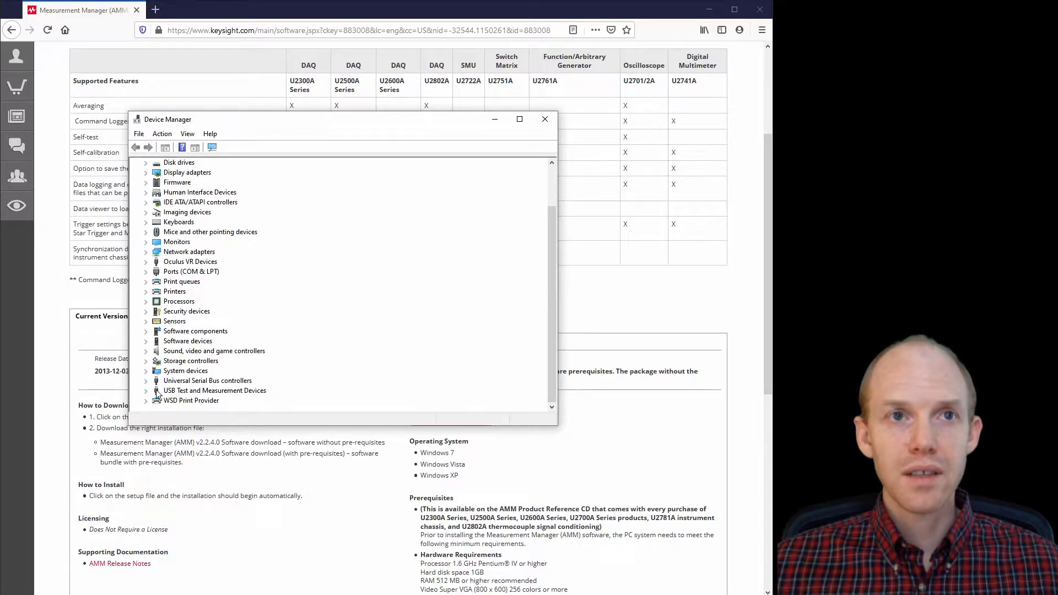
{"action": "left_click", "coordinate": [215, 391]}
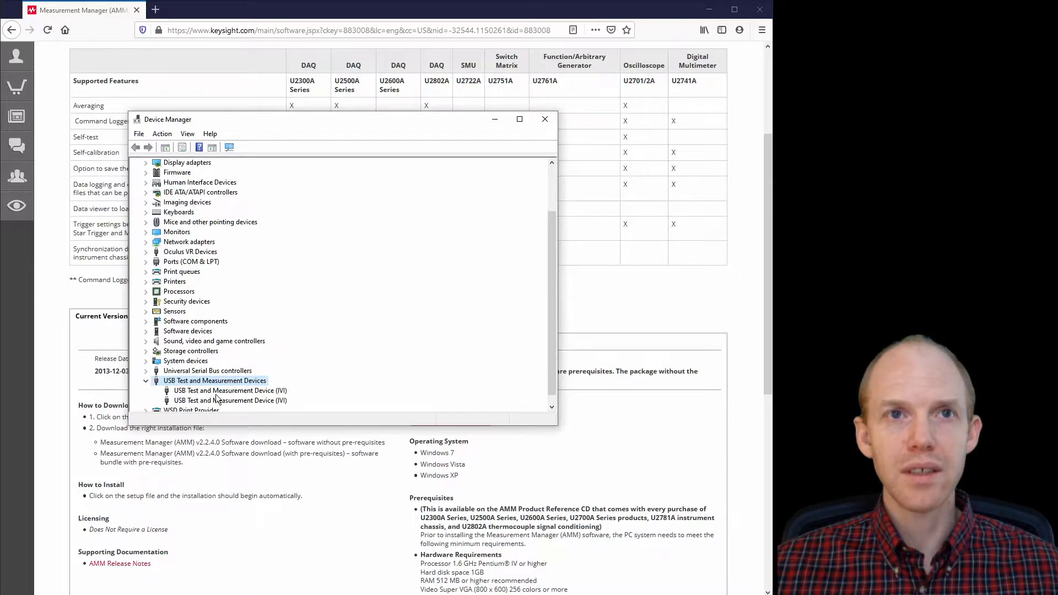
{"action": "left_click", "coordinate": [229, 390]}
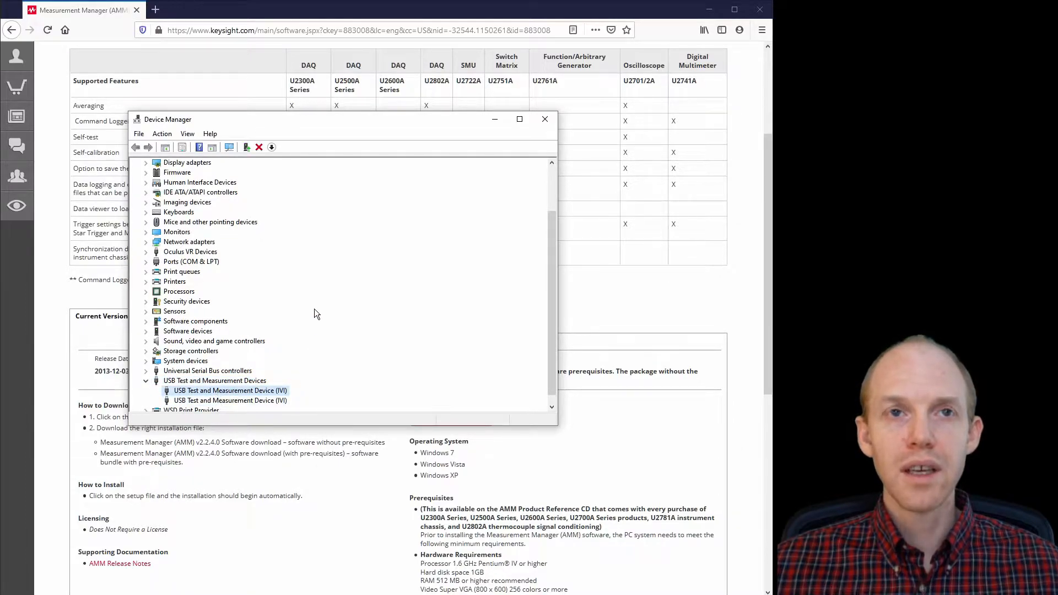
{"action": "mouse_move", "coordinate": [154, 380]}
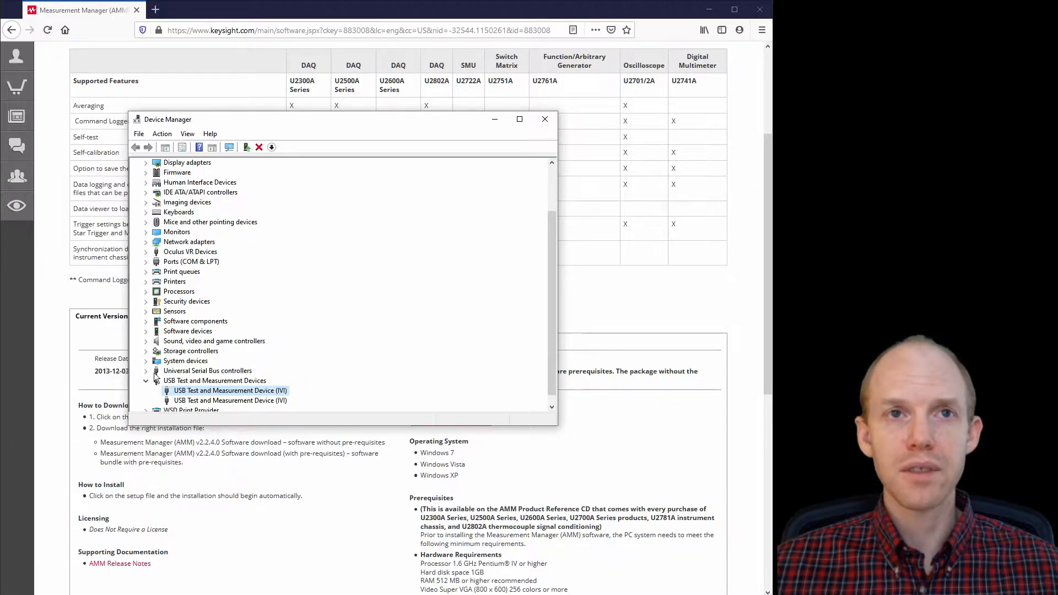
{"action": "mouse_move", "coordinate": [220, 373]}
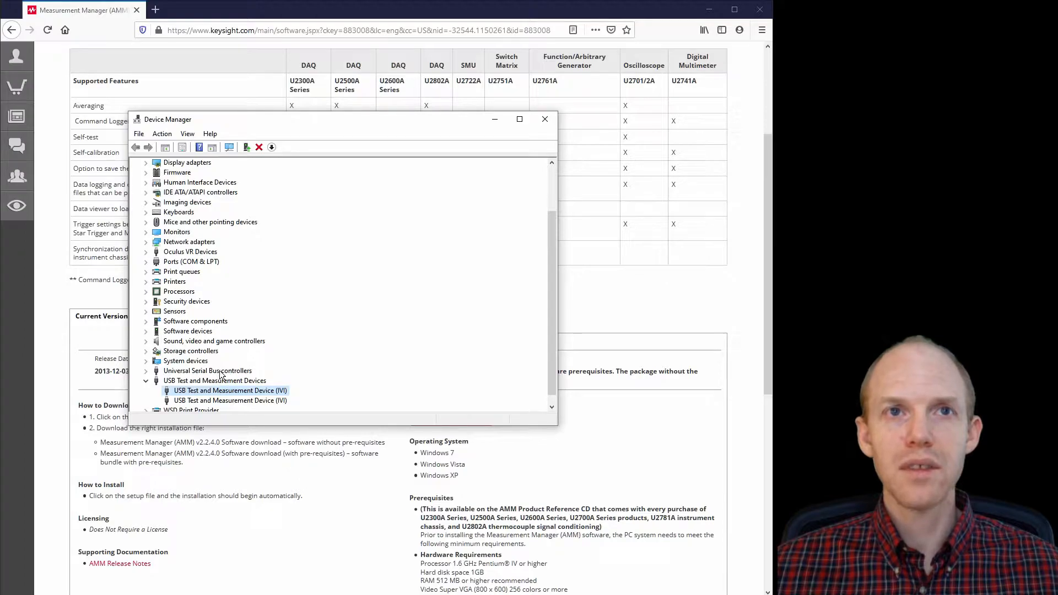
{"action": "left_click", "coordinate": [207, 370]}
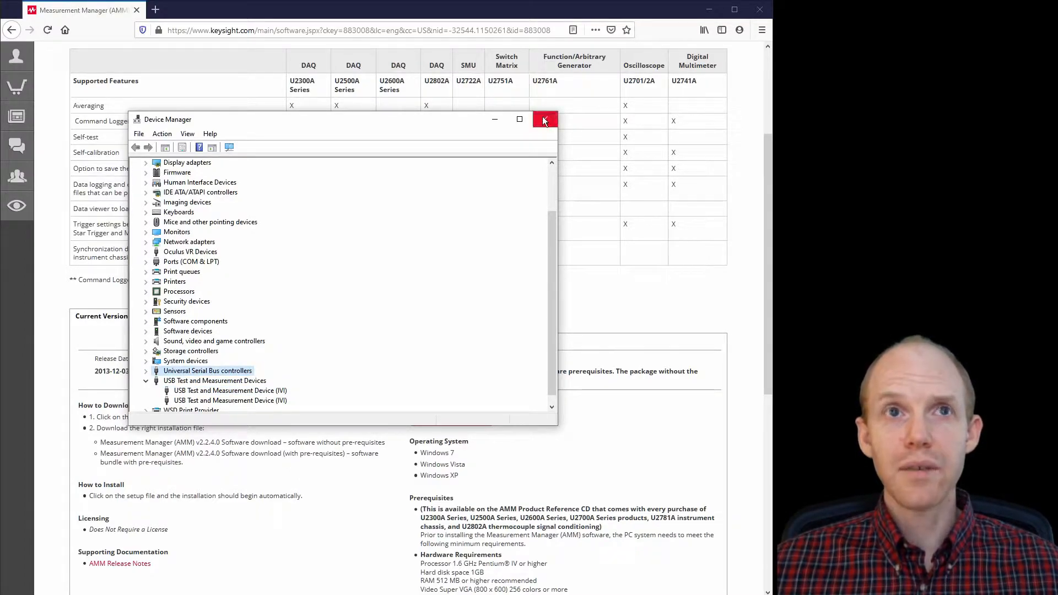
{"action": "left_click", "coordinate": [544, 120]}
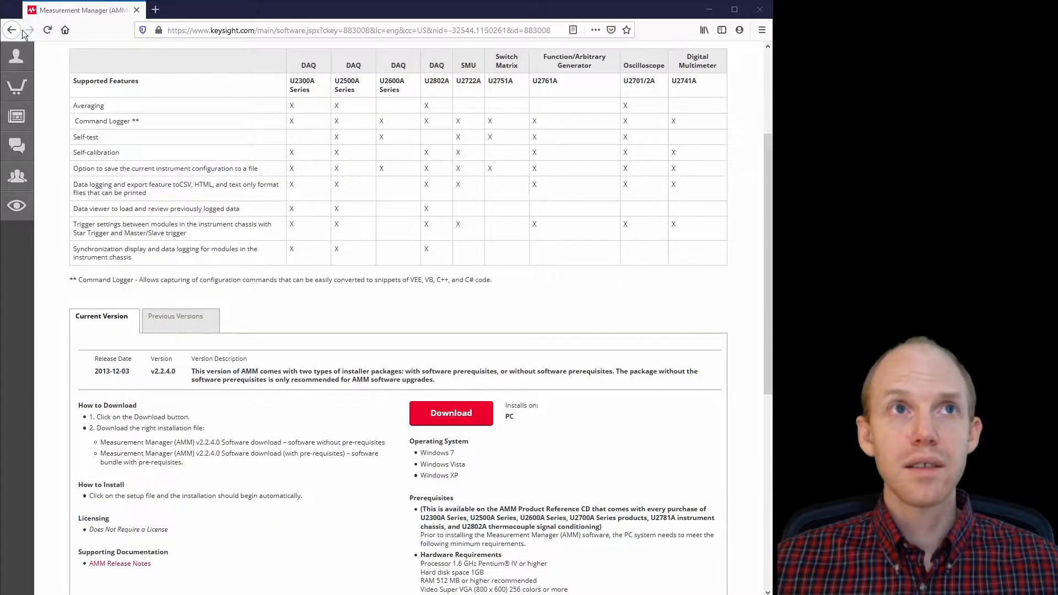
- Go back to the U2702A seven-item drivers, firmware and software list
{"action": "left_click", "coordinate": [13, 30]}
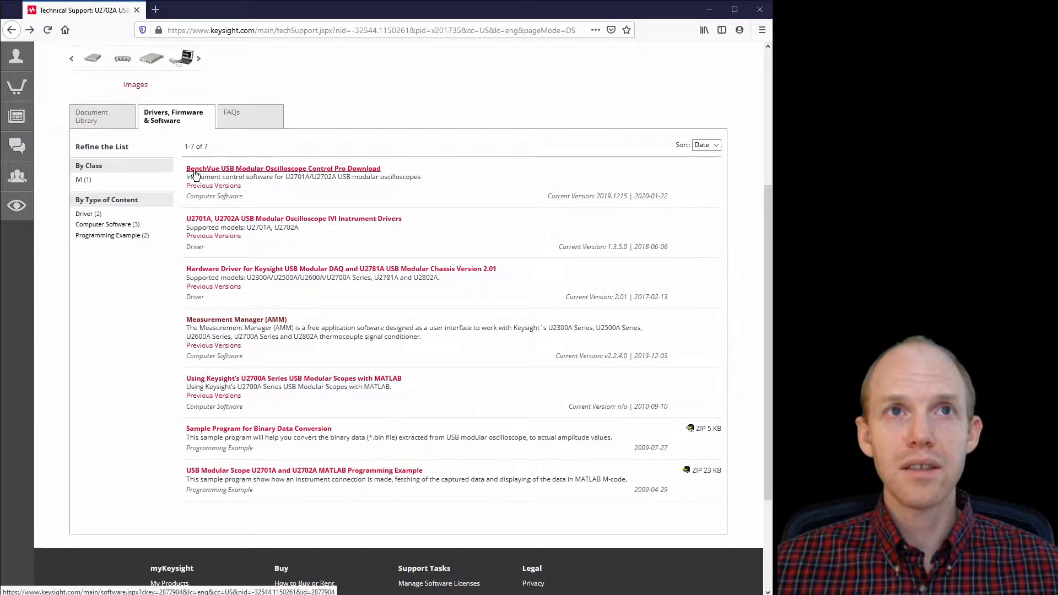
{"action": "mouse_move", "coordinate": [225, 328]}
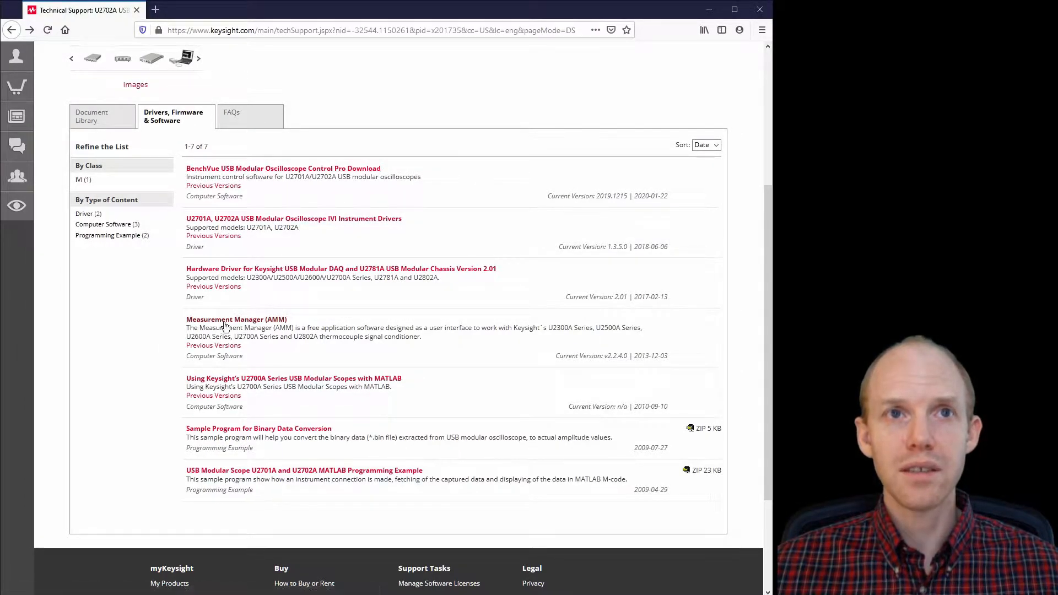
{"action": "mouse_move", "coordinate": [252, 320]}
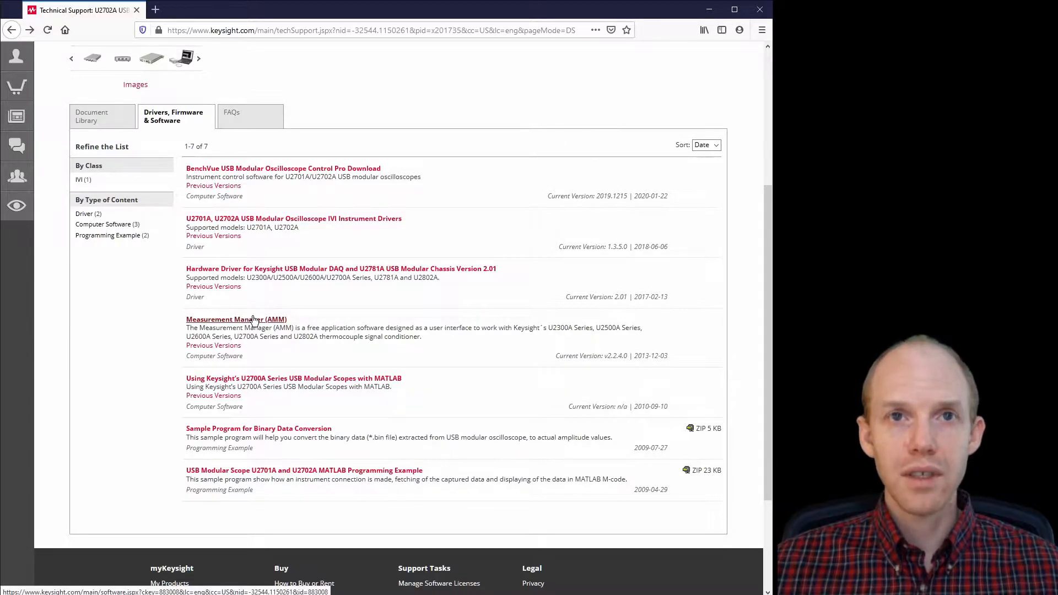
{"action": "mouse_move", "coordinate": [329, 224]}
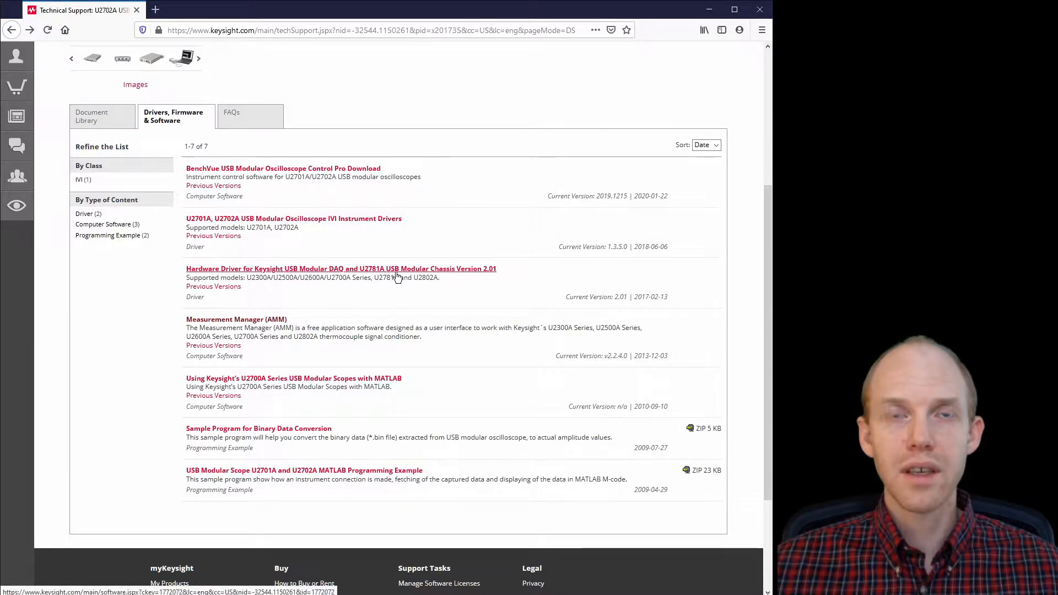
{"action": "mouse_move", "coordinate": [395, 269]}
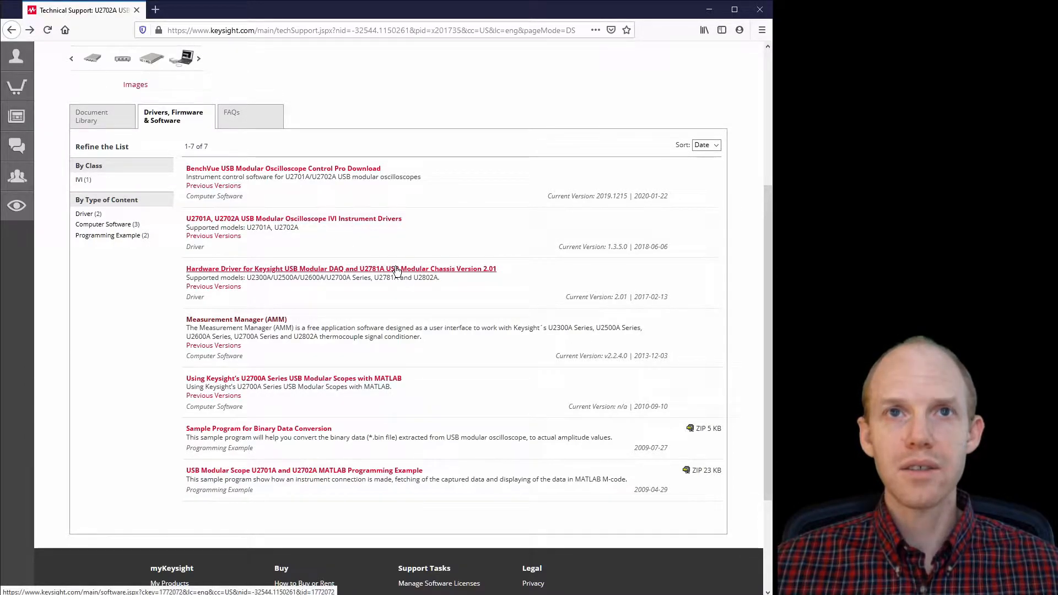
{"action": "mouse_move", "coordinate": [311, 270]}
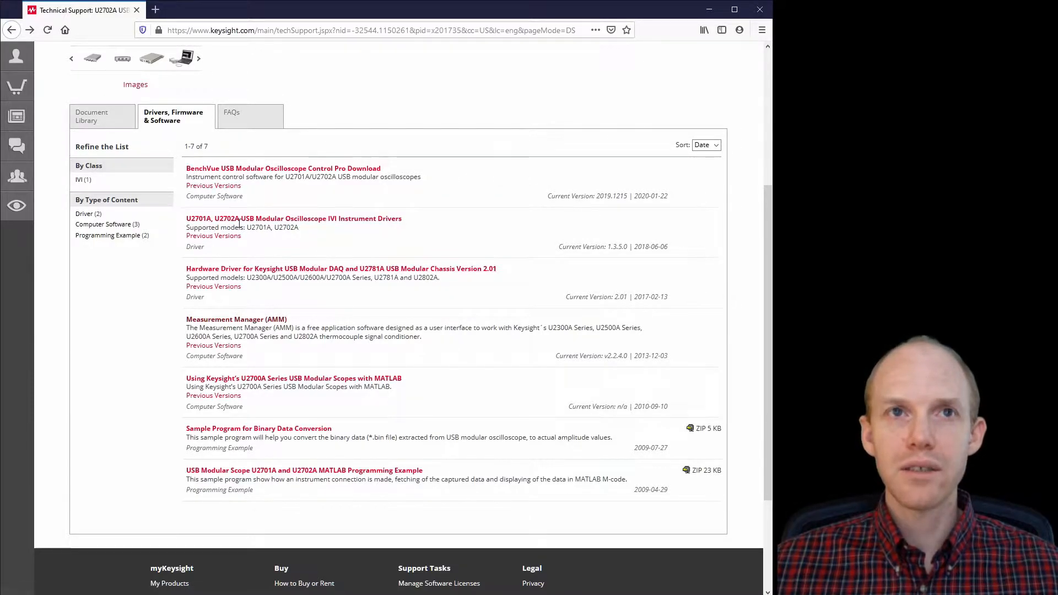
{"action": "mouse_move", "coordinate": [183, 171]}
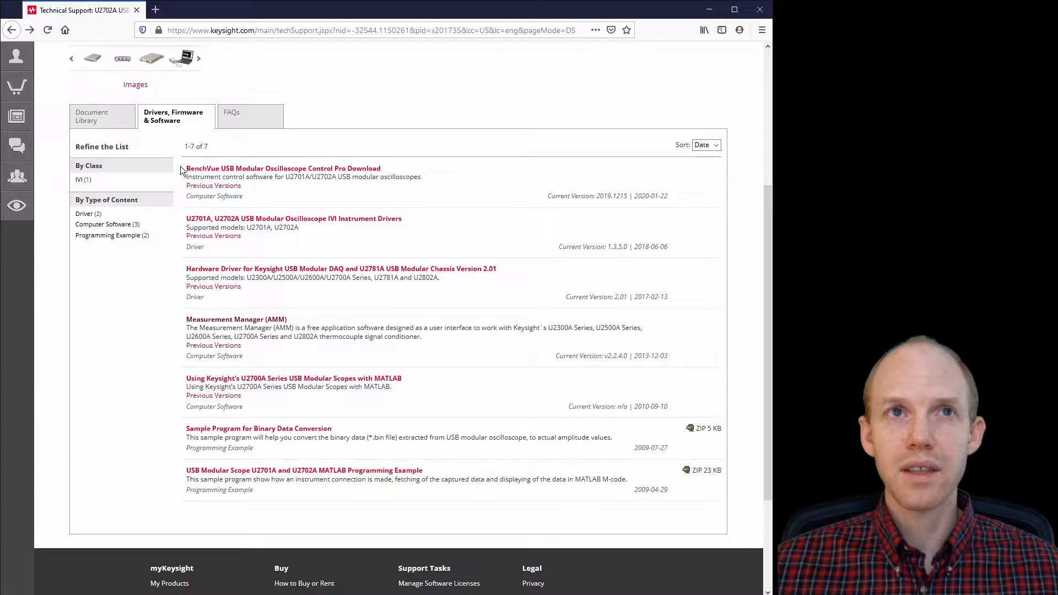
{"action": "mouse_move", "coordinate": [337, 175]}
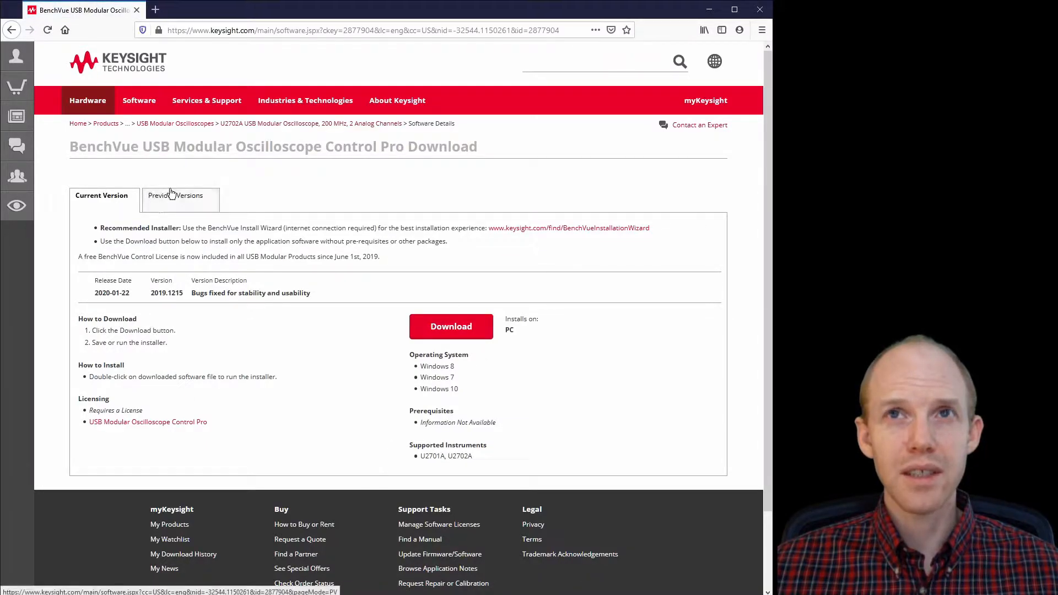
- Browse BenchVue previous and current versions, then open USB Modular Oscilloscope Control Pro licensing
{"action": "left_click", "coordinate": [178, 195]}
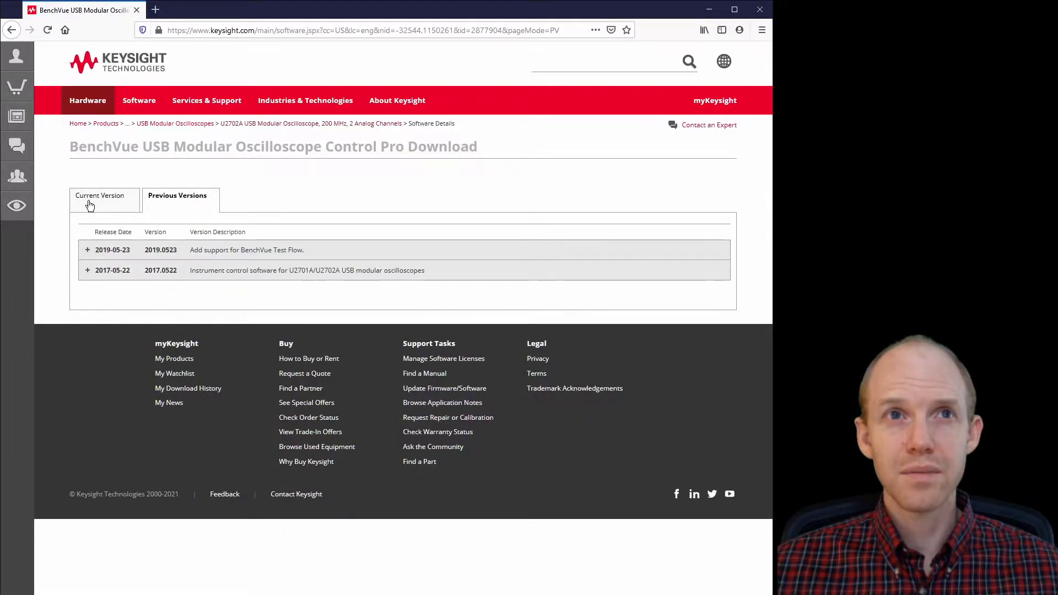
{"action": "left_click", "coordinate": [99, 200]}
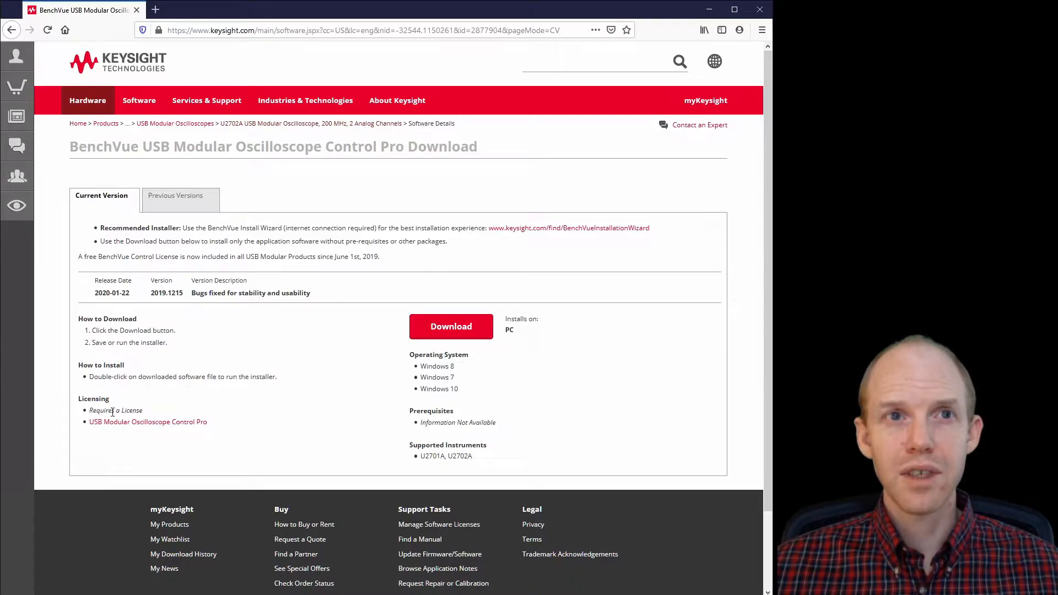
{"action": "mouse_move", "coordinate": [184, 428]}
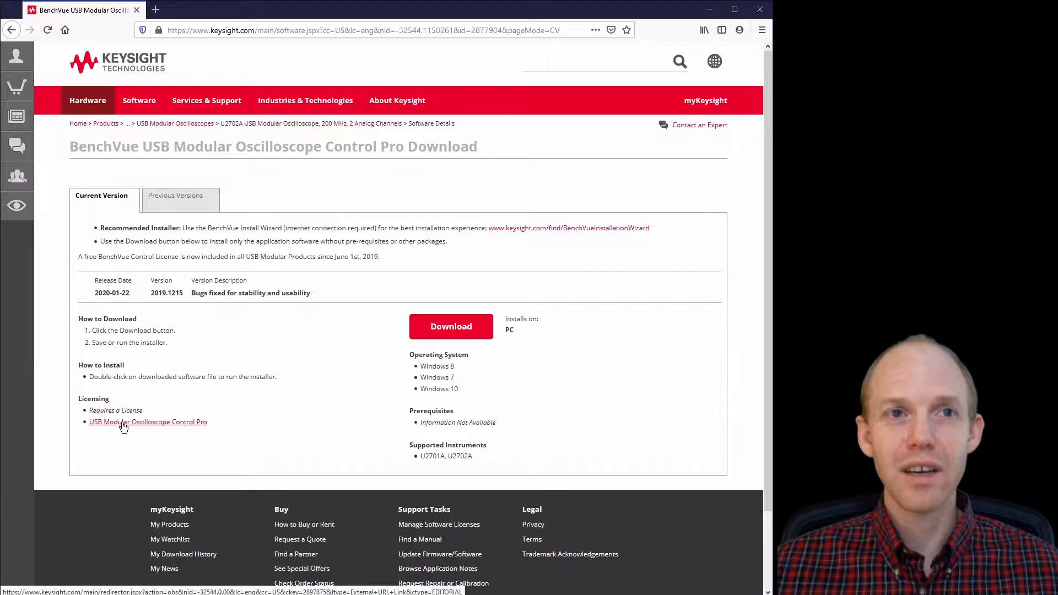
{"action": "left_click", "coordinate": [147, 422]}
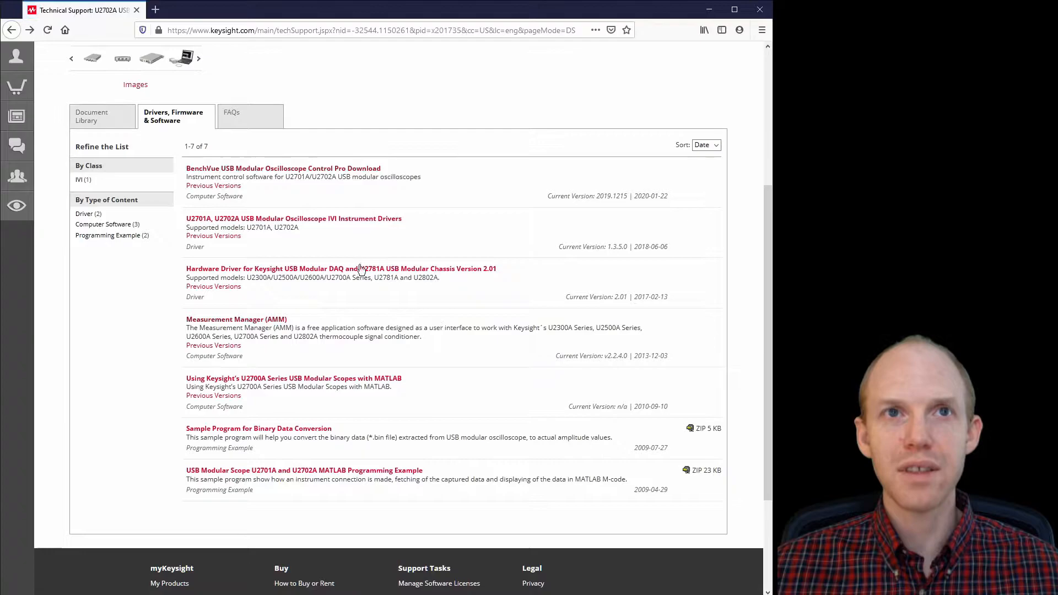
{"action": "mouse_move", "coordinate": [199, 326]}
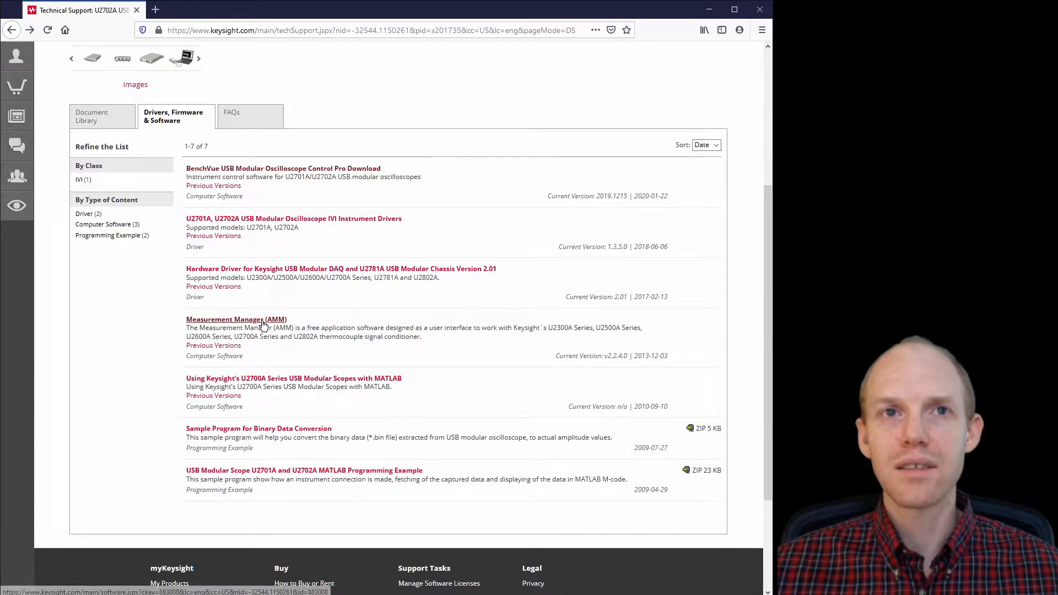
{"action": "mouse_move", "coordinate": [288, 271]}
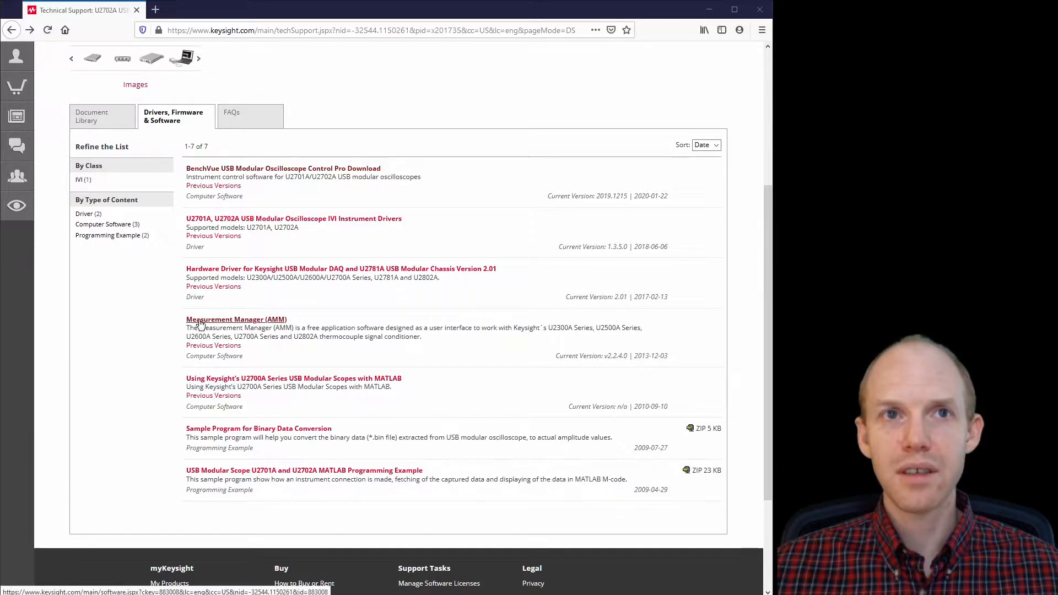
{"action": "mouse_move", "coordinate": [208, 322]}
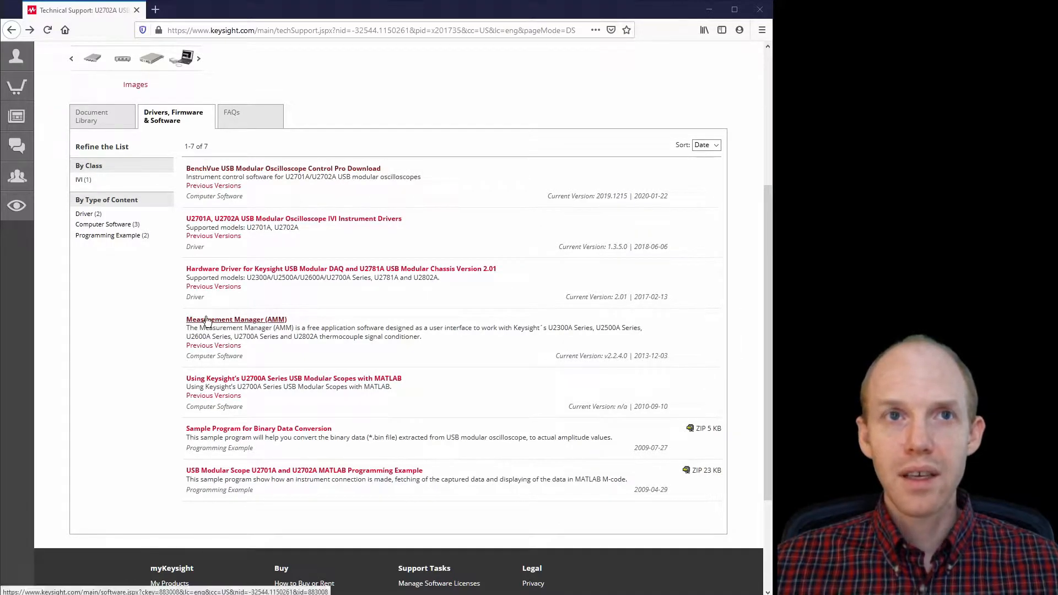
{"action": "mouse_move", "coordinate": [254, 321]}
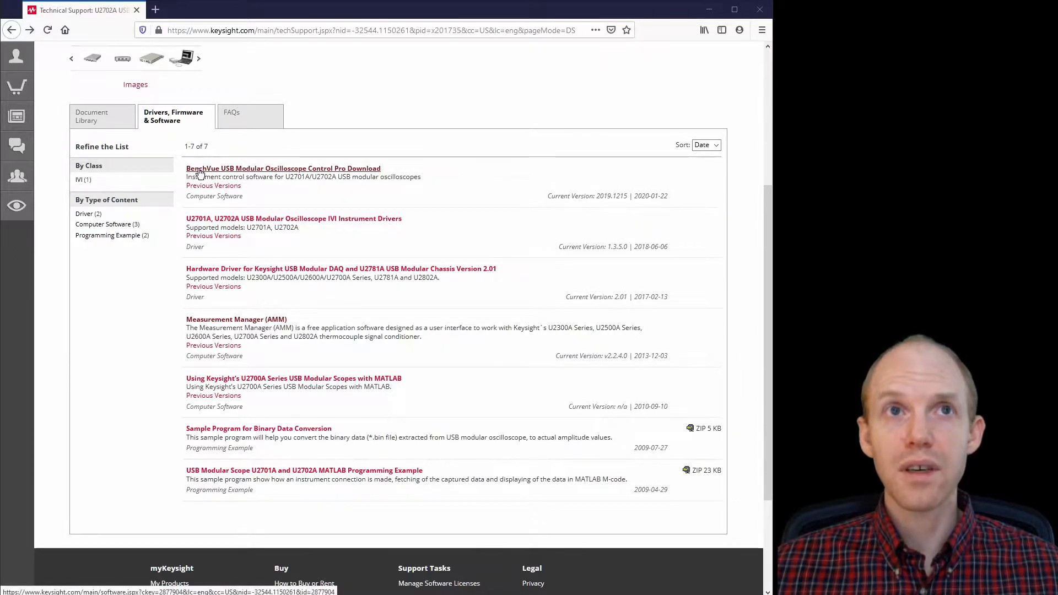
{"action": "mouse_move", "coordinate": [365, 175]}
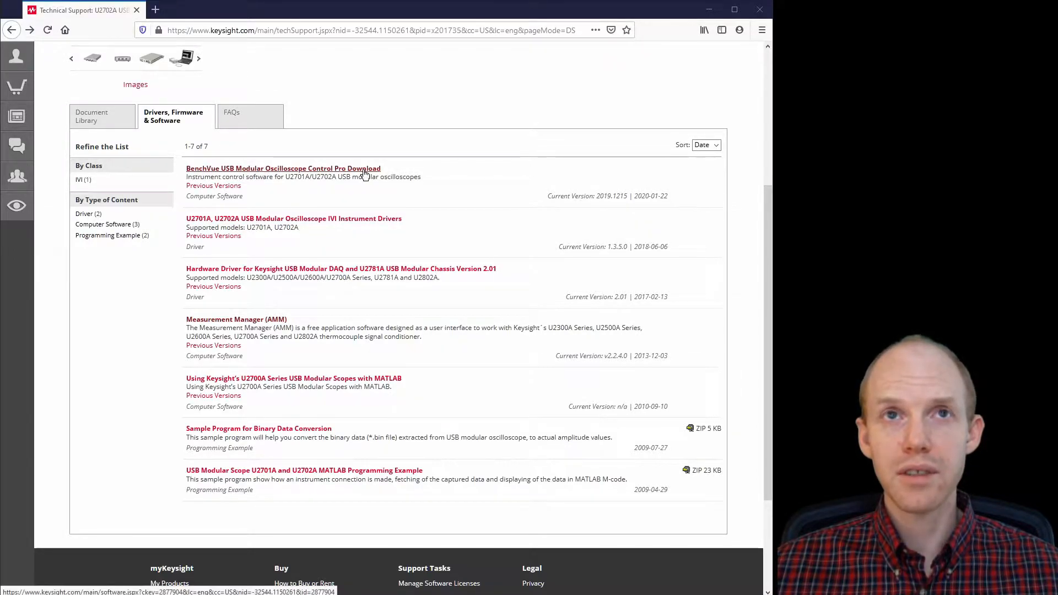
{"action": "mouse_move", "coordinate": [266, 175]}
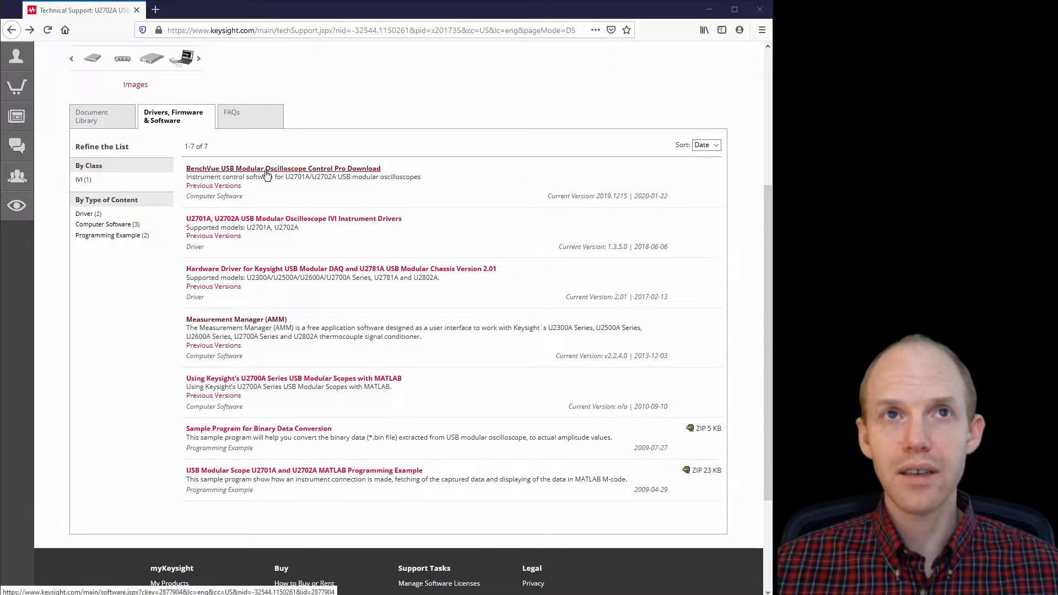
{"action": "mouse_move", "coordinate": [309, 164]}
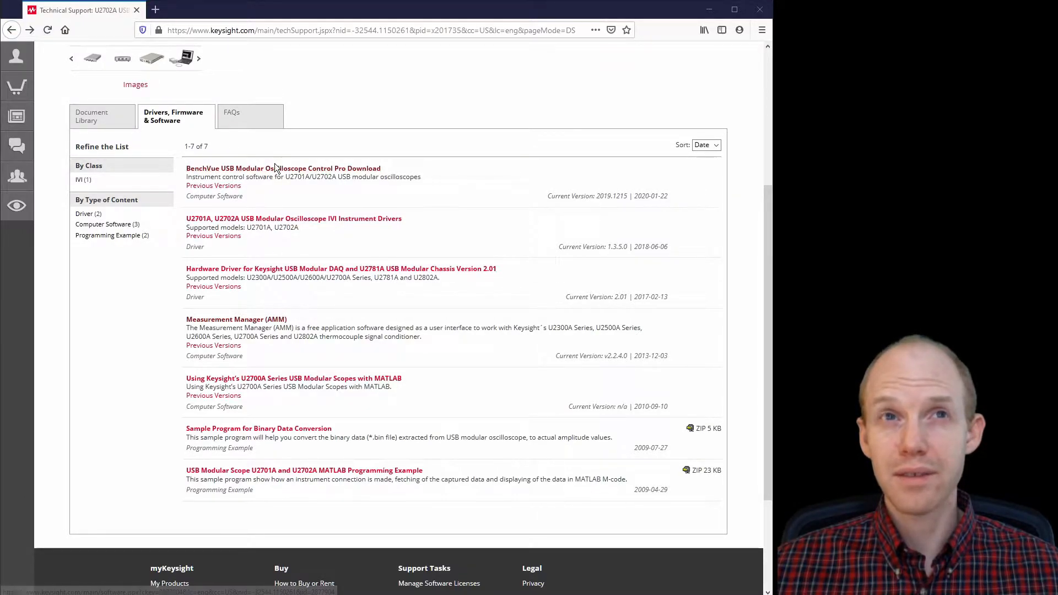
{"action": "mouse_move", "coordinate": [302, 219]}
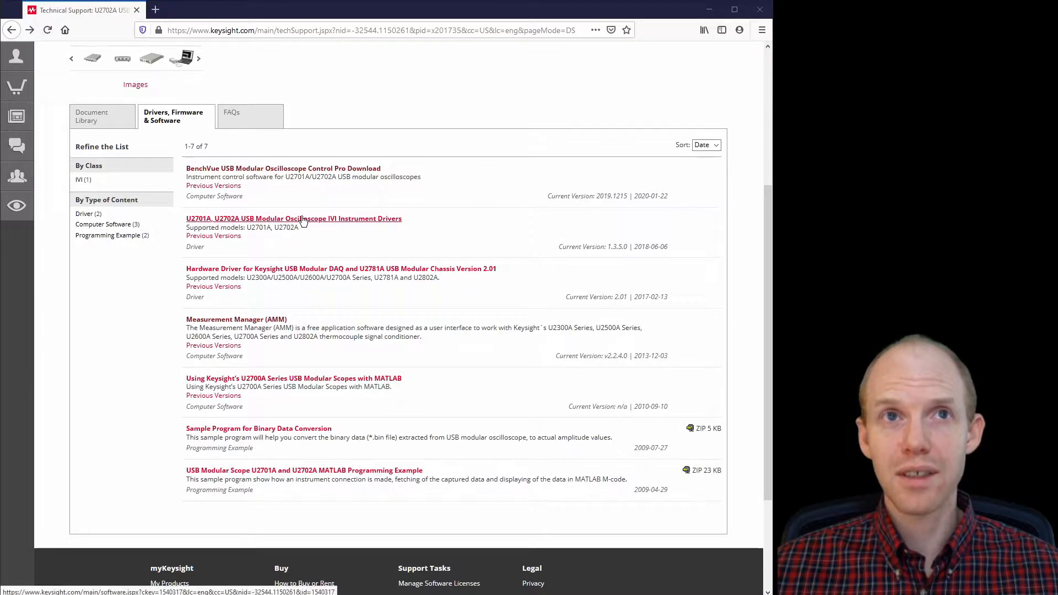
{"action": "mouse_move", "coordinate": [282, 276]}
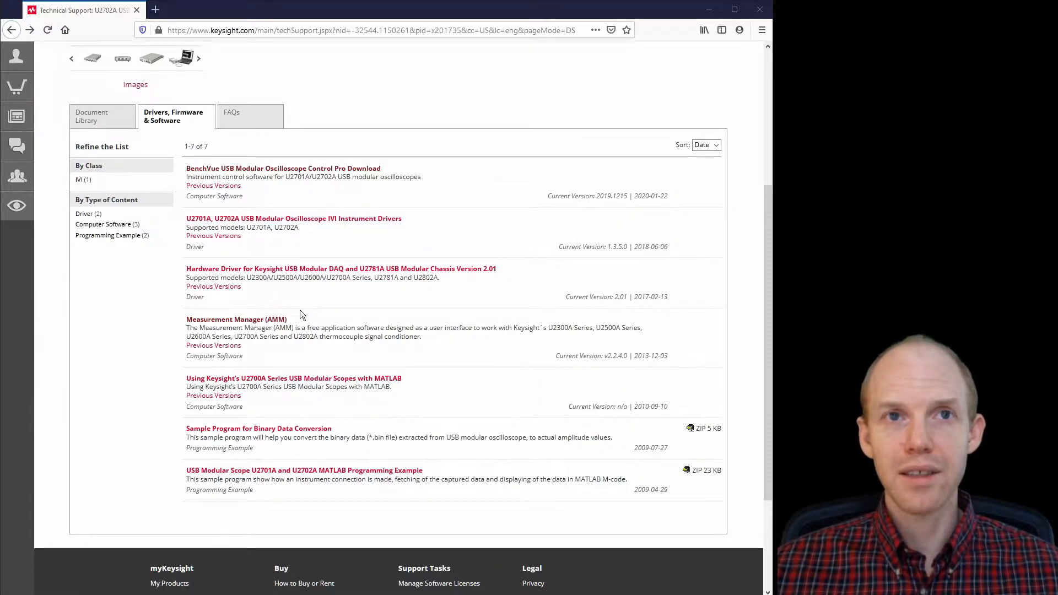
{"action": "mouse_move", "coordinate": [533, 398]}
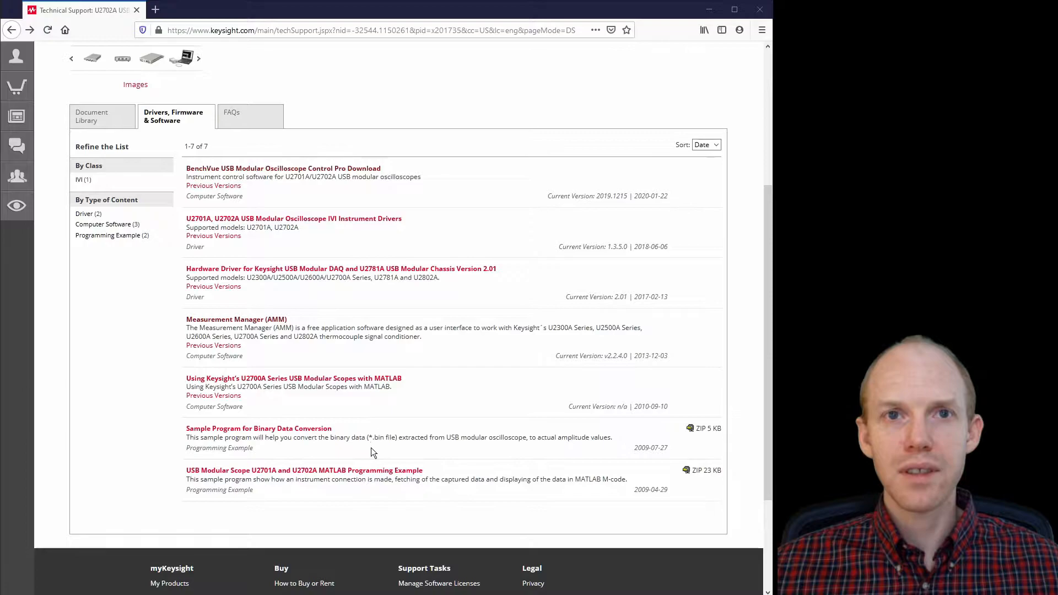
{"action": "mouse_move", "coordinate": [409, 463]}
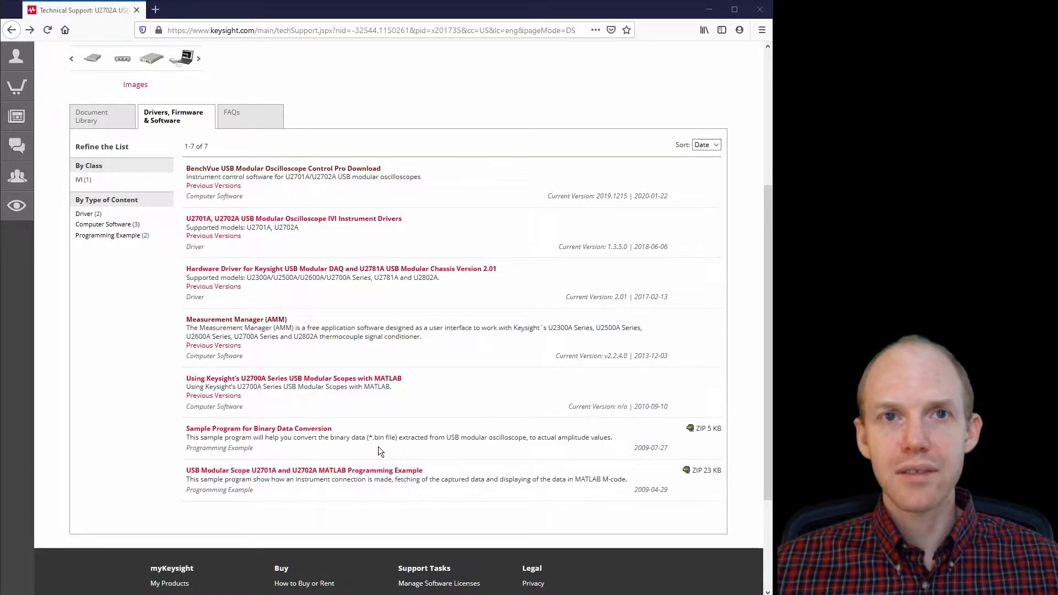
{"action": "mouse_move", "coordinate": [423, 452]}
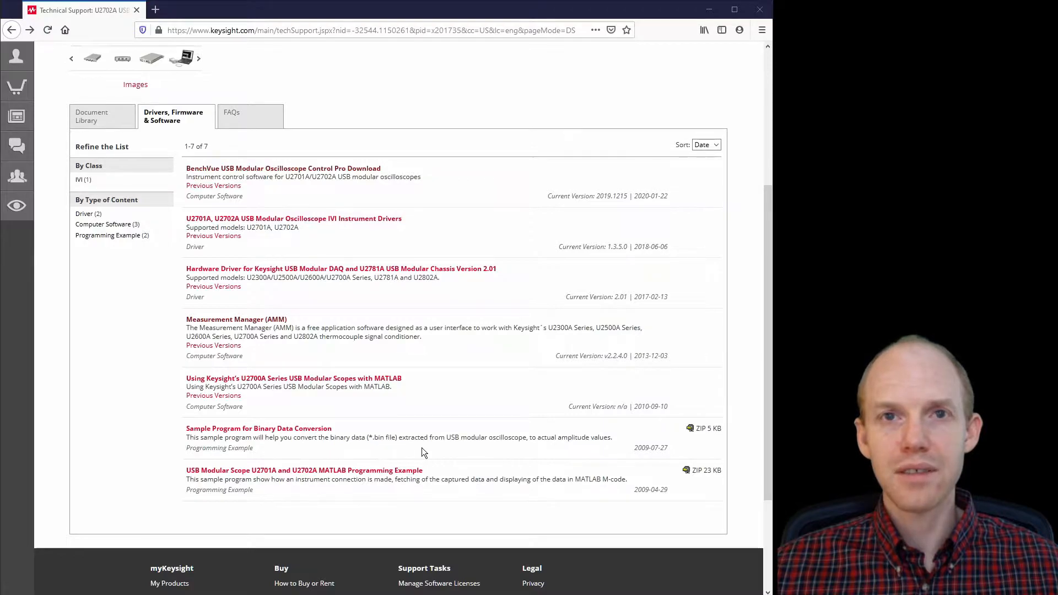
{"action": "mouse_move", "coordinate": [721, 574]}
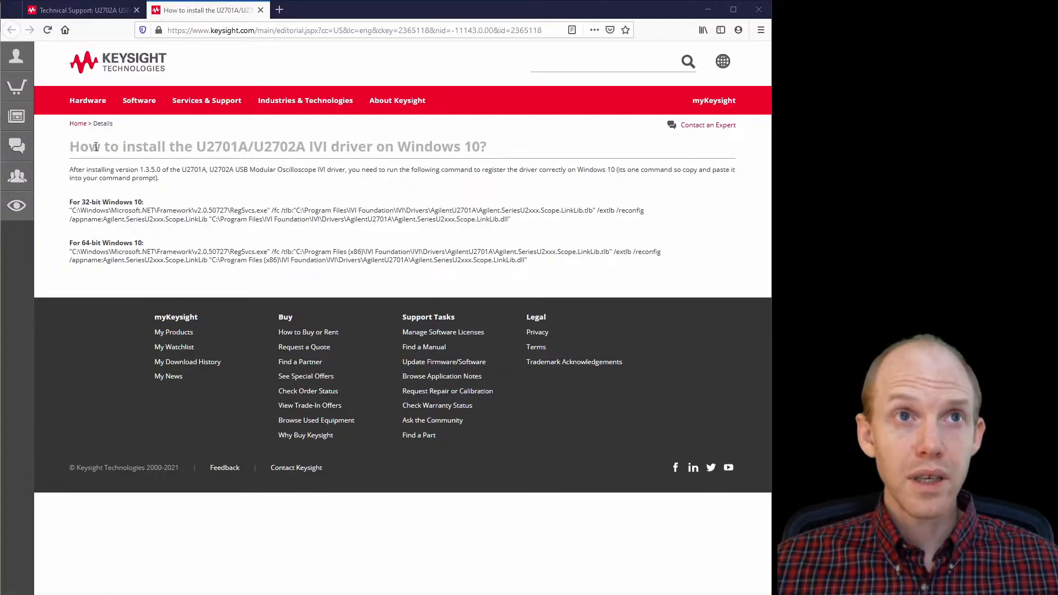
- Highlight 'IVI driver on Windows 10' in the guide's title
{"action": "left_click_drag", "start_coordinate": [70, 147], "coordinate": [360, 147]}
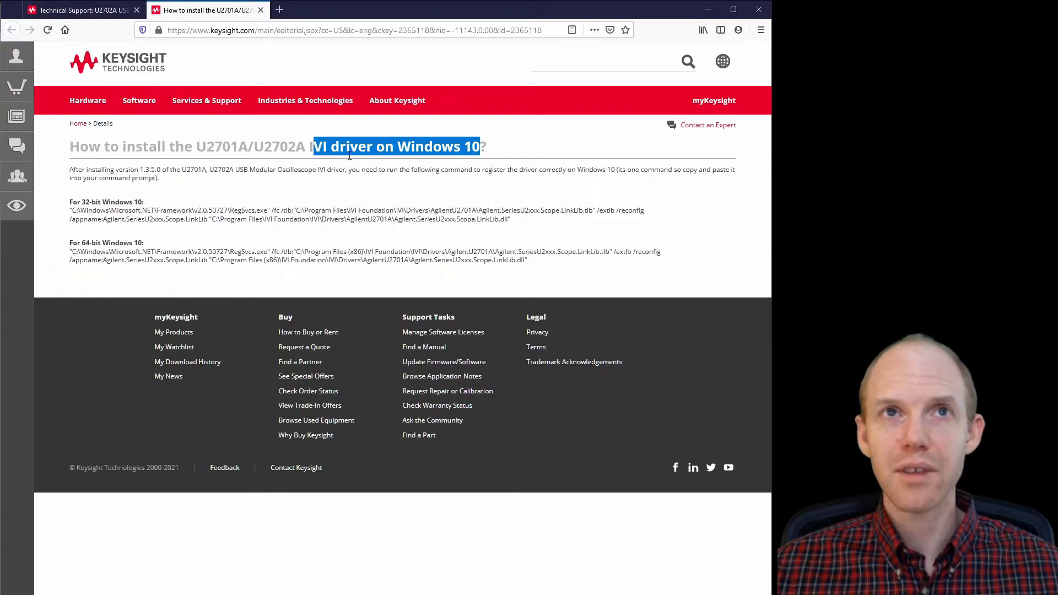
{"action": "mouse_move", "coordinate": [62, 225]}
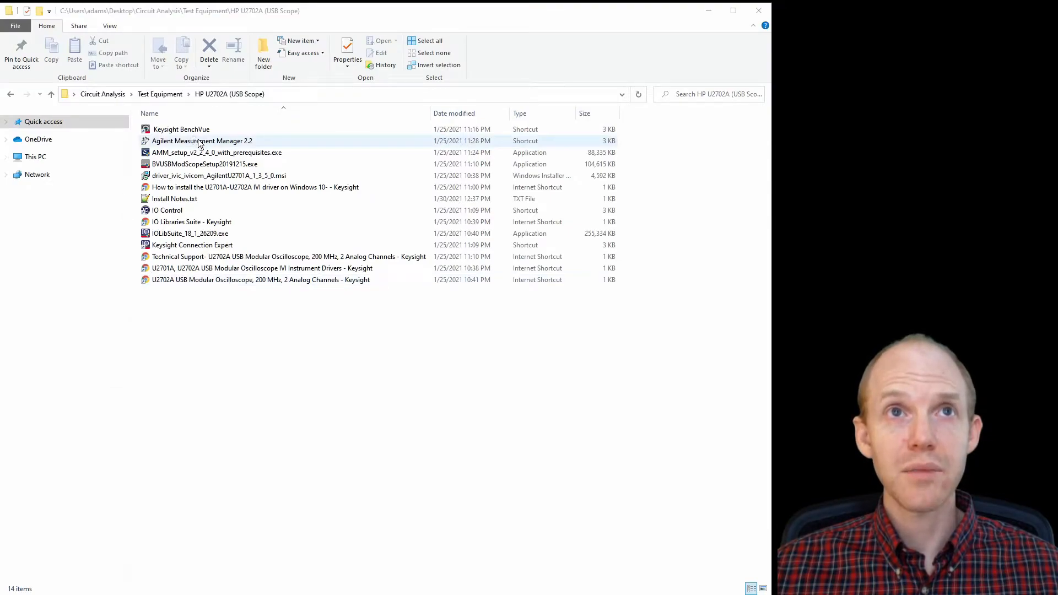
- Launch Measurement Manager 2.2 twice, connecting to the U2702A and then the U2701A
{"action": "left_click", "coordinate": [202, 141]}
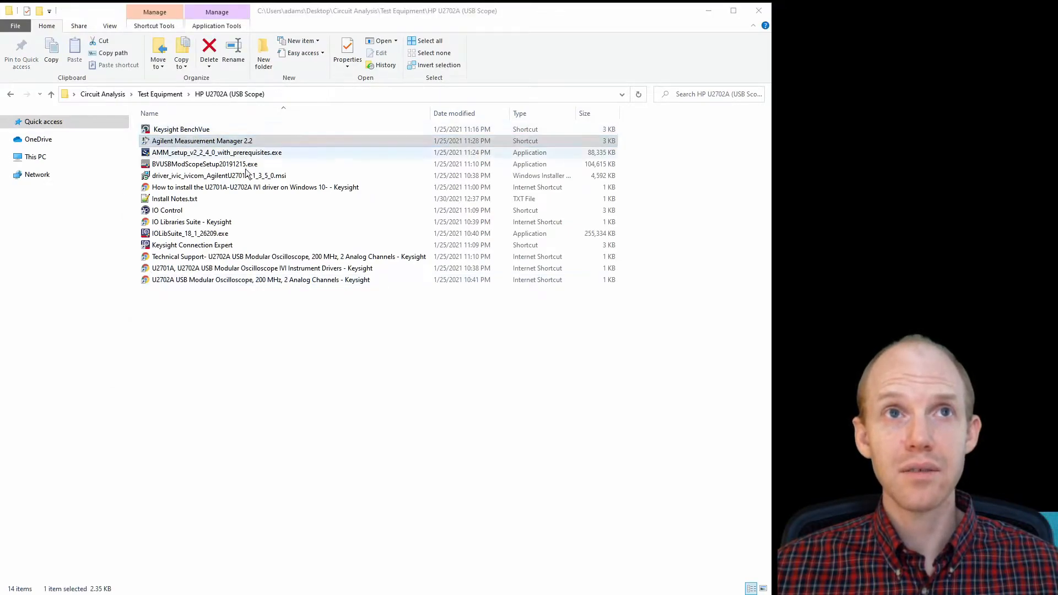
{"action": "double_click", "coordinate": [203, 140]}
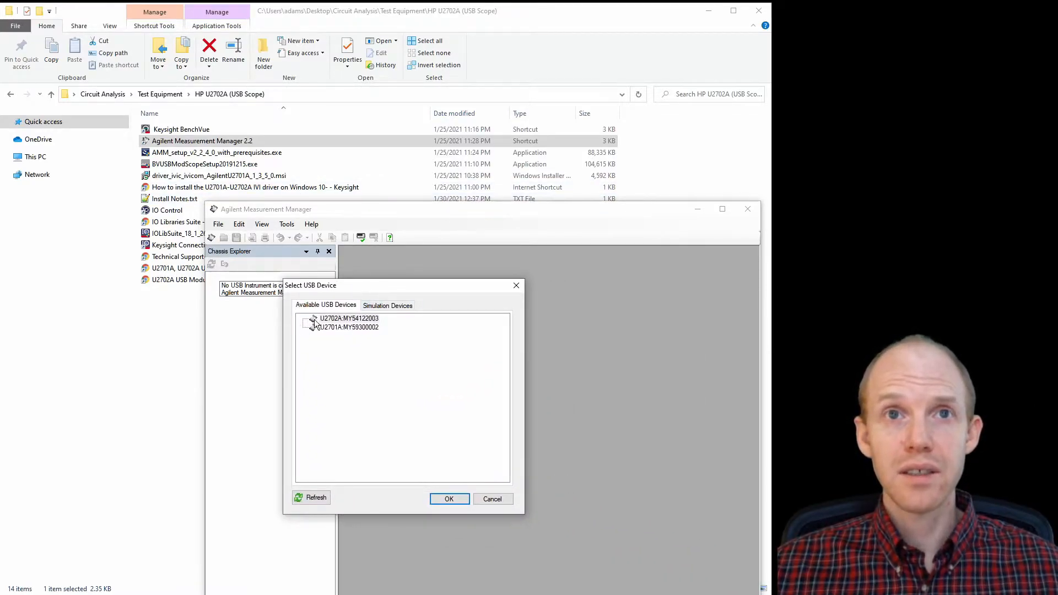
{"action": "left_click", "coordinate": [349, 318]}
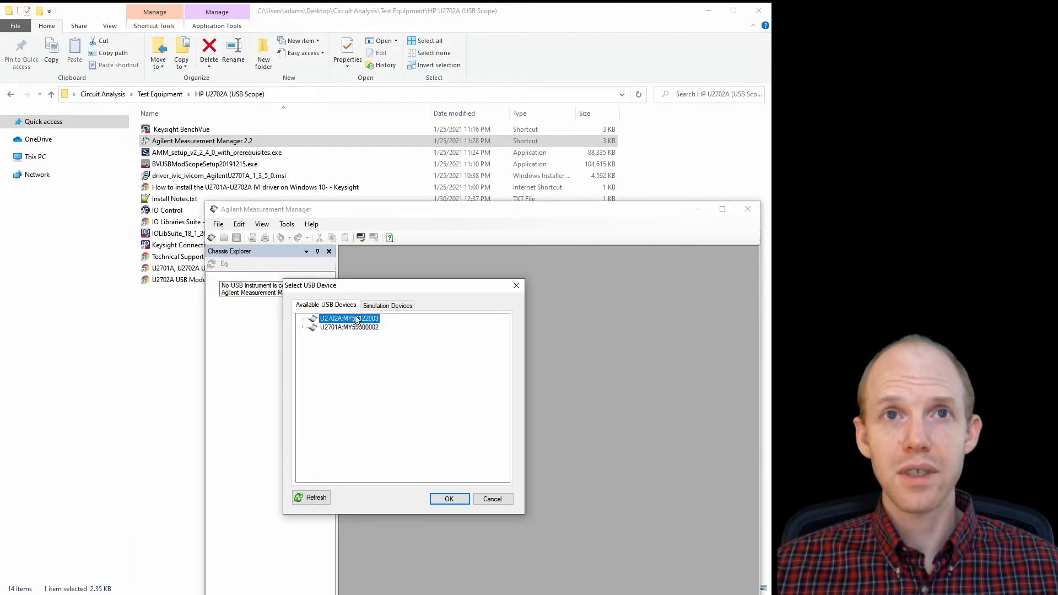
{"action": "left_click", "coordinate": [449, 499]}
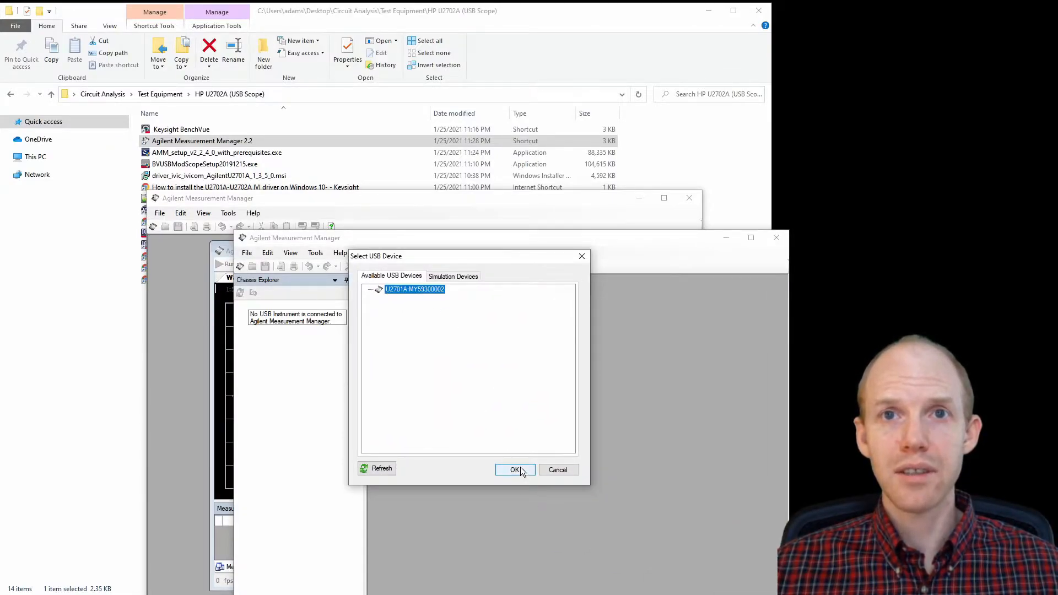
{"action": "left_click", "coordinate": [514, 469]}
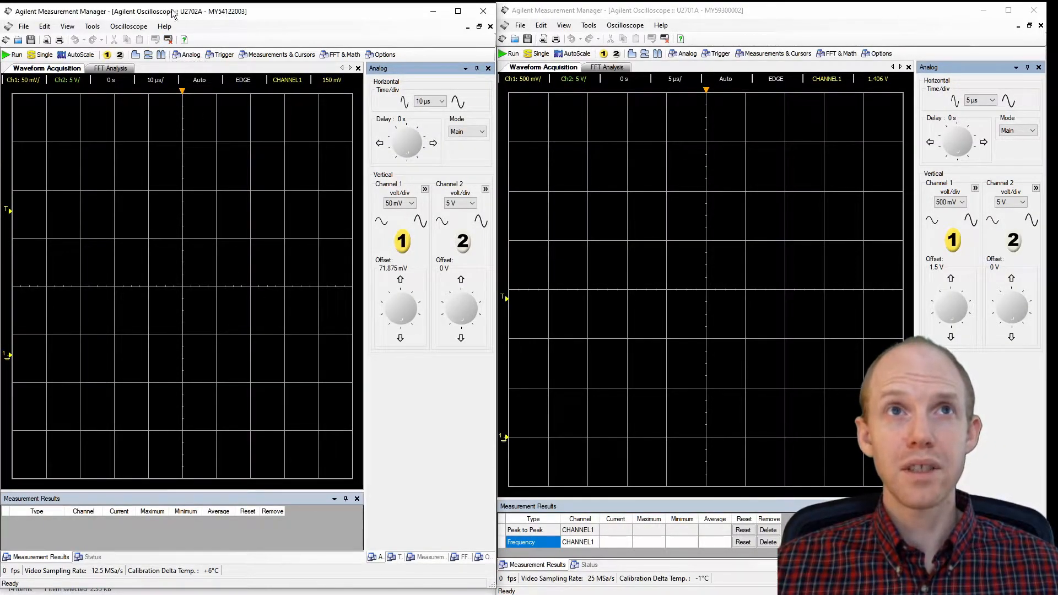
{"action": "mouse_move", "coordinate": [718, 192]}
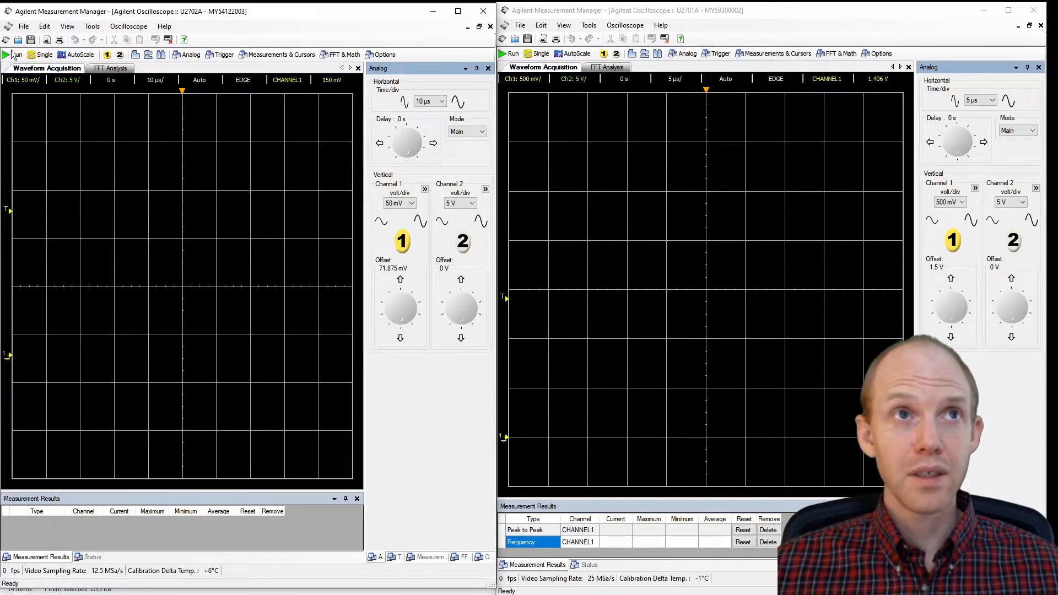
{"action": "mouse_move", "coordinate": [109, 55]}
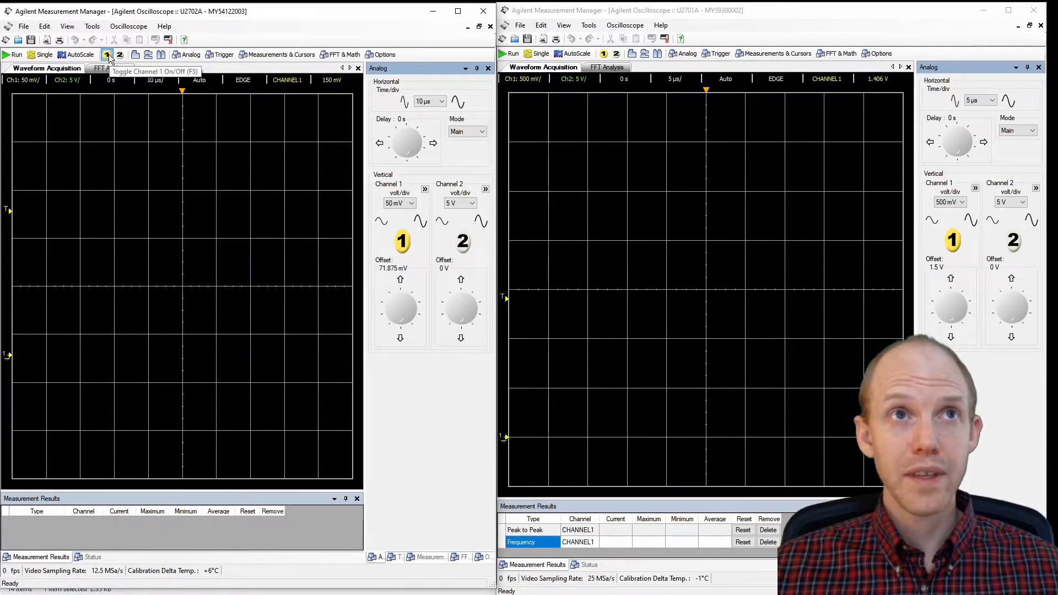
- Run acquisition in both the U2702A and U2701A windows
{"action": "left_click", "coordinate": [7, 55]}
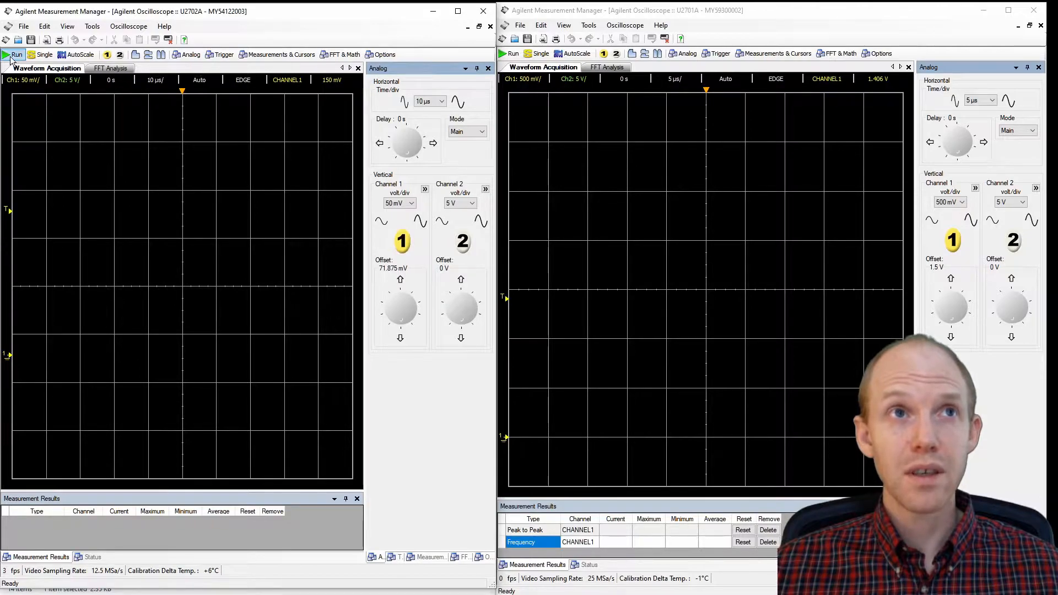
{"action": "left_click", "coordinate": [12, 54]}
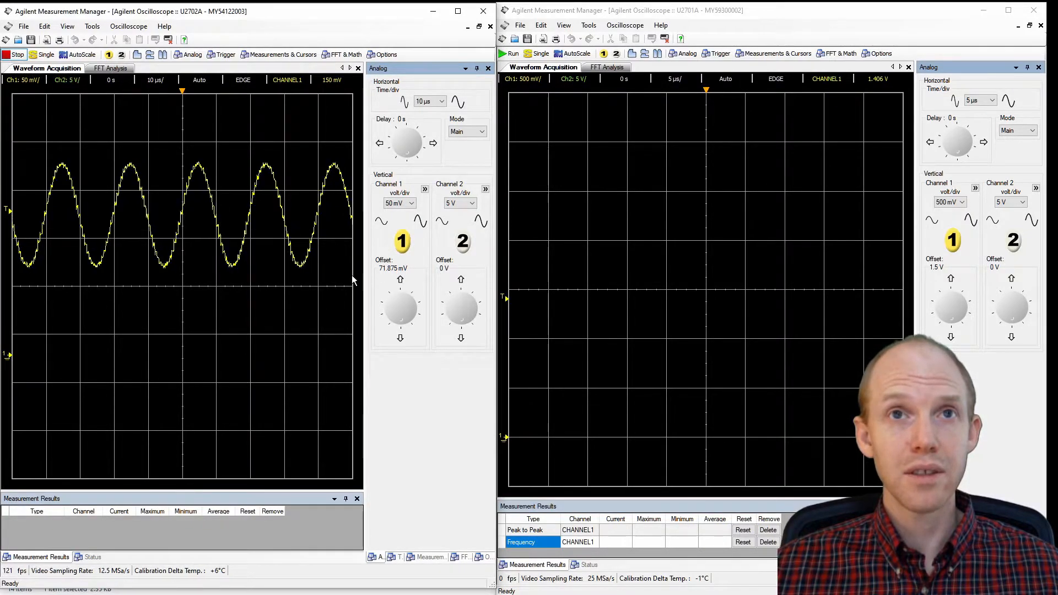
{"action": "left_click", "coordinate": [539, 54]}
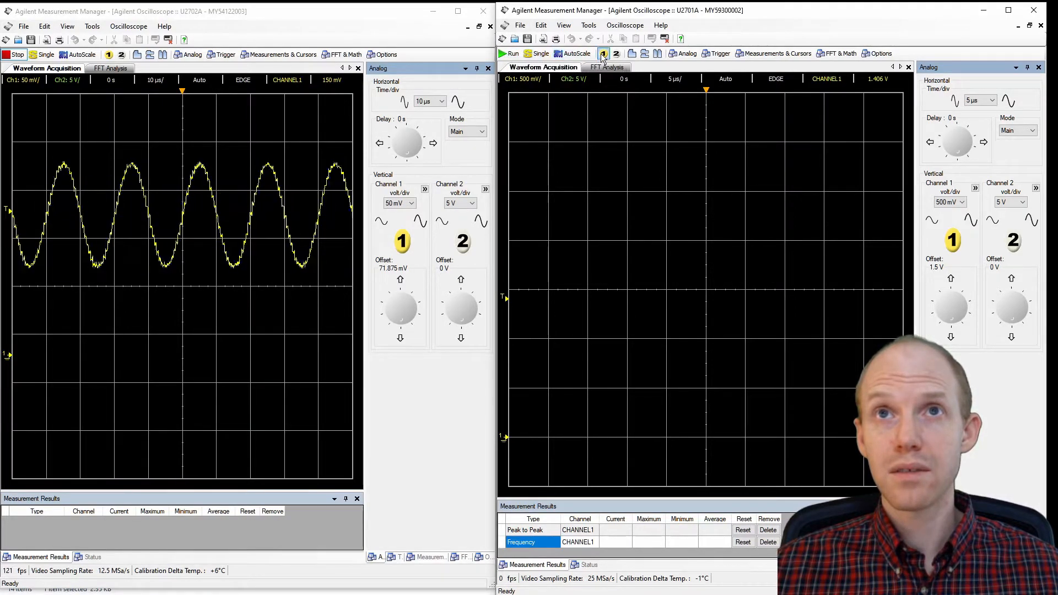
{"action": "mouse_move", "coordinate": [507, 54]}
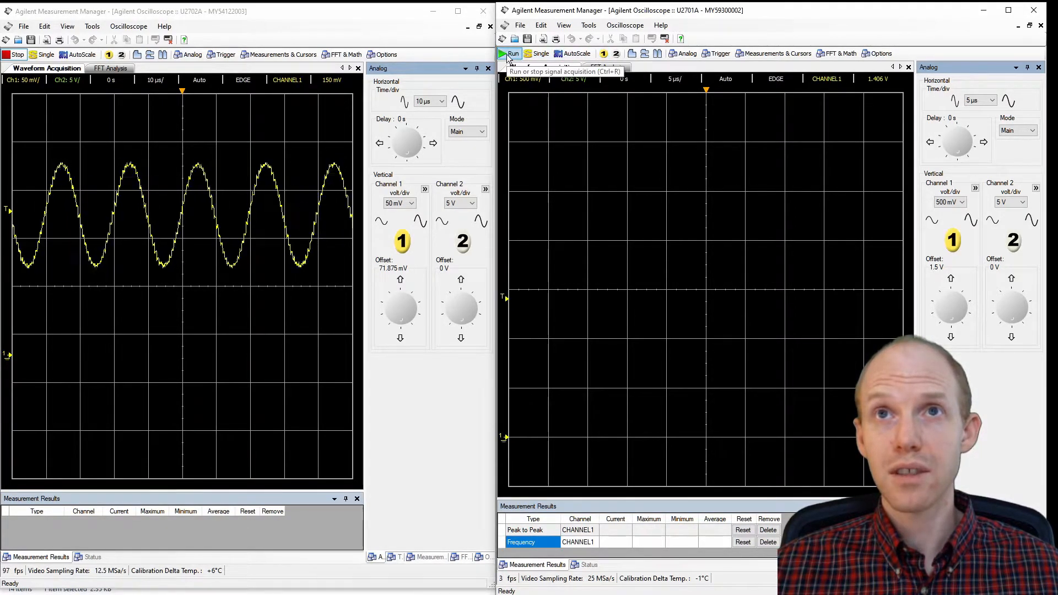
{"action": "left_click", "coordinate": [510, 53]}
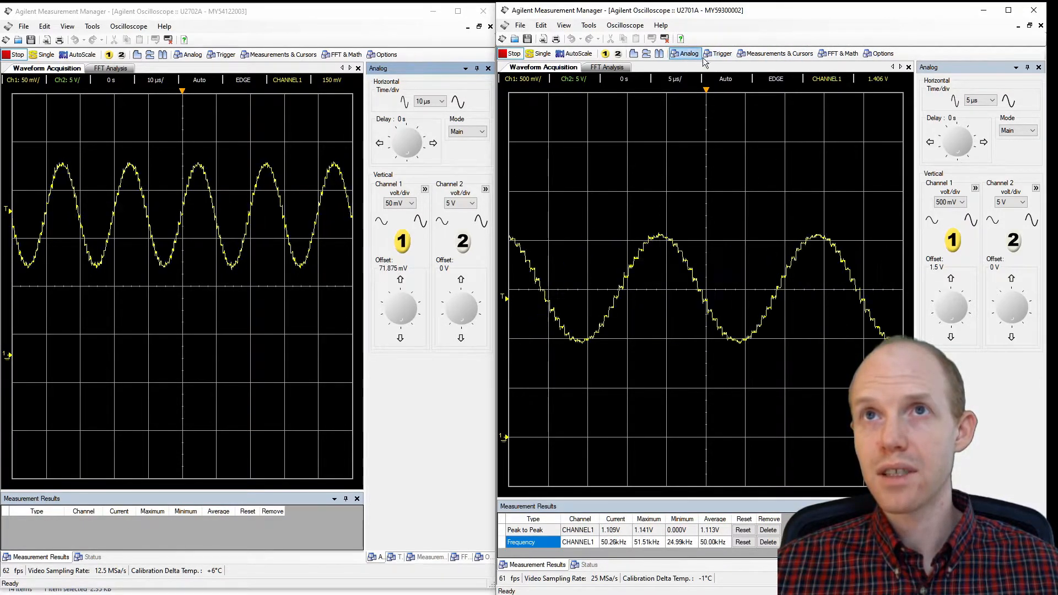
{"action": "left_click", "coordinate": [722, 53]}
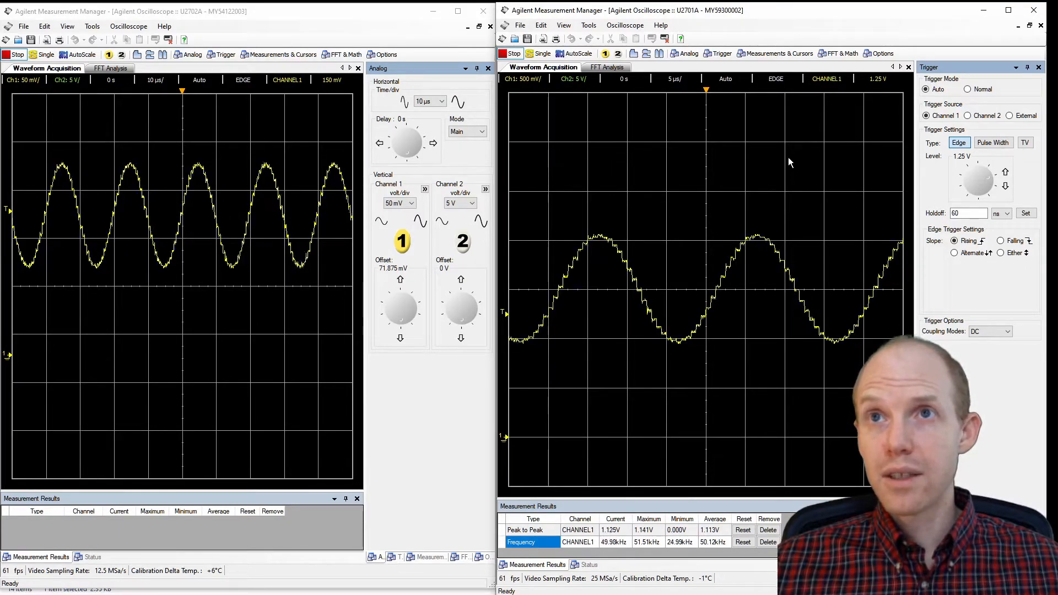
{"action": "mouse_move", "coordinate": [839, 53]}
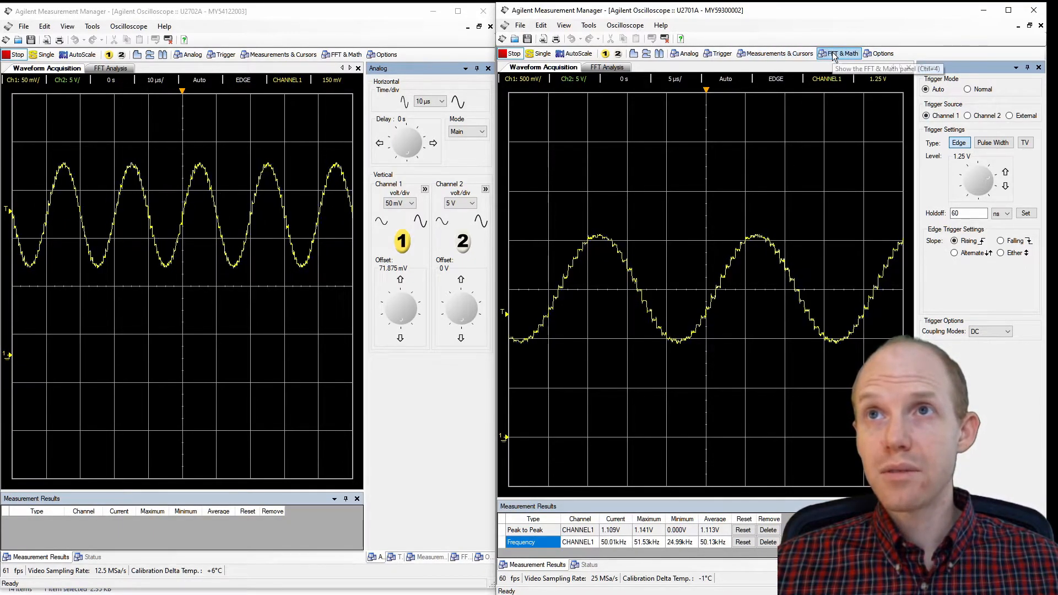
{"action": "left_click", "coordinate": [839, 53]}
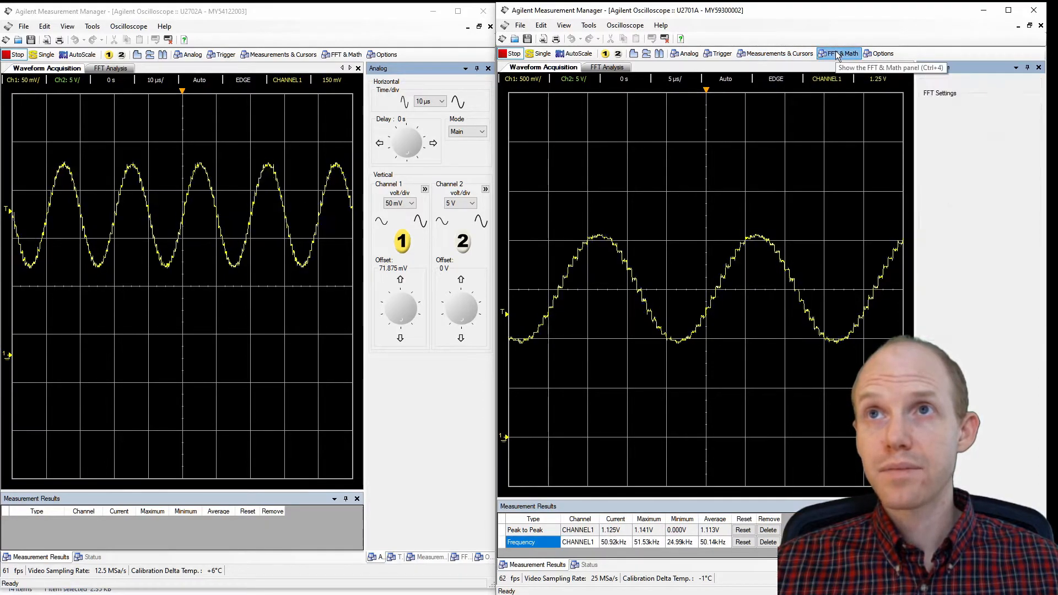
- Activate FFT on the U2701A, mark its first peak, and keep the Hanning window
{"action": "left_click", "coordinate": [838, 53]}
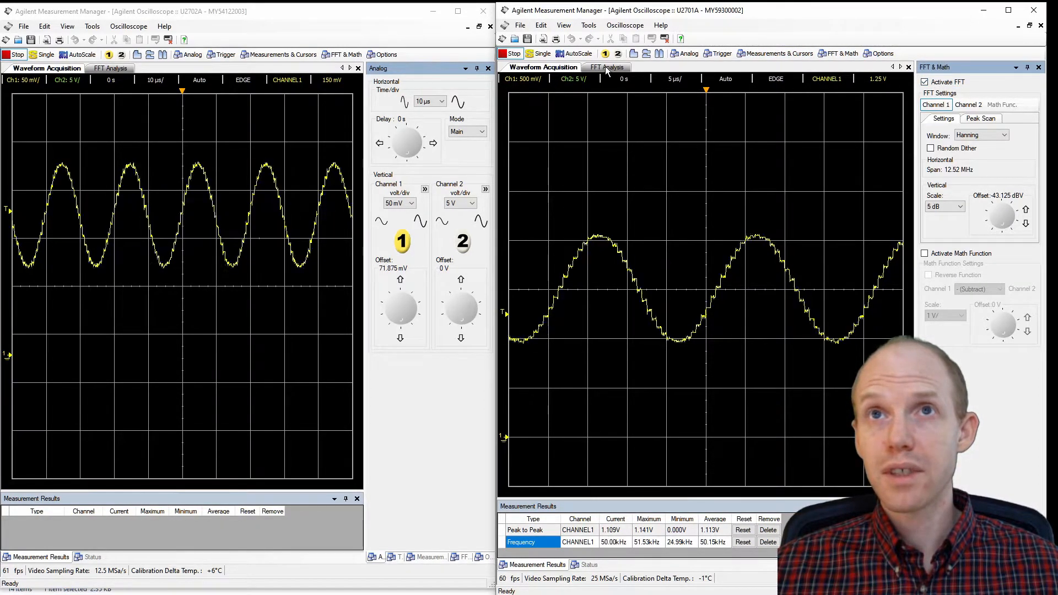
{"action": "left_click", "coordinate": [607, 67]}
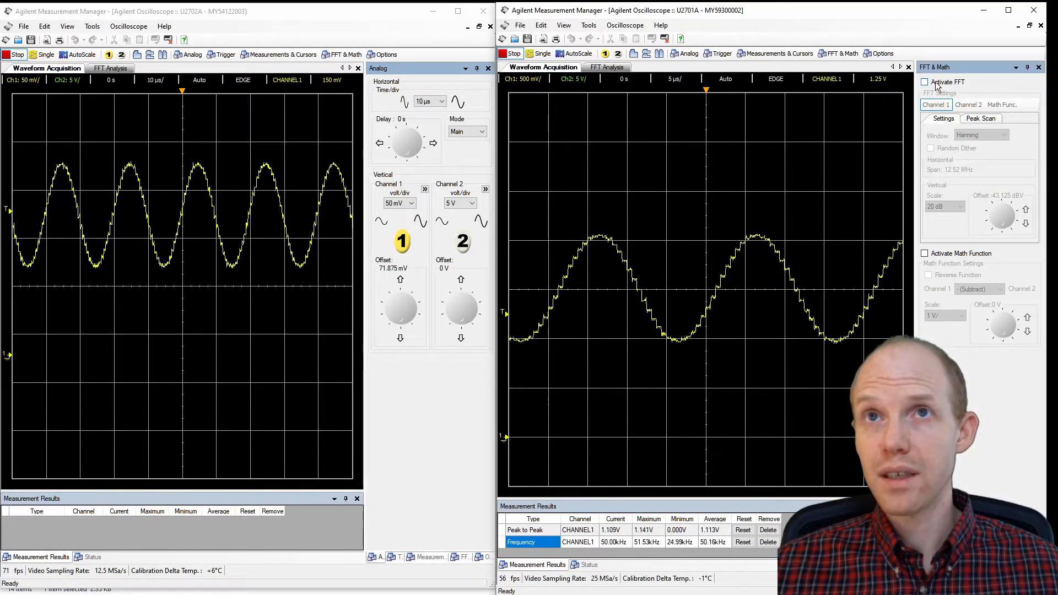
{"action": "left_click", "coordinate": [924, 82]}
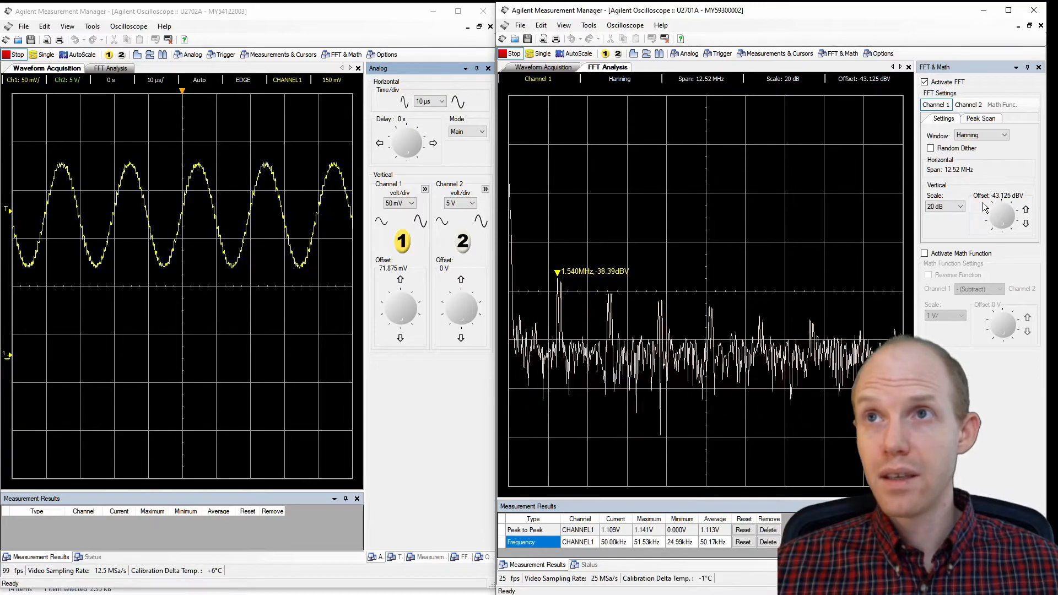
{"action": "left_click", "coordinate": [980, 118]}
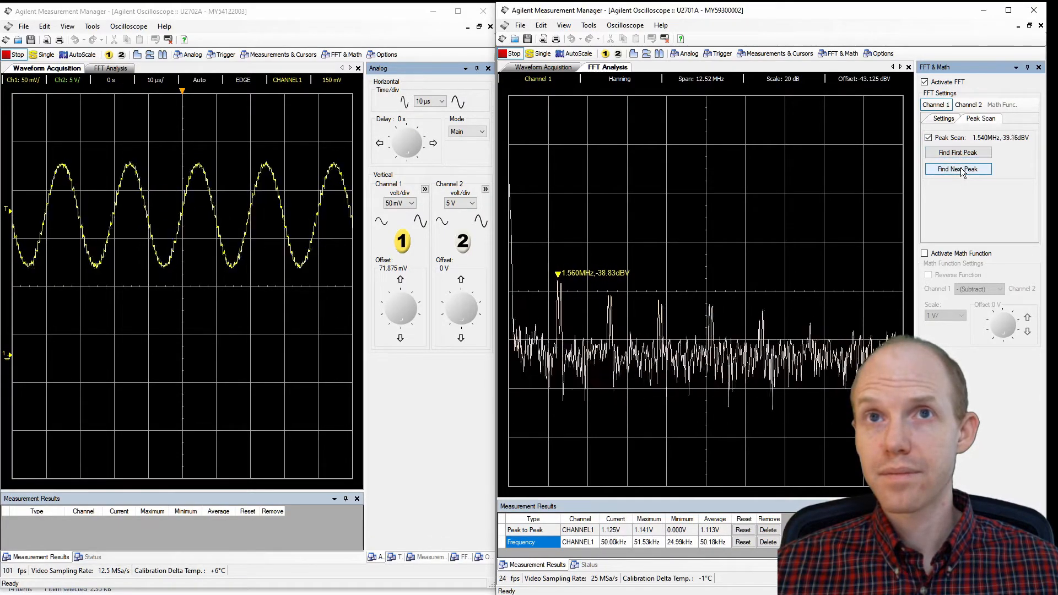
{"action": "left_click", "coordinate": [959, 153]}
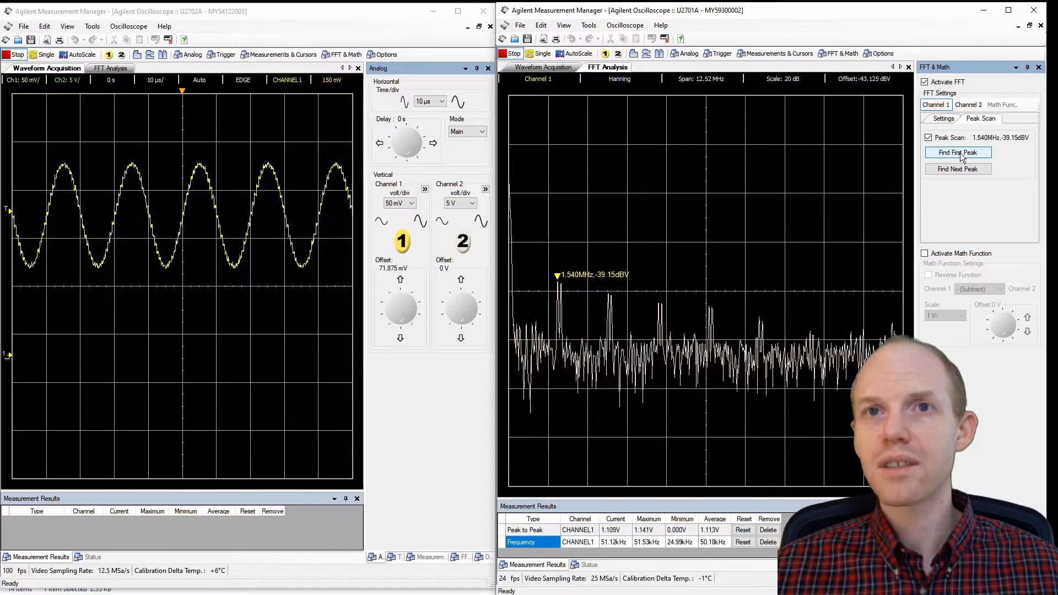
{"action": "left_click", "coordinate": [941, 119]}
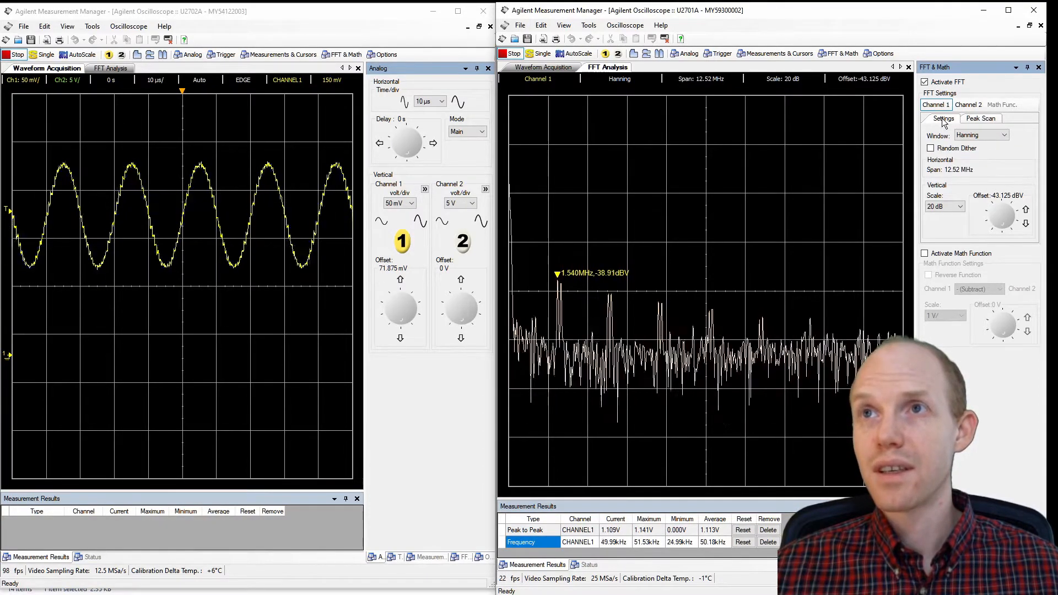
{"action": "left_click", "coordinate": [1004, 135]}
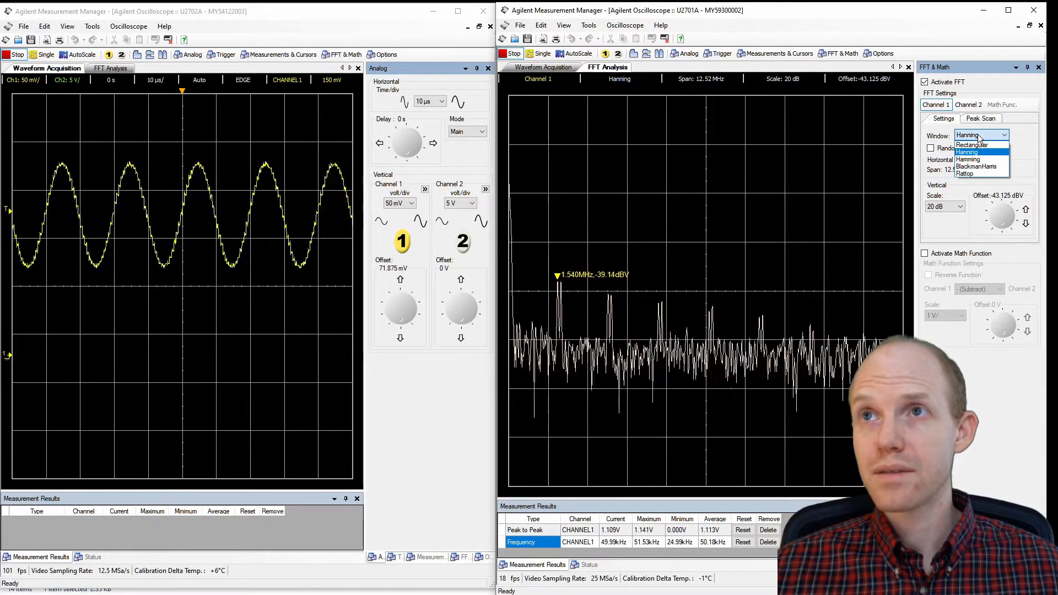
{"action": "left_click", "coordinate": [966, 152]}
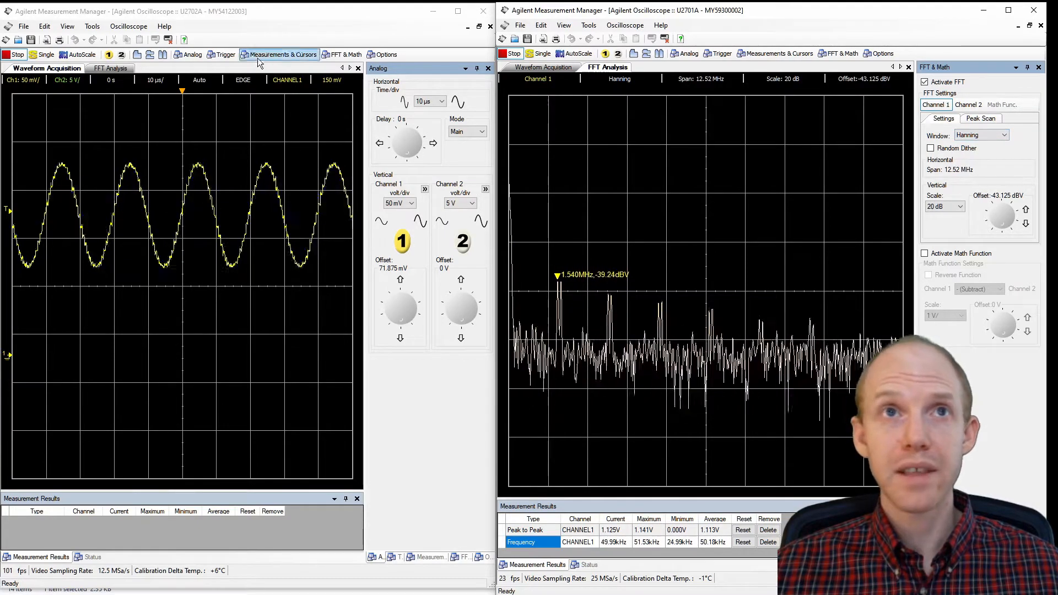
{"action": "mouse_move", "coordinate": [344, 54]}
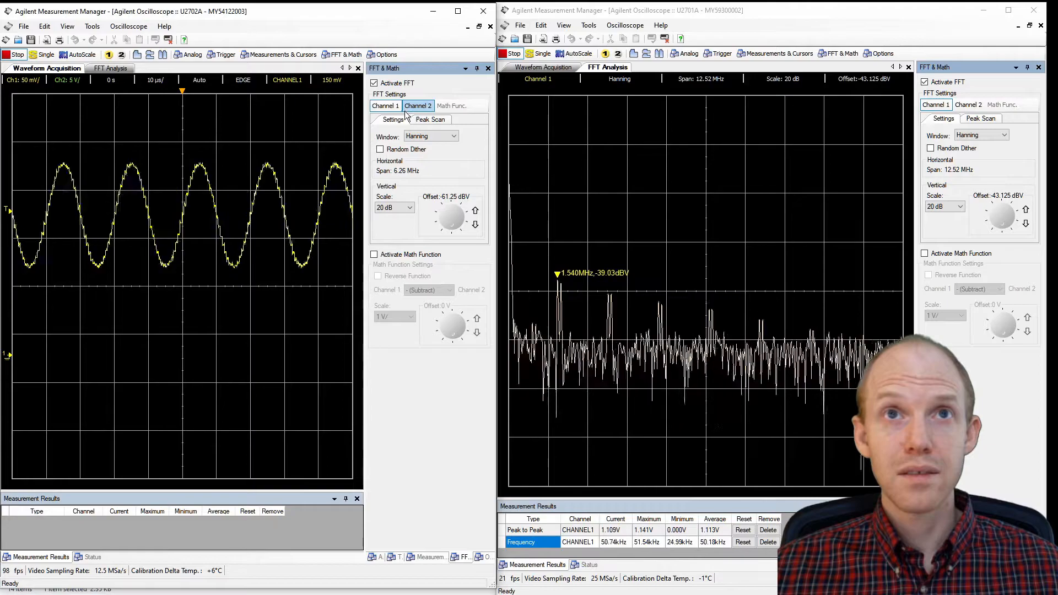
- On the U2702A spectrum, check the next peak and mark the first peak at 50.00 kHz
{"action": "left_click", "coordinate": [430, 120]}
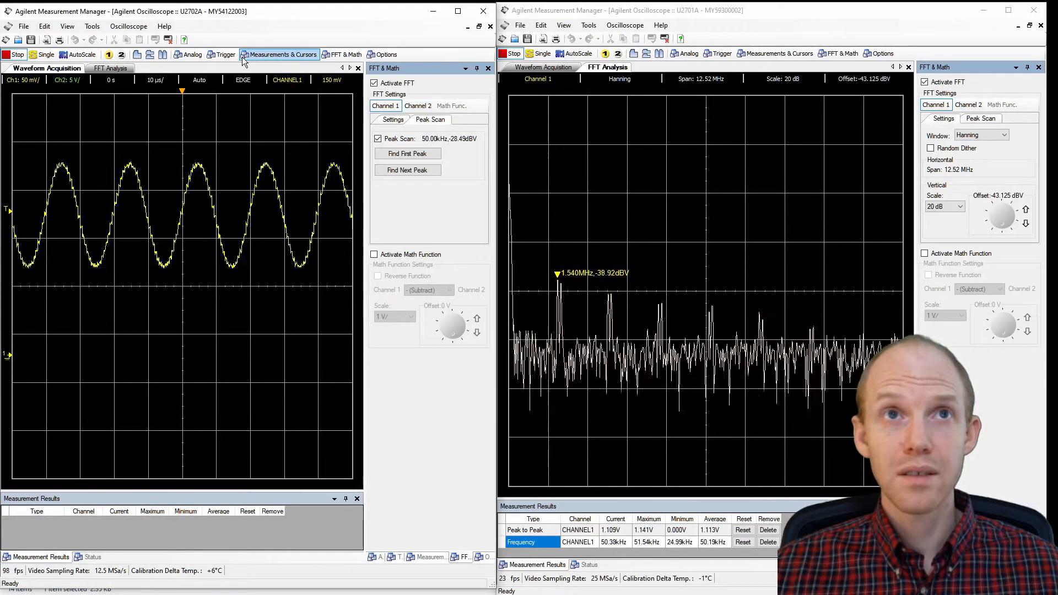
{"action": "left_click", "coordinate": [109, 68]}
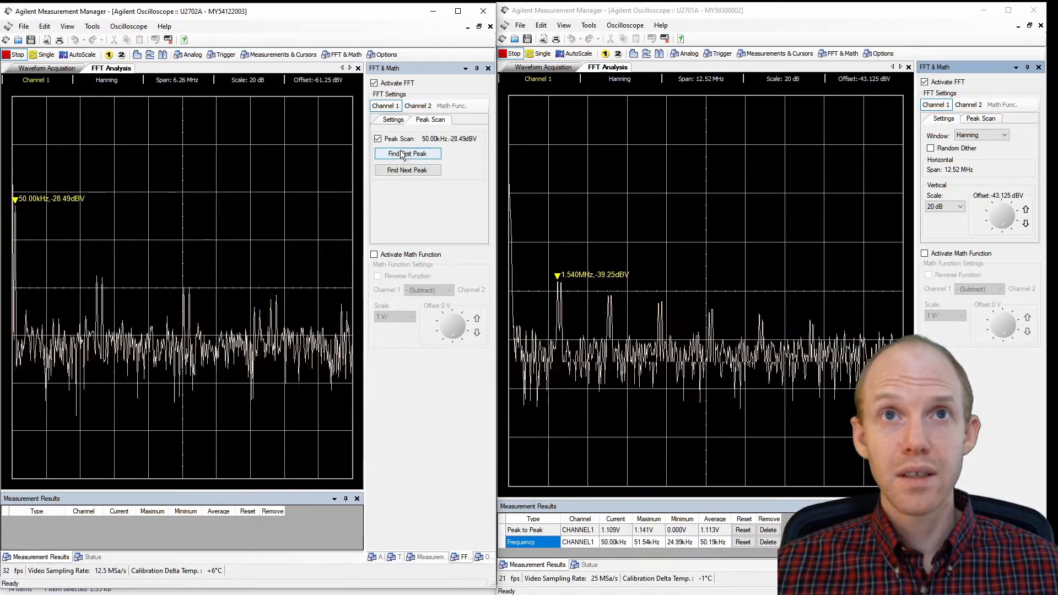
{"action": "left_click", "coordinate": [407, 170]}
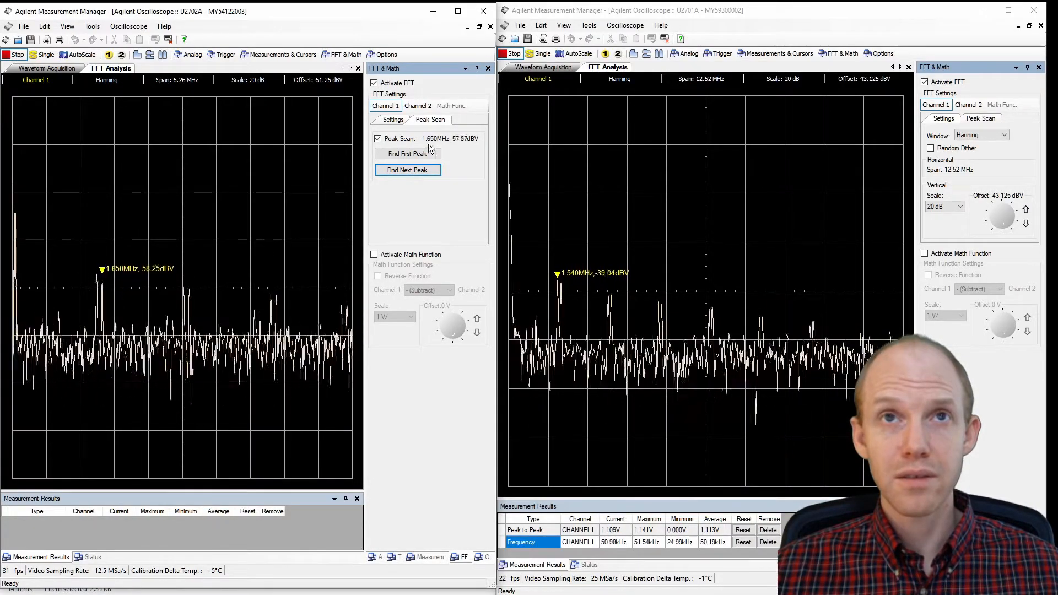
{"action": "left_click", "coordinate": [407, 153]}
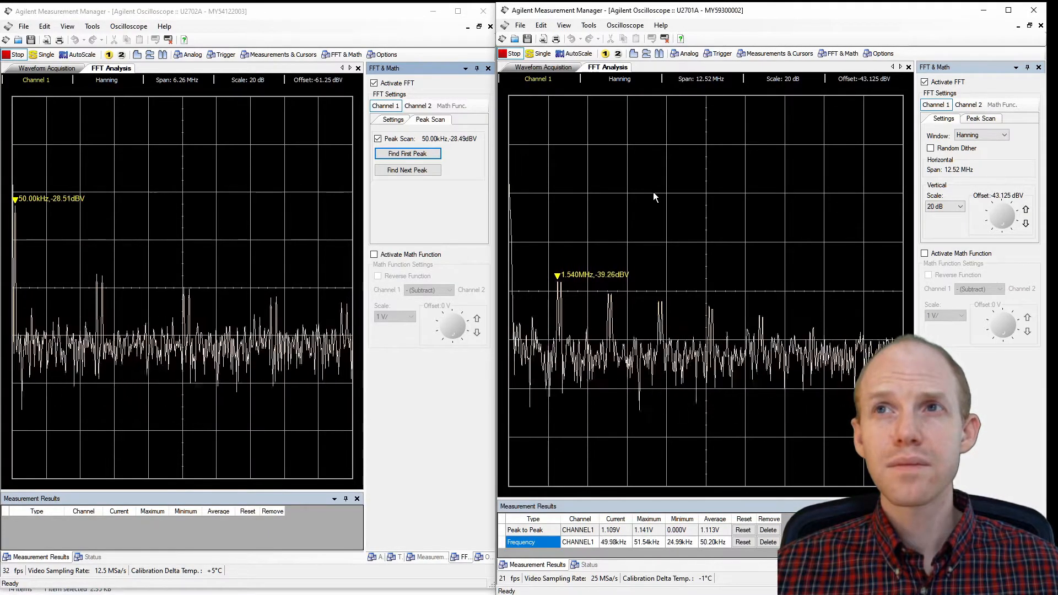
- Set the U2701A FFT offset to -50 dBV and enable Random Dither
{"action": "left_click", "coordinate": [393, 119]}
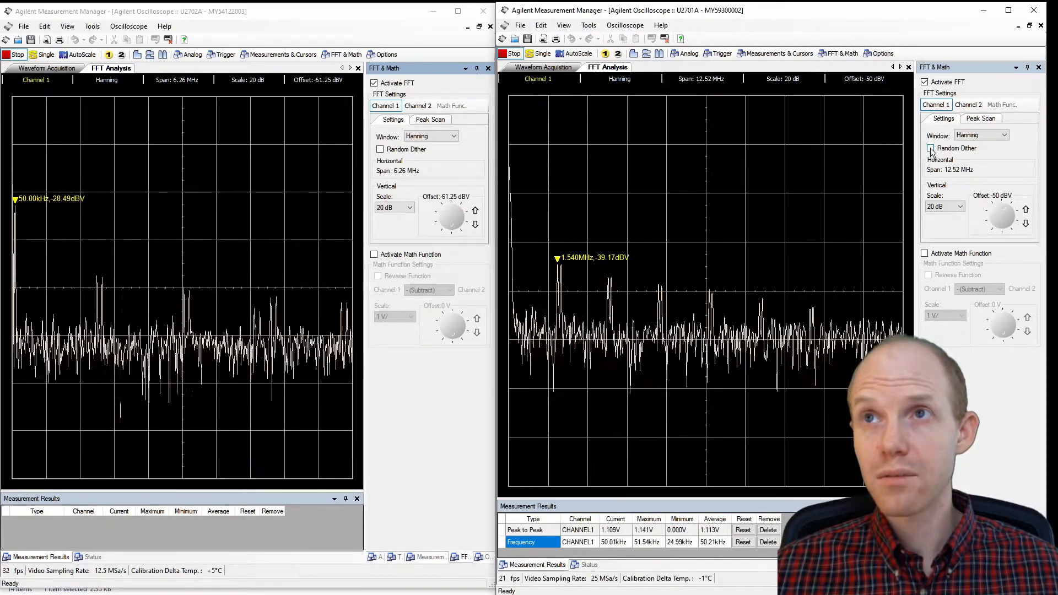
{"action": "left_click", "coordinate": [929, 149]}
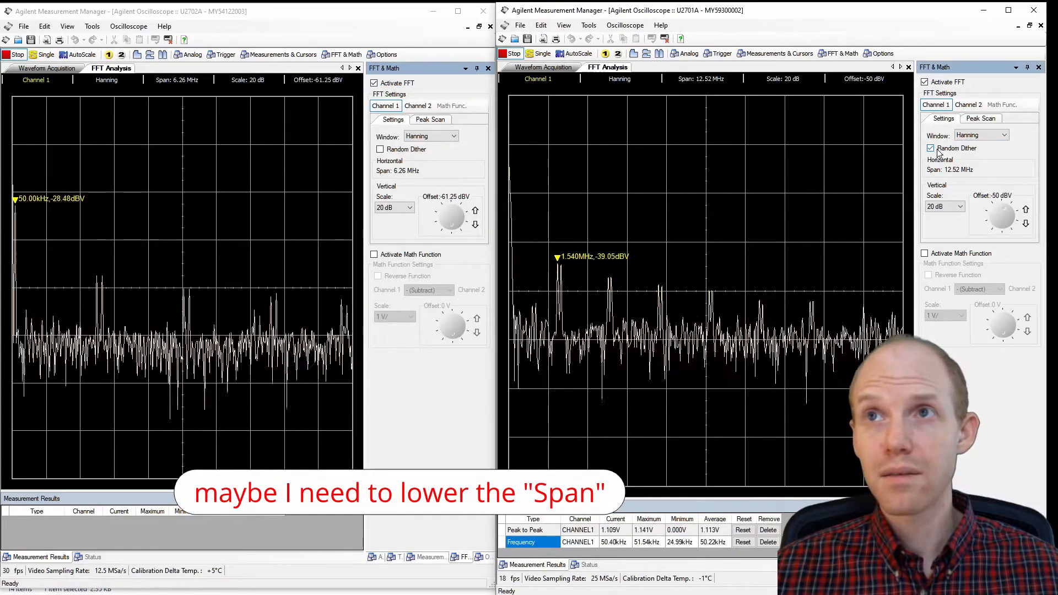
{"action": "left_click", "coordinate": [981, 118]}
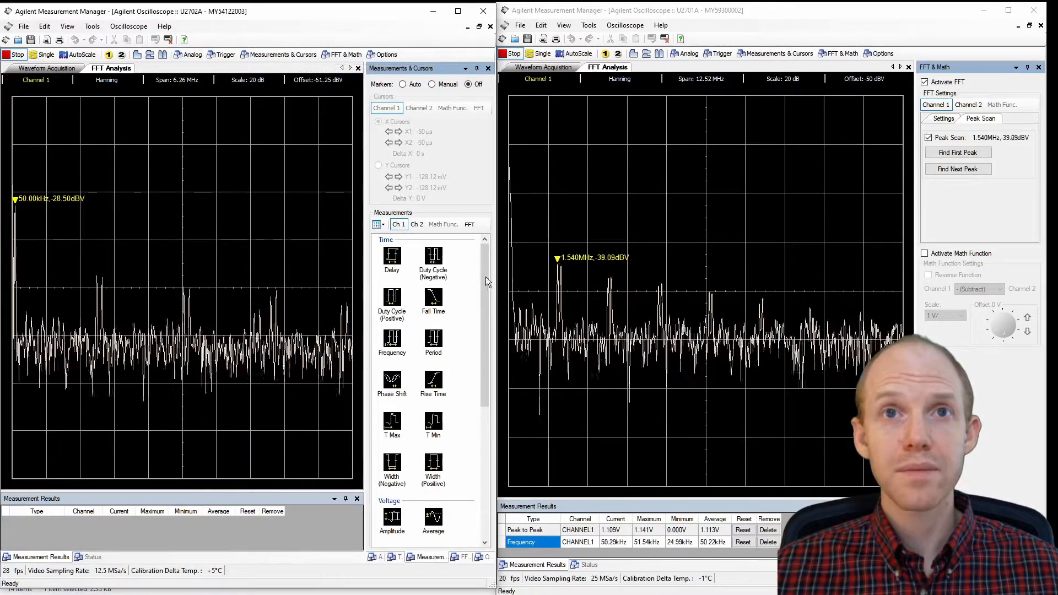
- Add Peak to Peak and Frequency measurements for U2702A channel 1
{"action": "scroll", "scroll_direction": "down", "scroll_amount": 3}
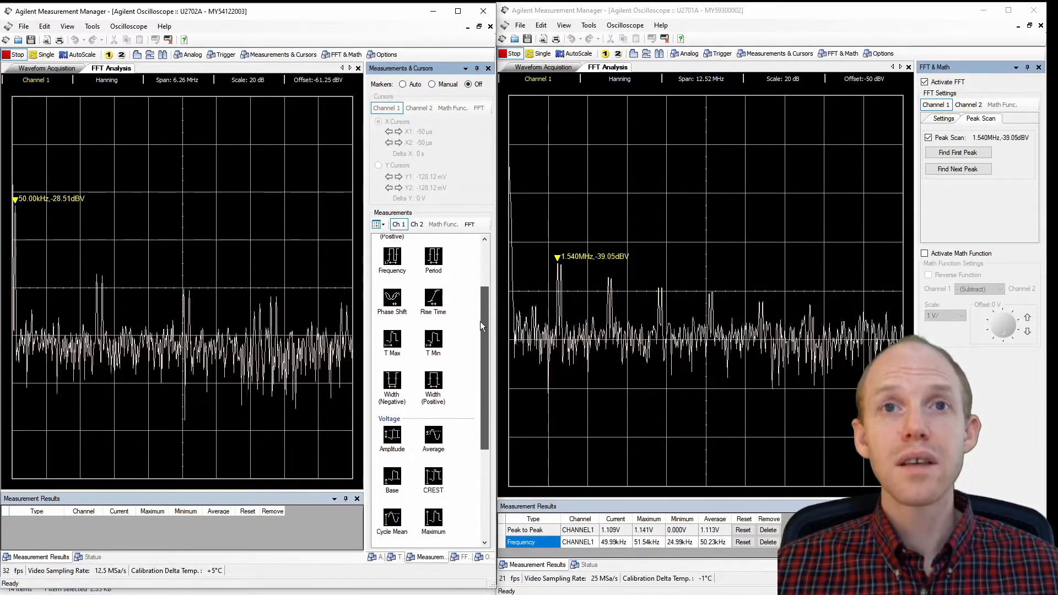
{"action": "scroll", "scroll_direction": "down", "scroll_amount": 3}
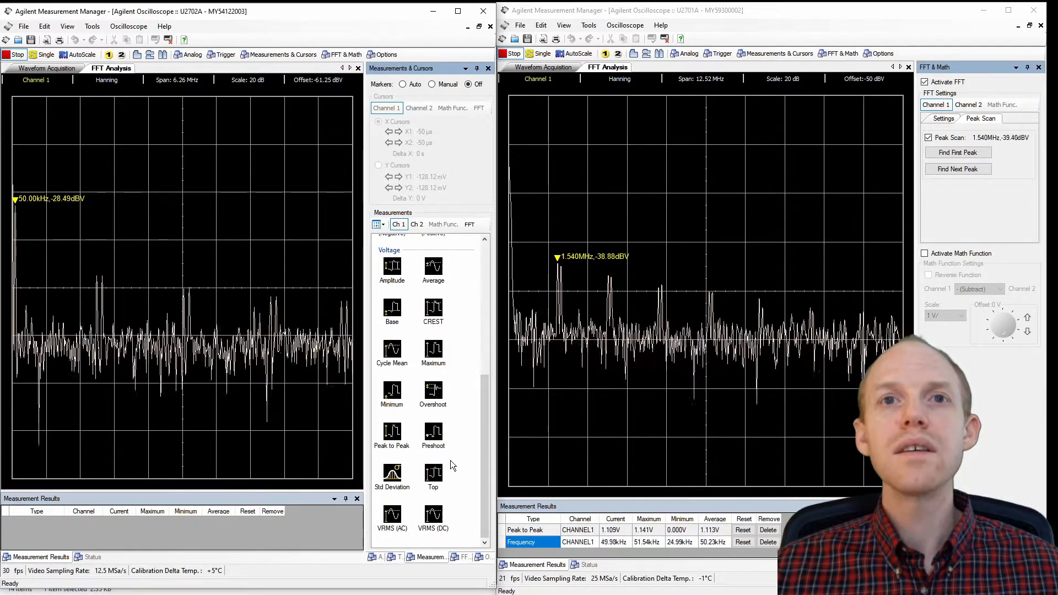
{"action": "left_click", "coordinate": [392, 433]}
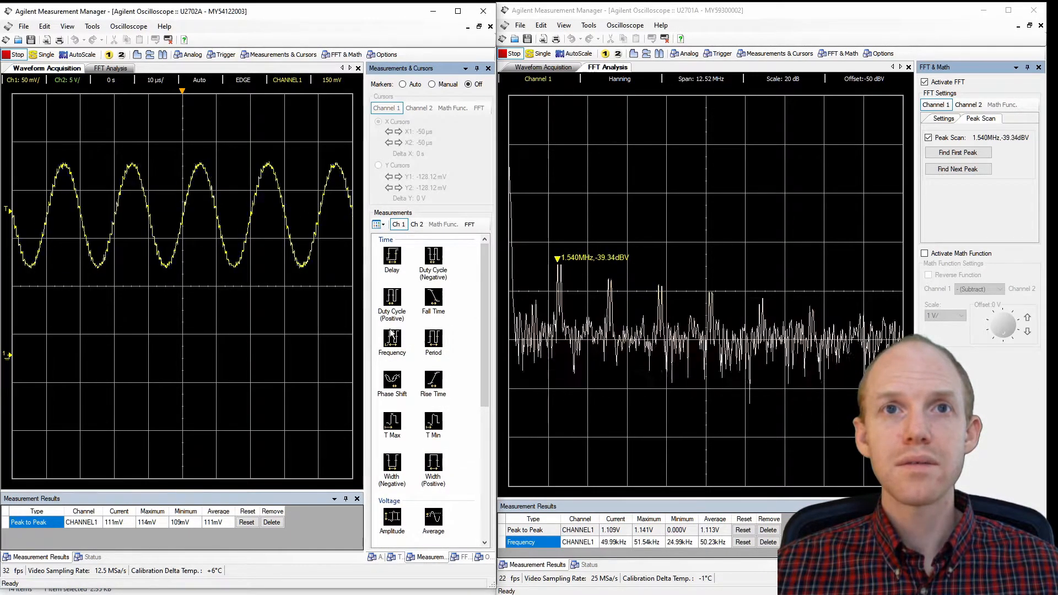
{"action": "left_click", "coordinate": [391, 338]}
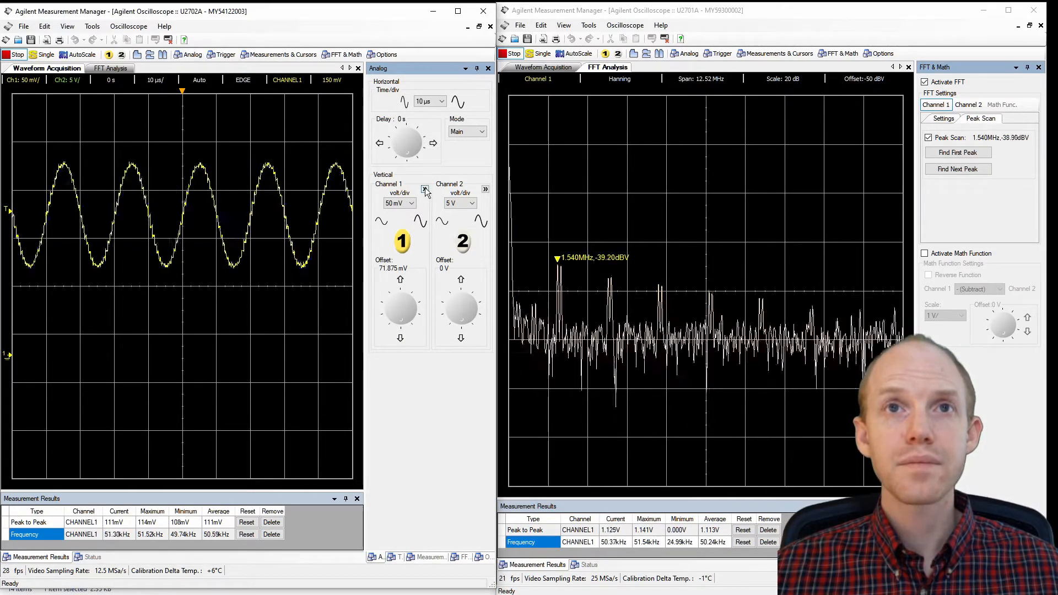
- Set U2702A channel 1 to 10X attenuation and reduce the timebase to 5 µs/div
{"action": "left_click", "coordinate": [424, 189]}
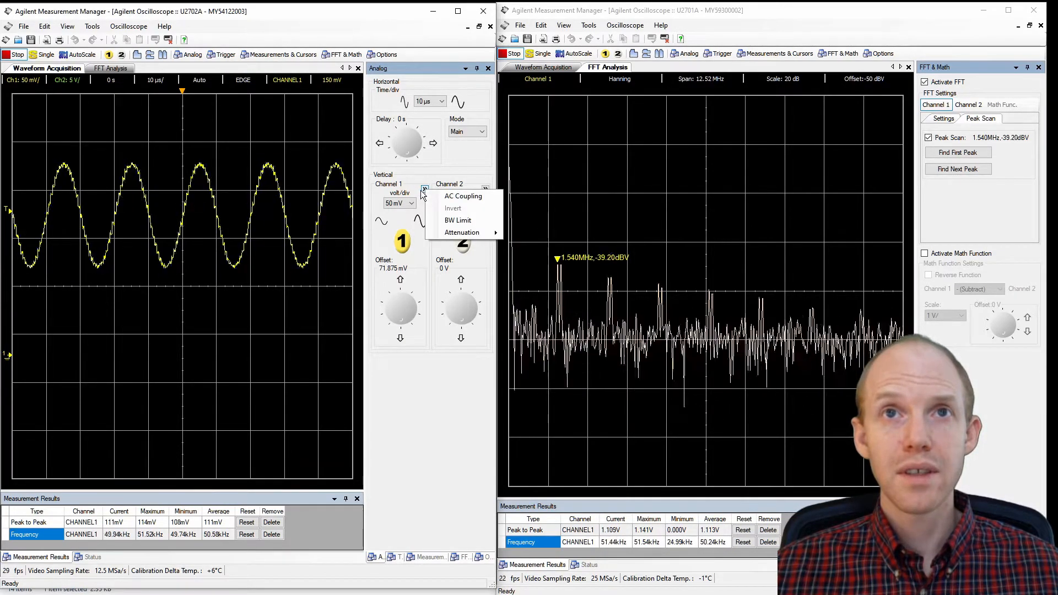
{"action": "mouse_move", "coordinate": [462, 233]}
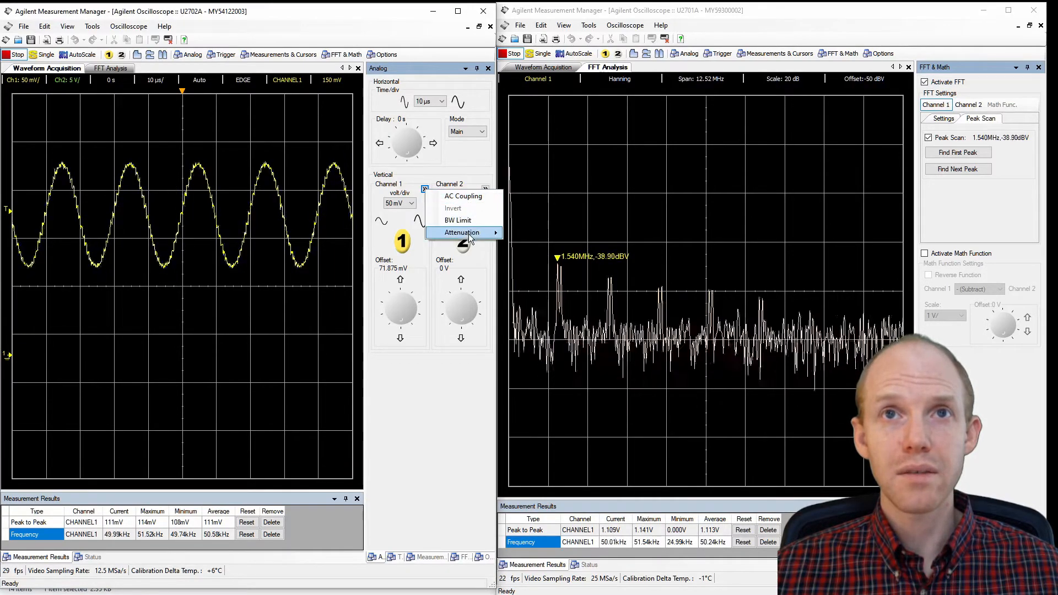
{"action": "left_click", "coordinate": [462, 232]}
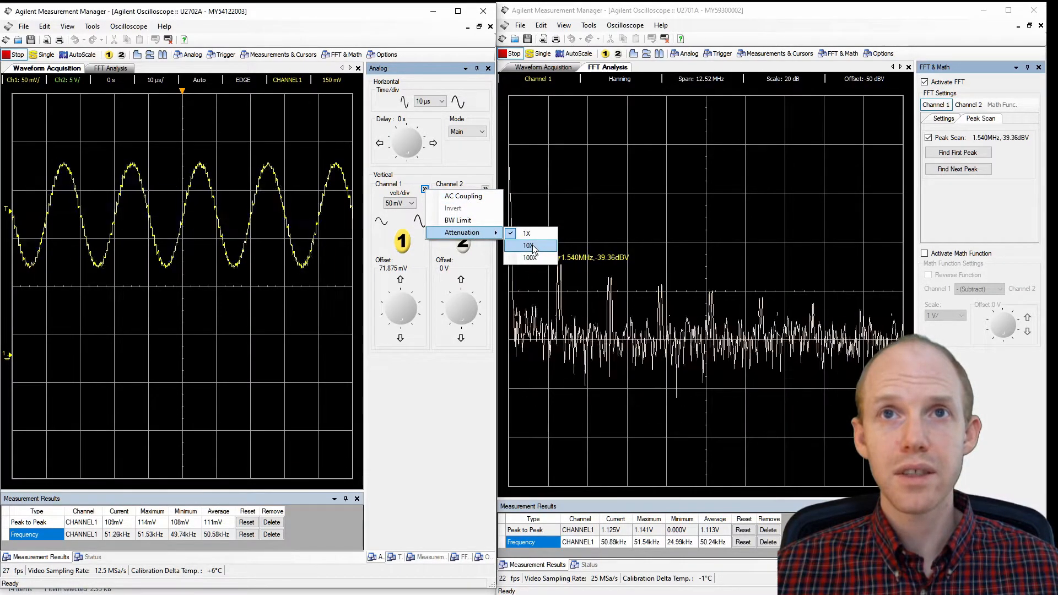
{"action": "left_click", "coordinate": [529, 245]}
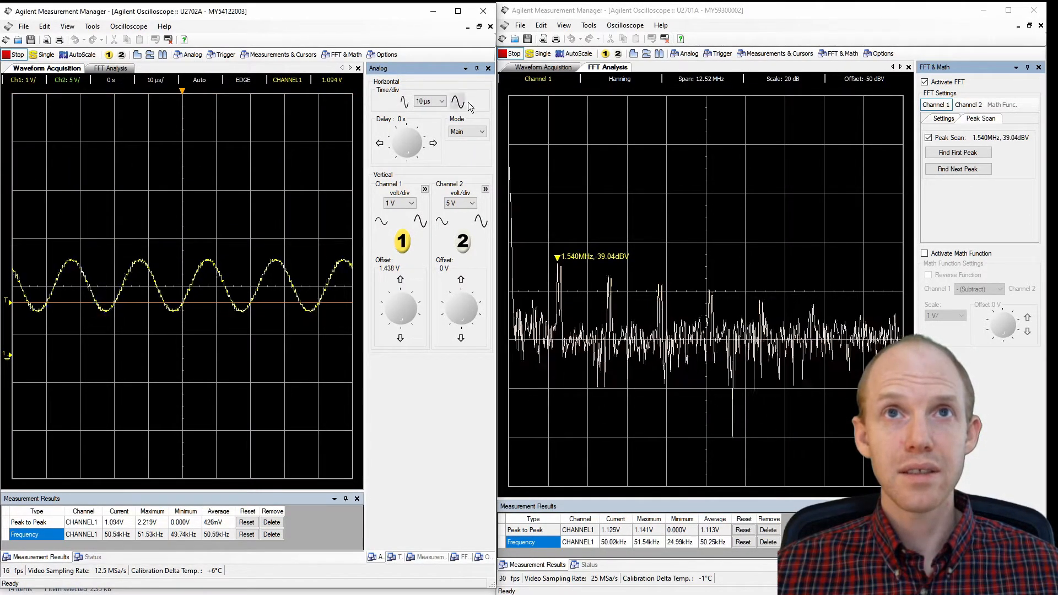
{"action": "left_click", "coordinate": [457, 102]}
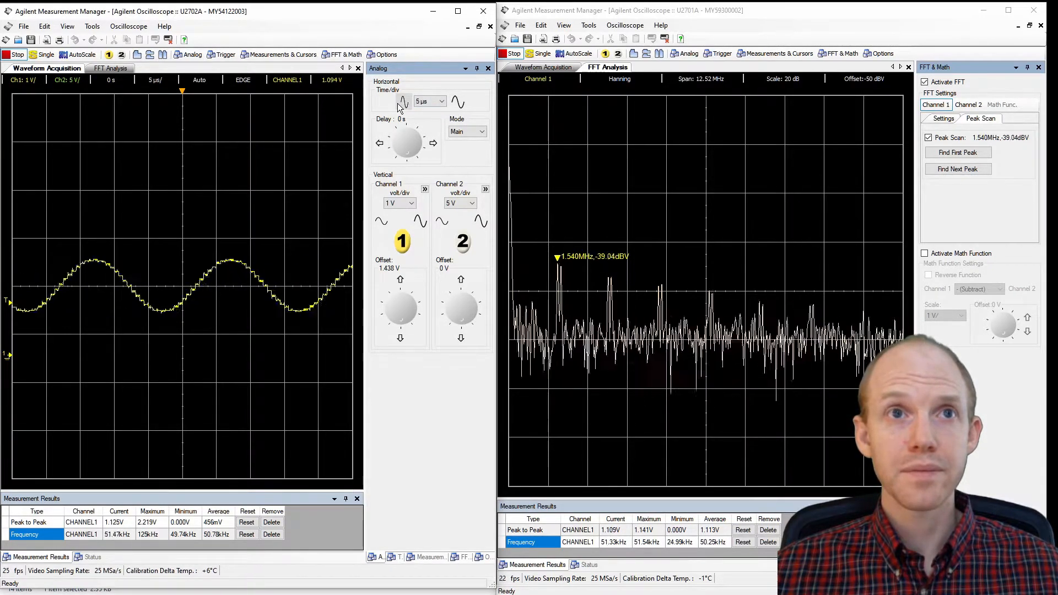
{"action": "left_click", "coordinate": [24, 26]}
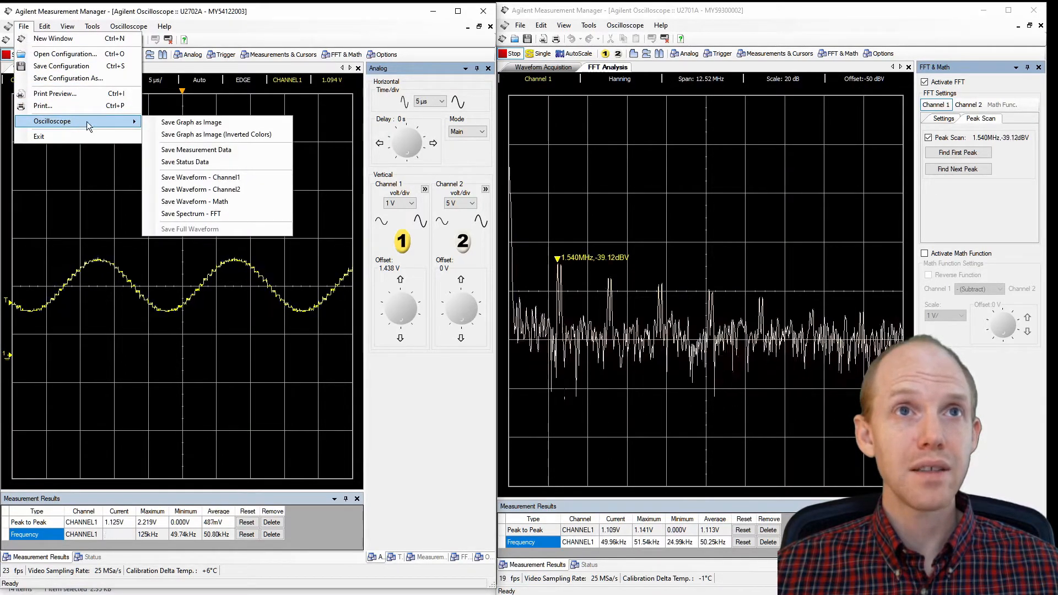
{"action": "mouse_move", "coordinate": [215, 177]}
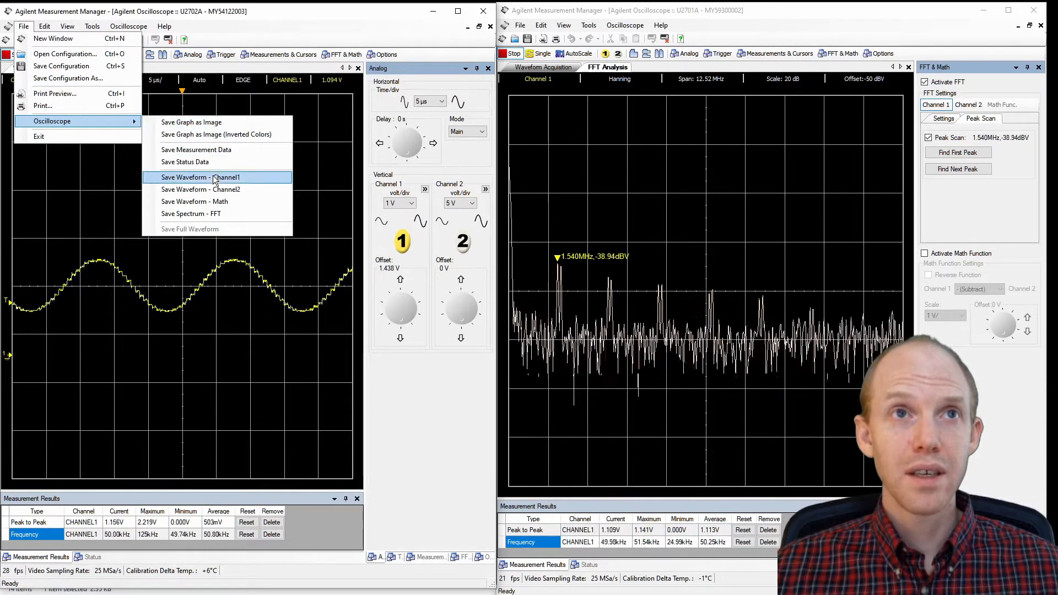
{"action": "mouse_move", "coordinate": [217, 161]}
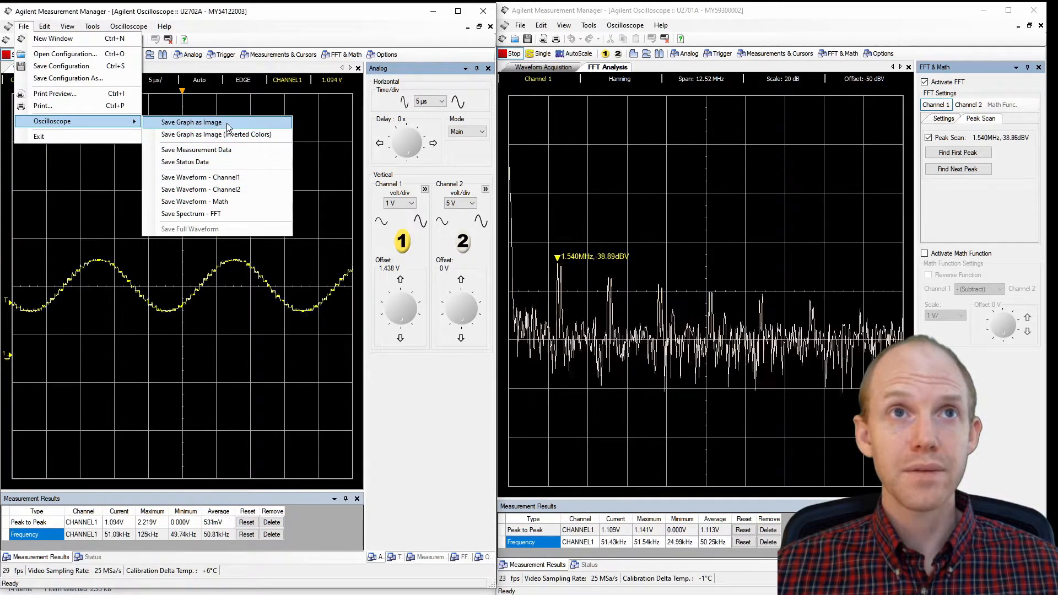
{"action": "mouse_move", "coordinate": [209, 177]}
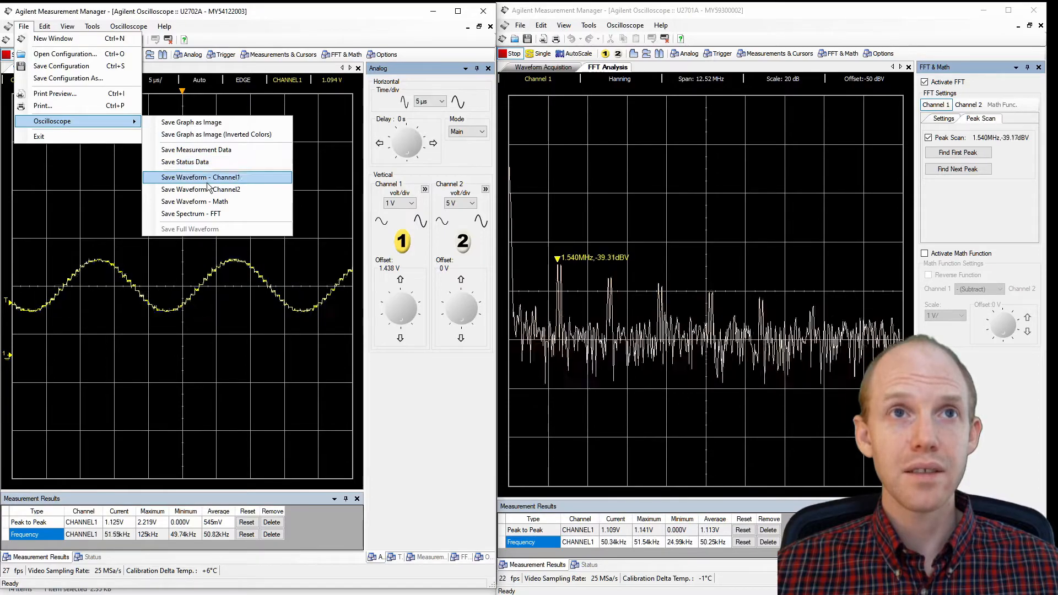
{"action": "mouse_move", "coordinate": [209, 202]}
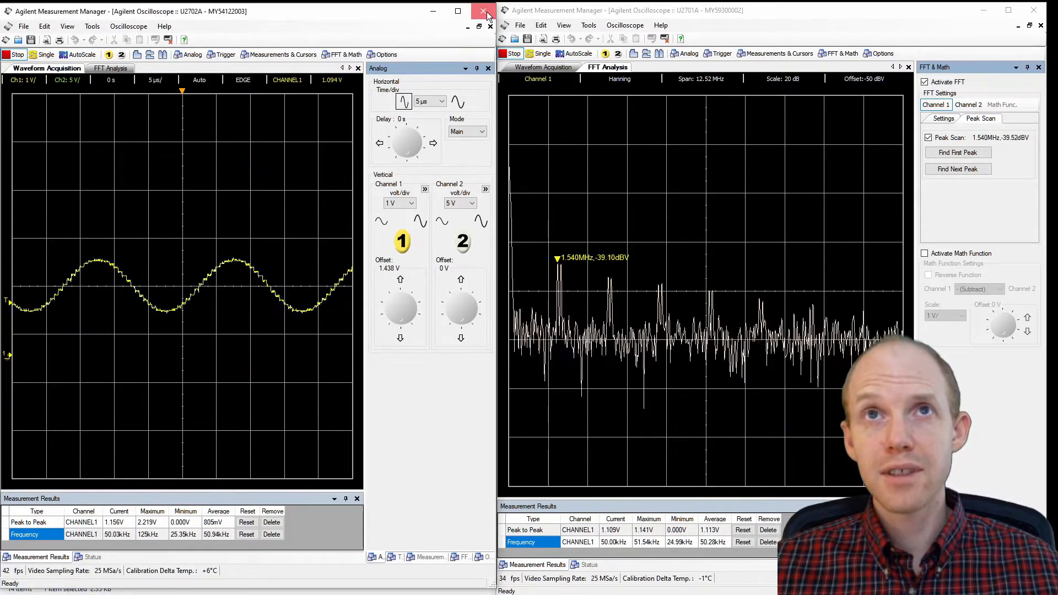
- Close the U2702A Measurement Manager window and launch the Keysight BenchVue shortcut from File Explorer
{"action": "left_click", "coordinate": [482, 12]}
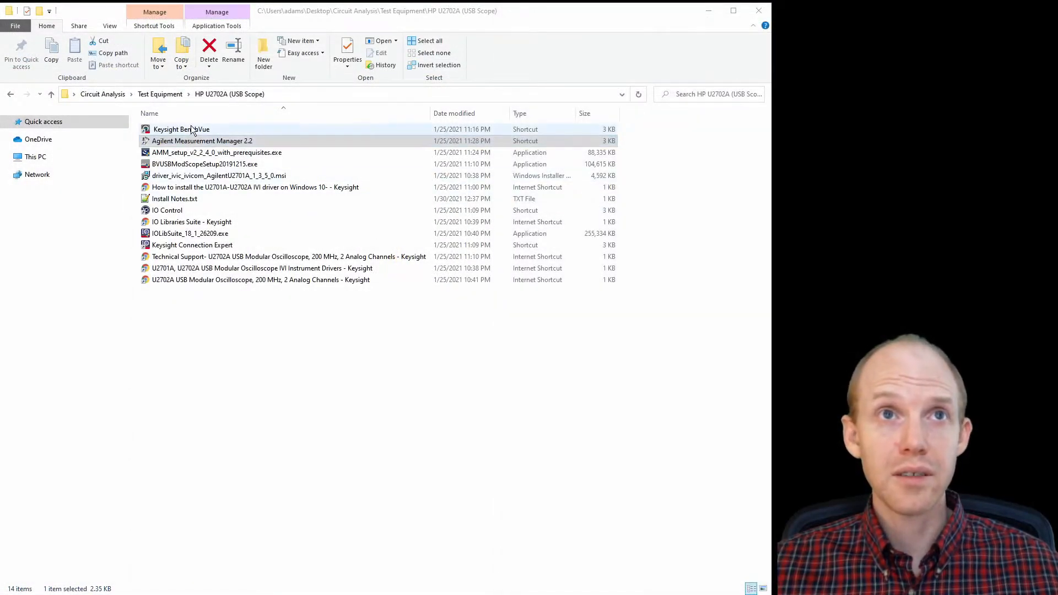
{"action": "left_click", "coordinate": [180, 129]}
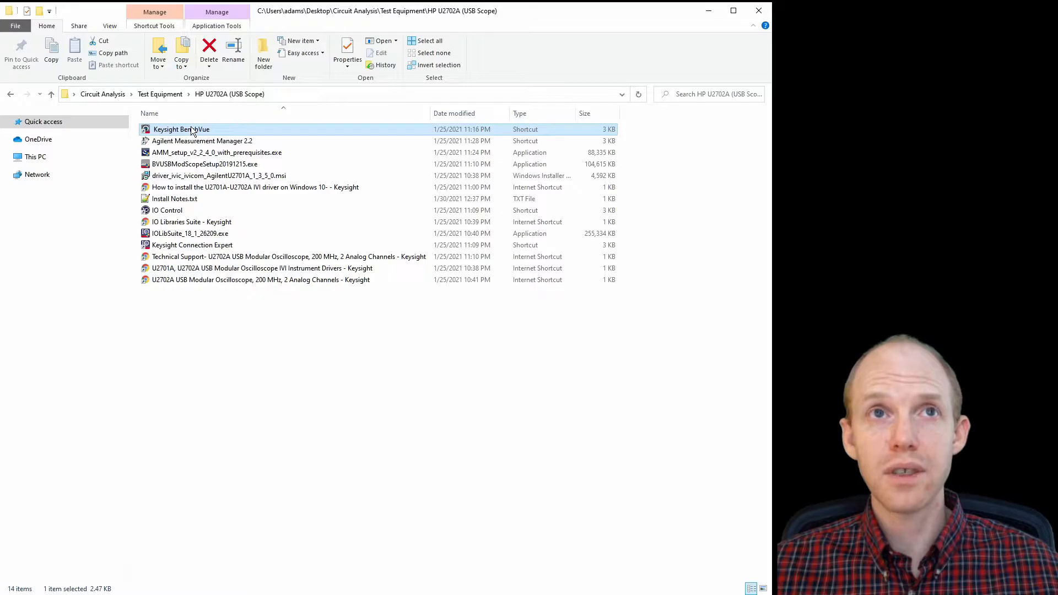
{"action": "double_click", "coordinate": [180, 129]}
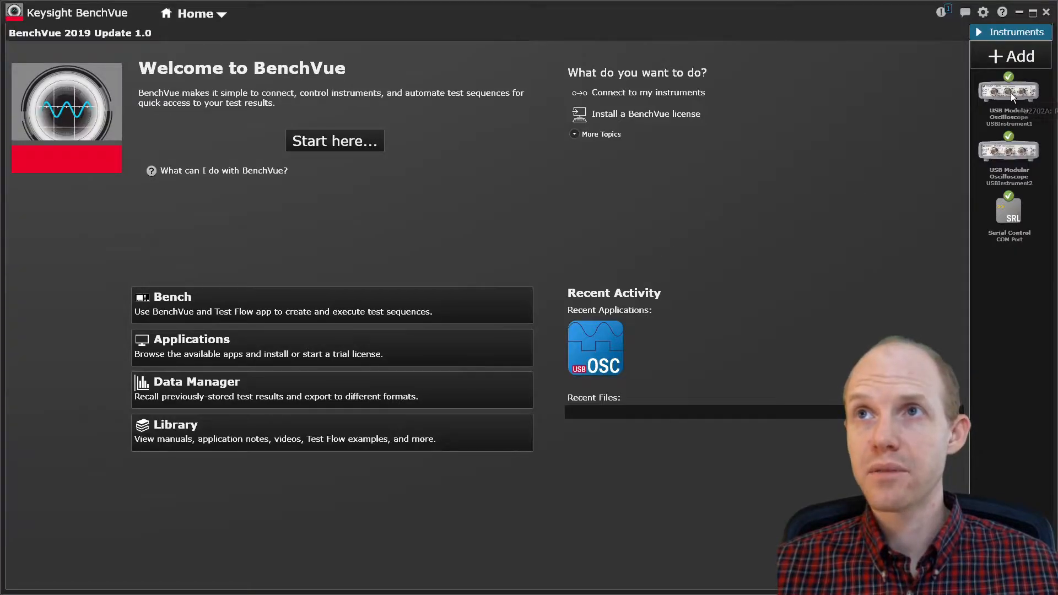
- Open the first U2702A USB oscilloscope app, start acquisition, and enlarge its panel over the bench
{"action": "left_click", "coordinate": [1008, 152]}
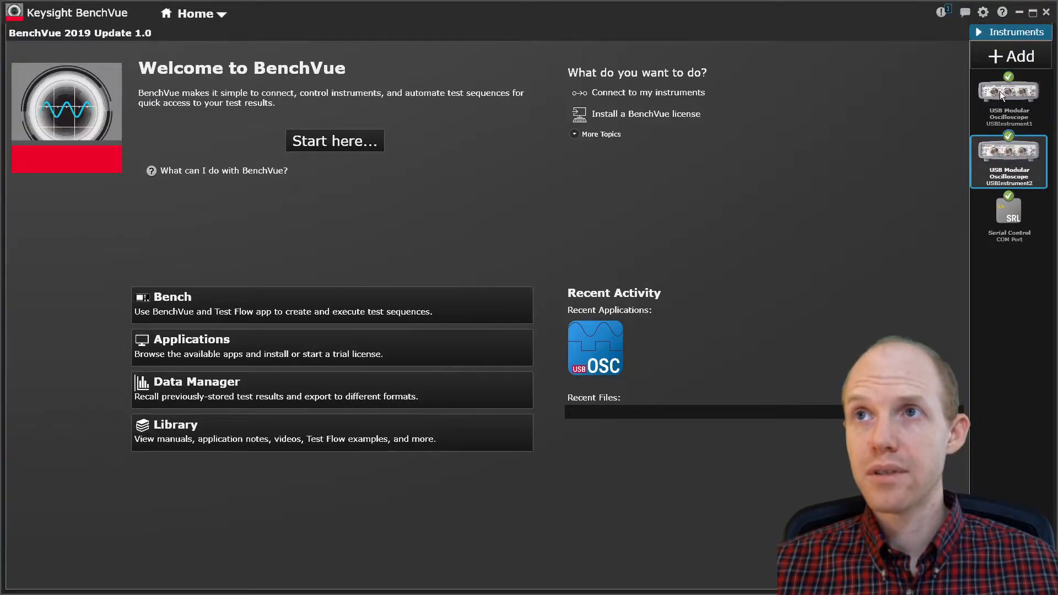
{"action": "left_click", "coordinate": [1008, 94]}
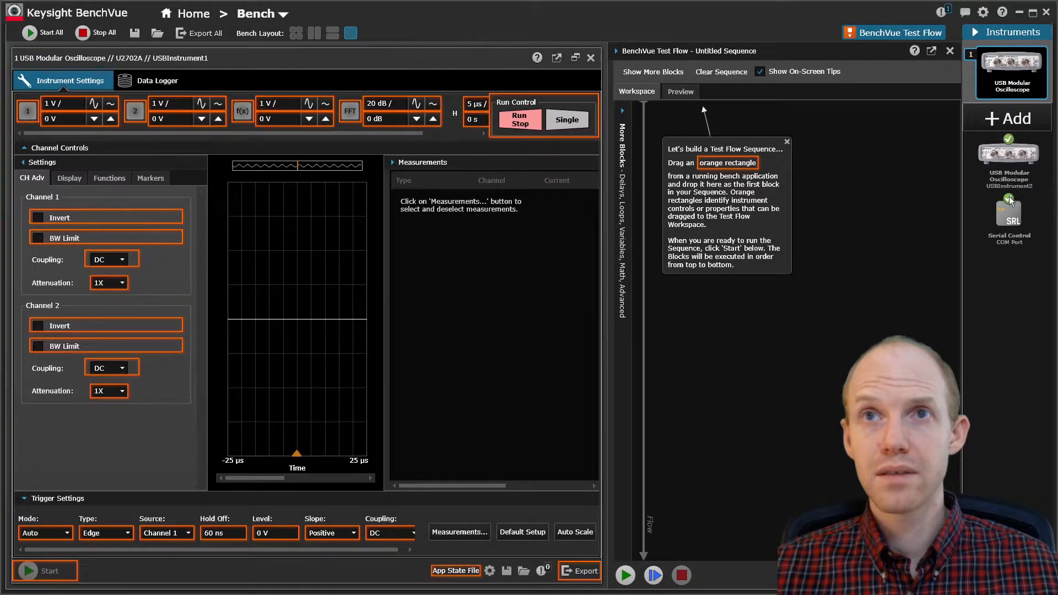
{"action": "left_click", "coordinate": [1008, 154]}
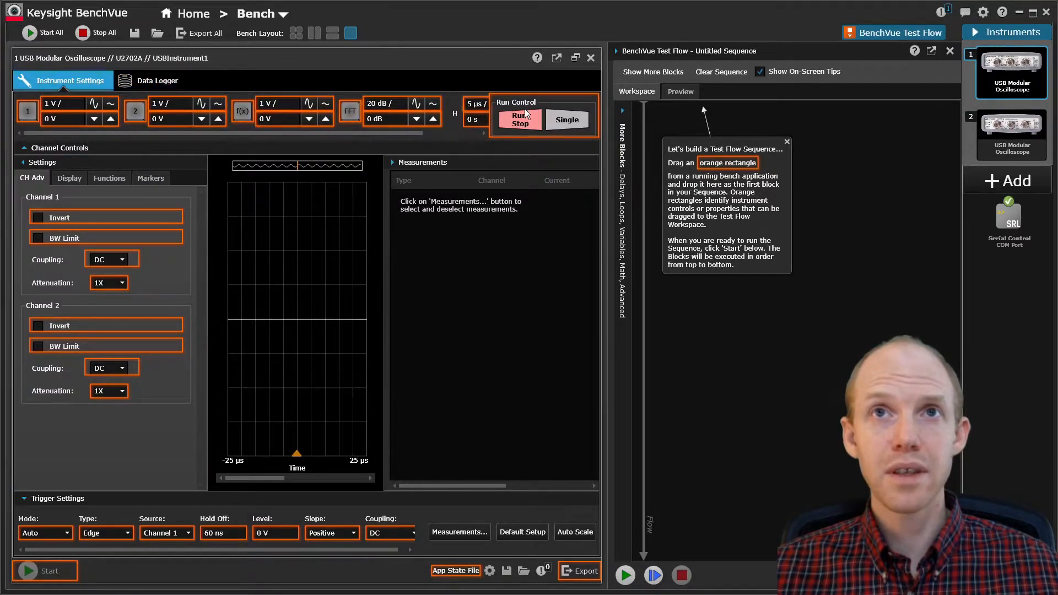
{"action": "left_click", "coordinate": [519, 119]}
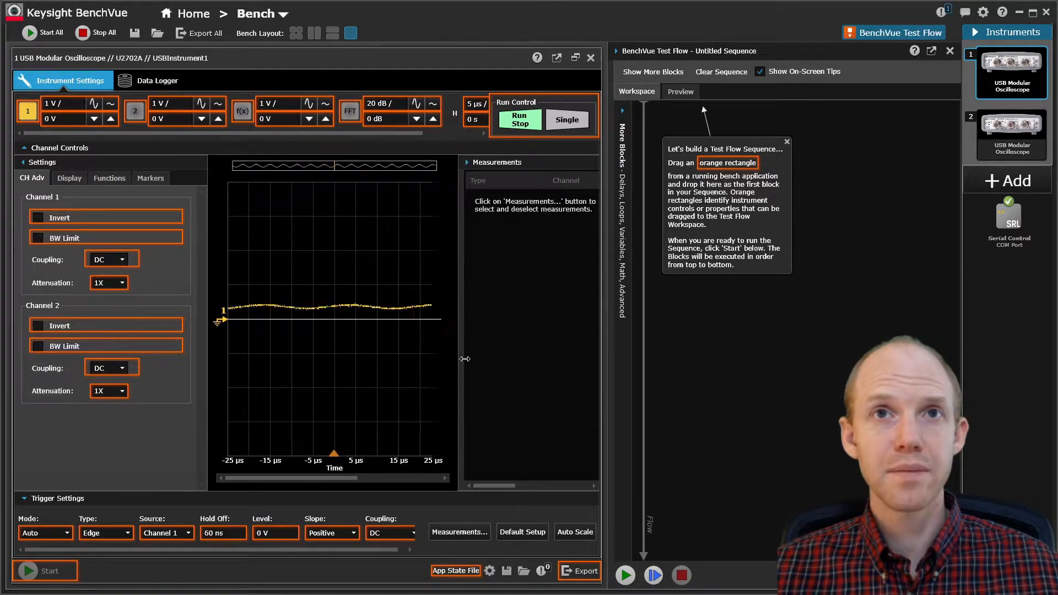
{"action": "left_click", "coordinate": [1010, 136]}
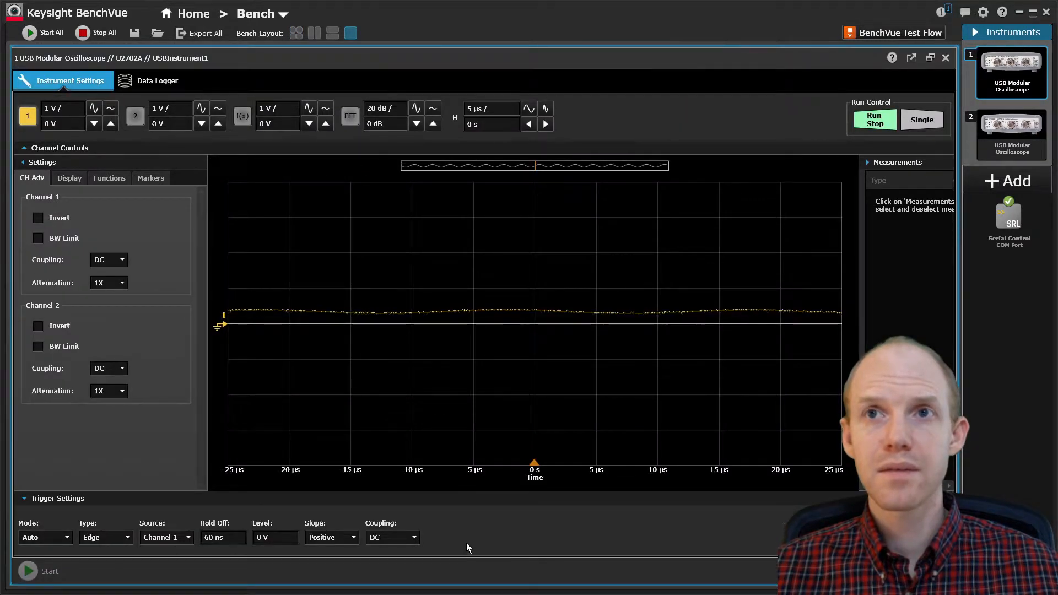
{"action": "left_click", "coordinate": [299, 33]}
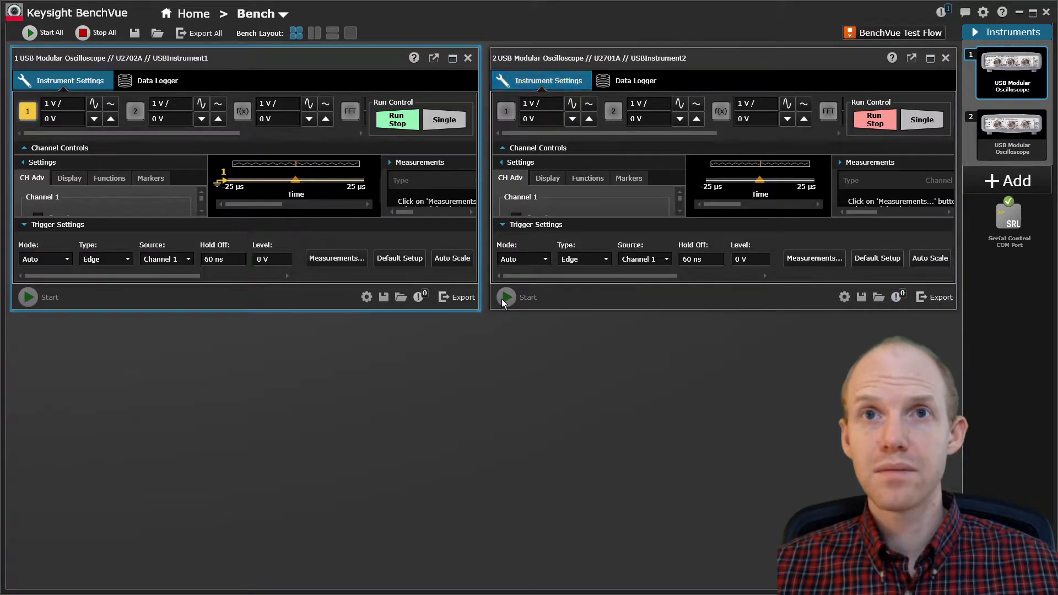
{"action": "left_click", "coordinate": [350, 34]}
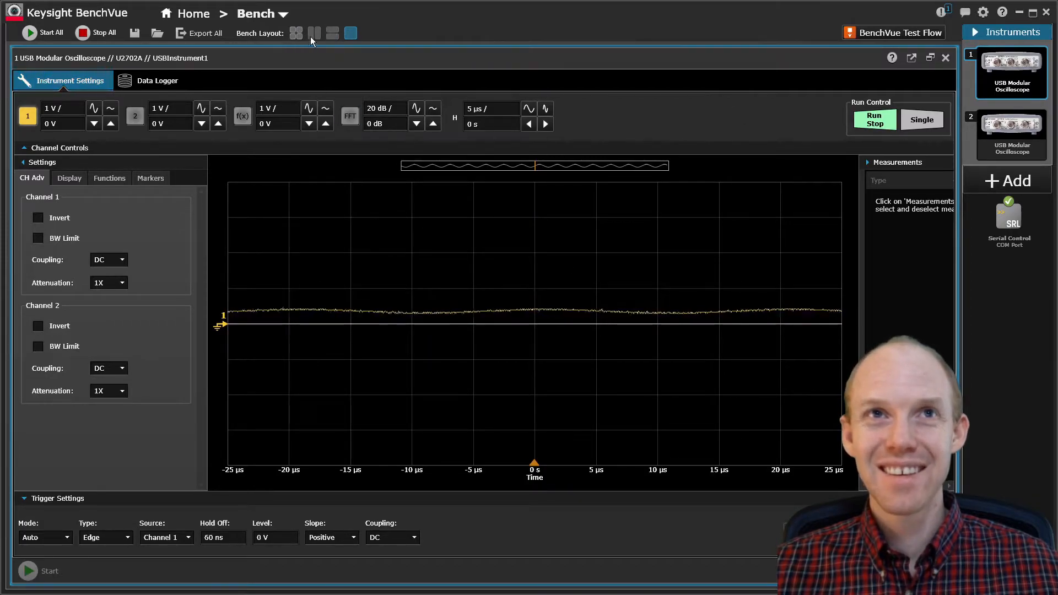
{"action": "left_click", "coordinate": [313, 34]}
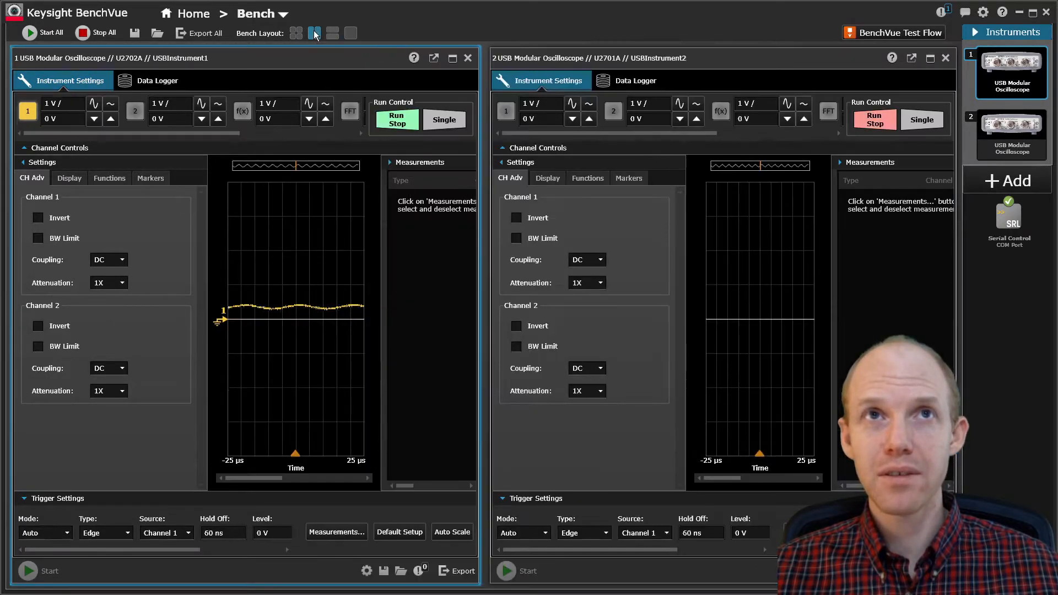
{"action": "mouse_move", "coordinate": [333, 34]}
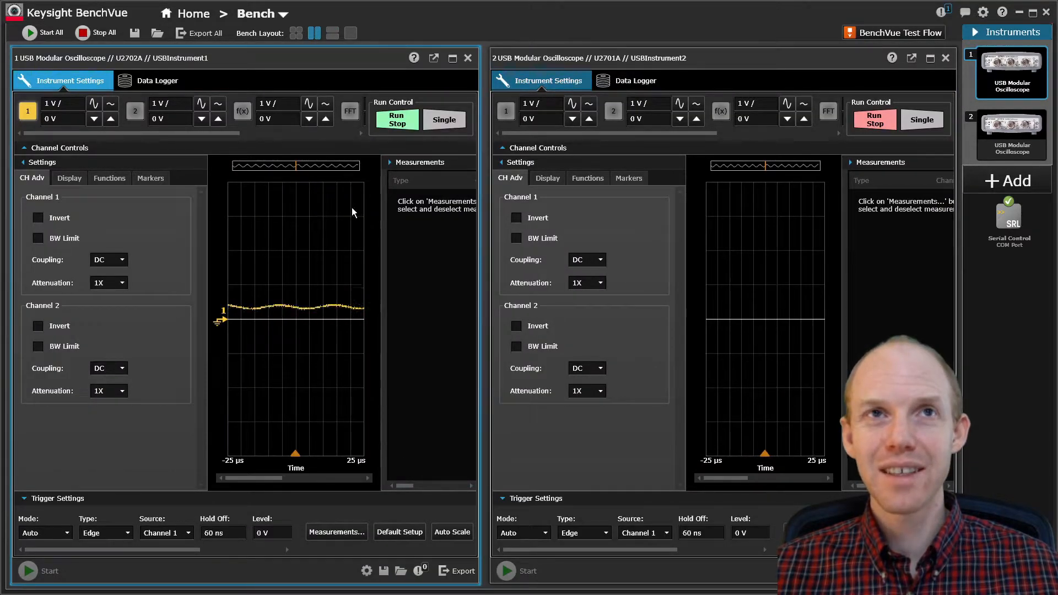
{"action": "mouse_move", "coordinate": [450, 58]}
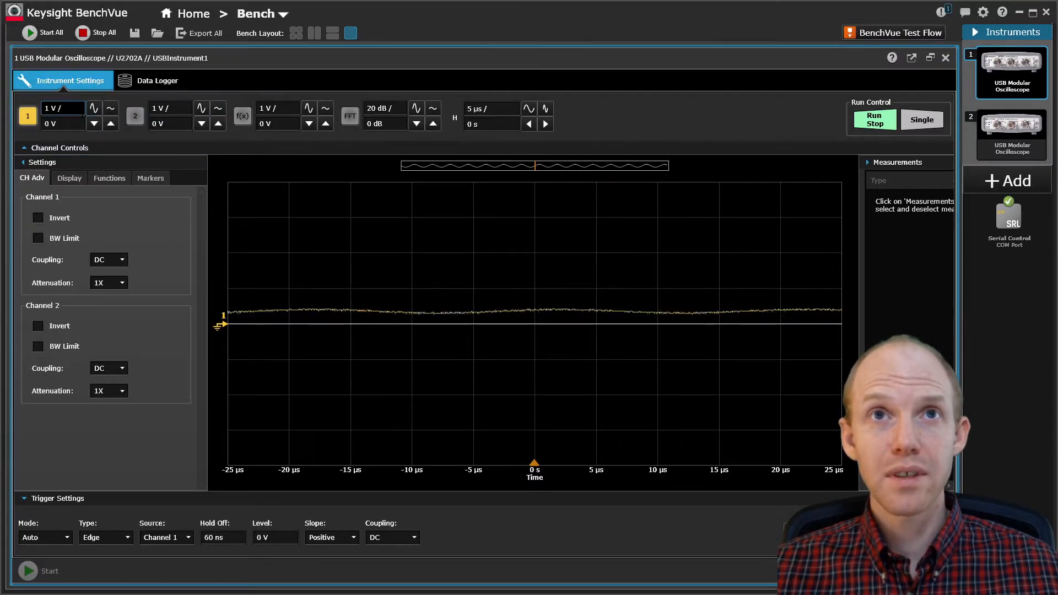
- Set channel 1 to 50 mV/div and drag its trace lower to fill the display
{"action": "left_click", "coordinate": [94, 108]}
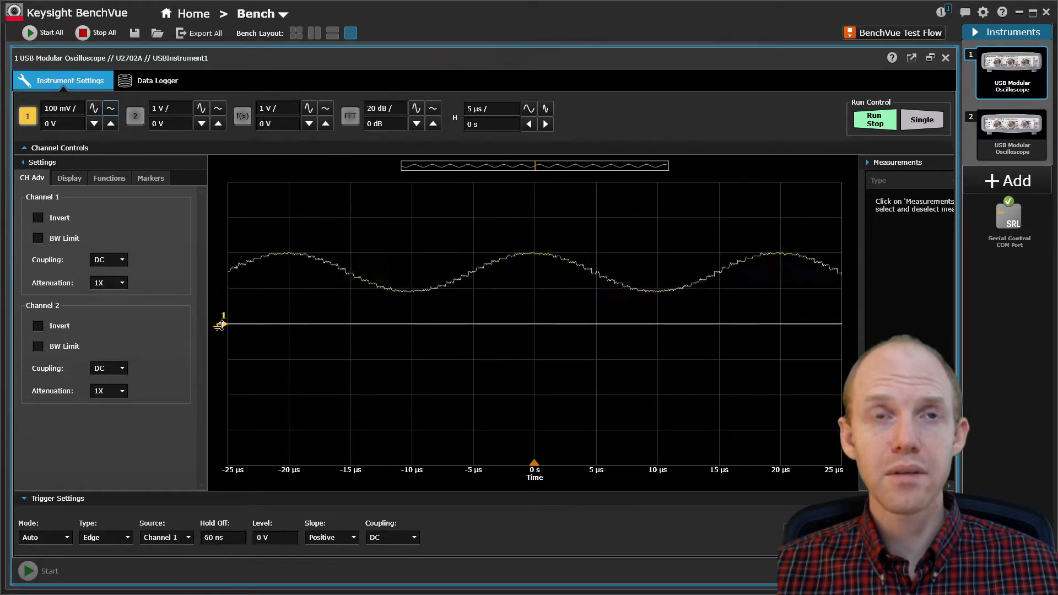
{"action": "left_click_drag", "start_coordinate": [222, 325], "coordinate": [221, 430]}
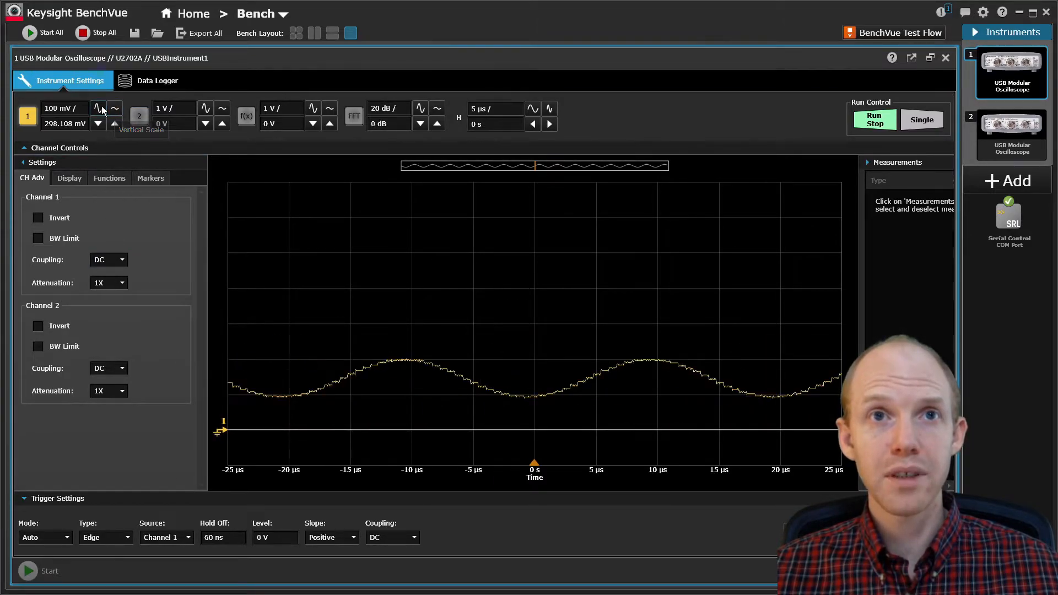
{"action": "left_click", "coordinate": [98, 108]}
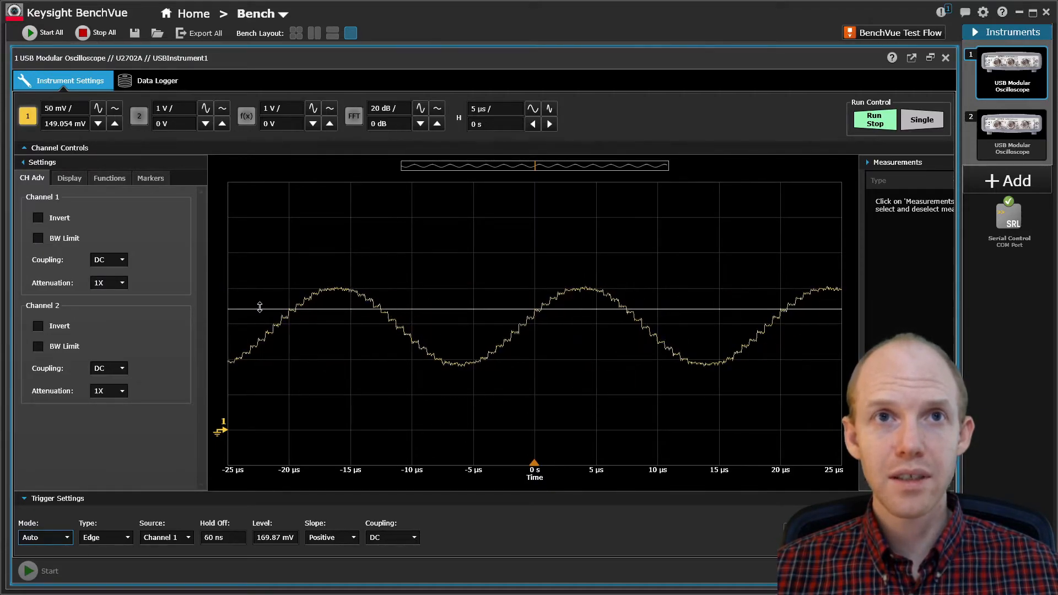
- Set channel 1 probe attenuation to 10X and the trigger level to 2 V
{"action": "left_click", "coordinate": [122, 283]}
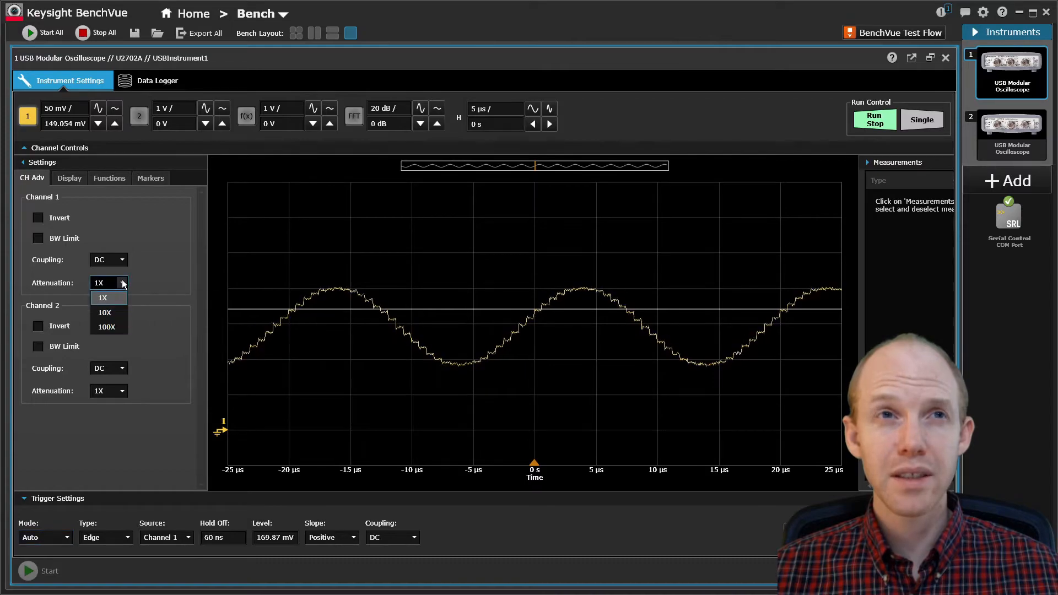
{"action": "left_click", "coordinate": [104, 312]}
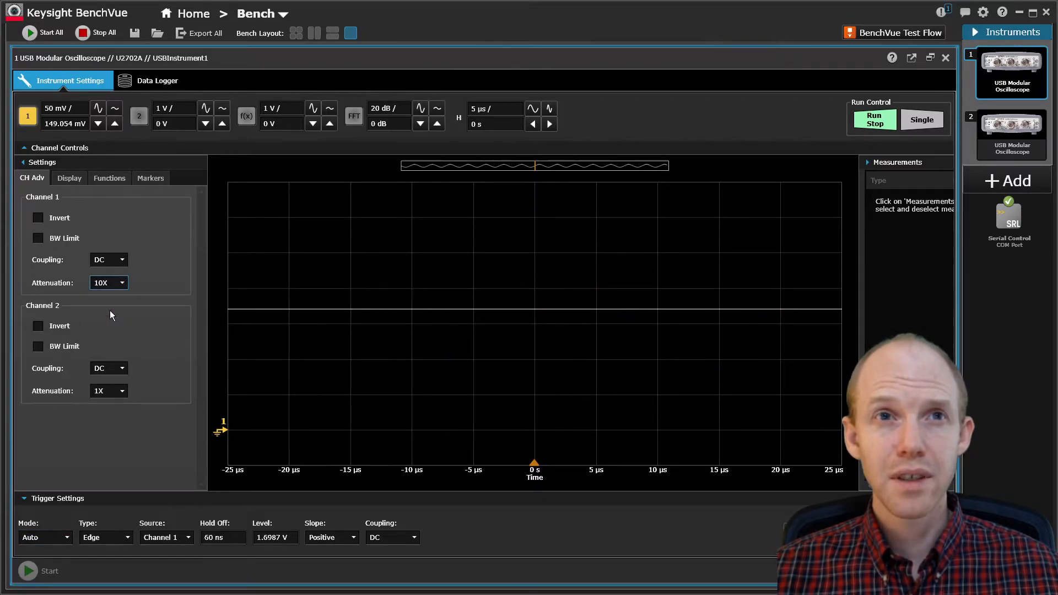
{"action": "mouse_move", "coordinate": [64, 108]}
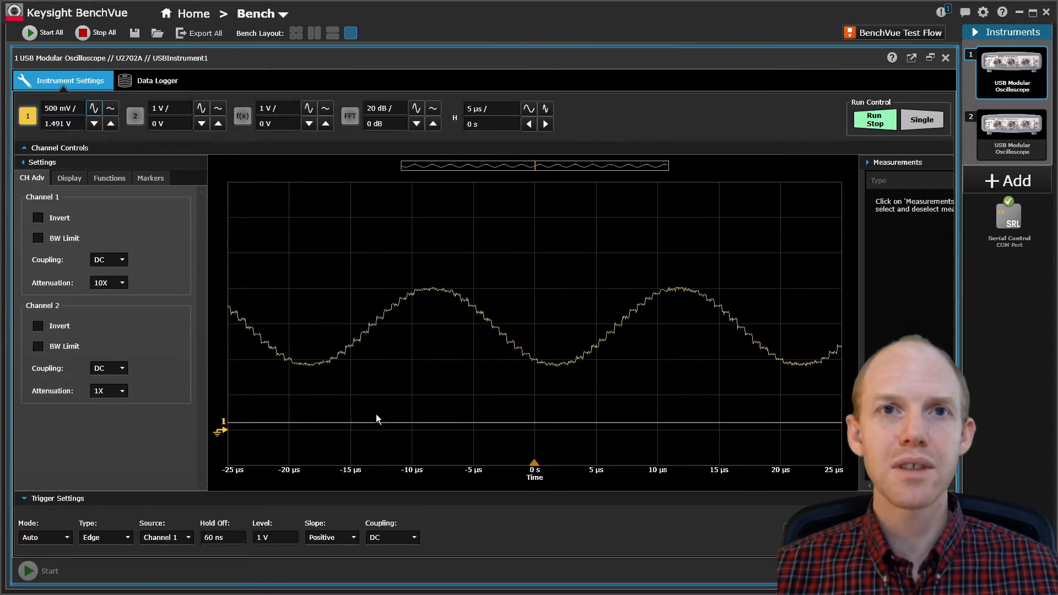
{"action": "left_click", "coordinate": [275, 537]}
{"action": "type", "text": "2"}
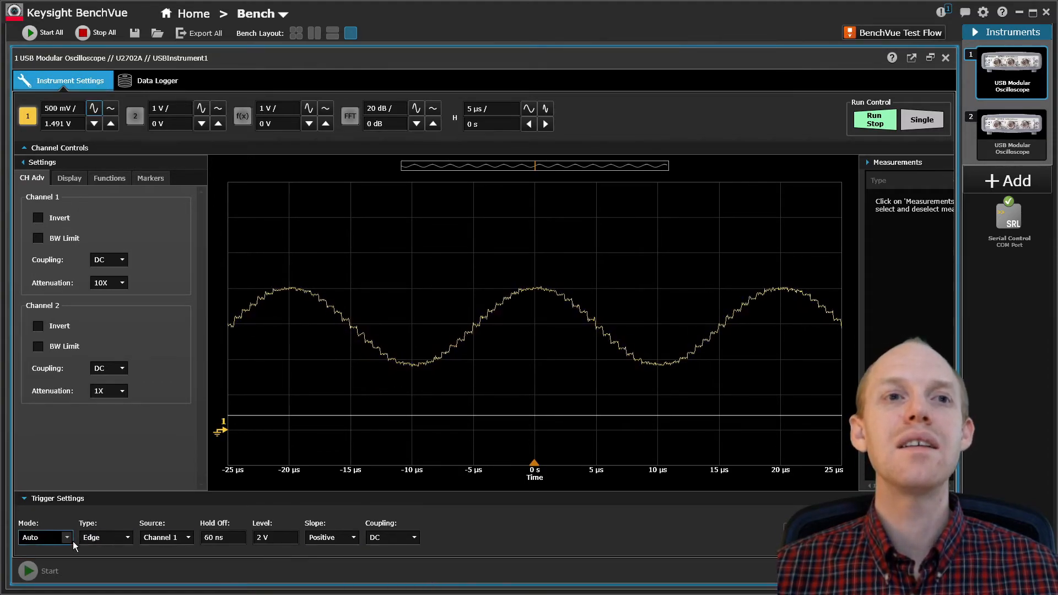
{"action": "mouse_move", "coordinate": [645, 547]}
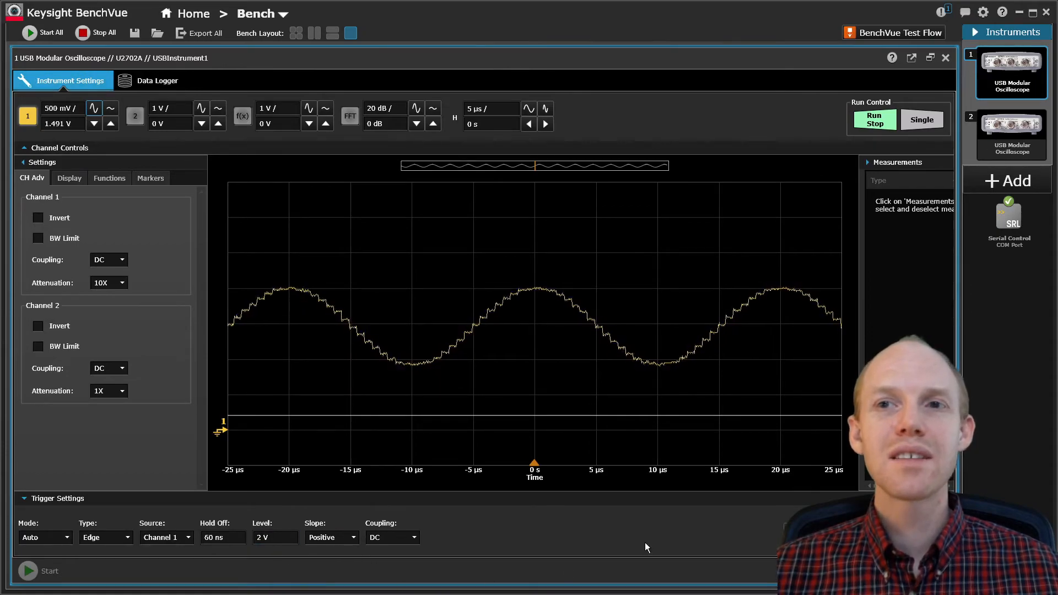